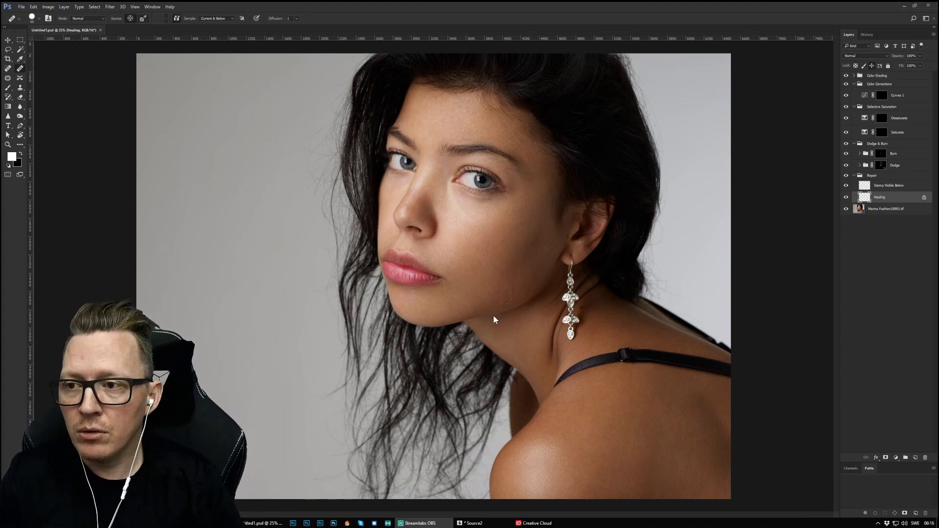
mouse_move(471, 308)
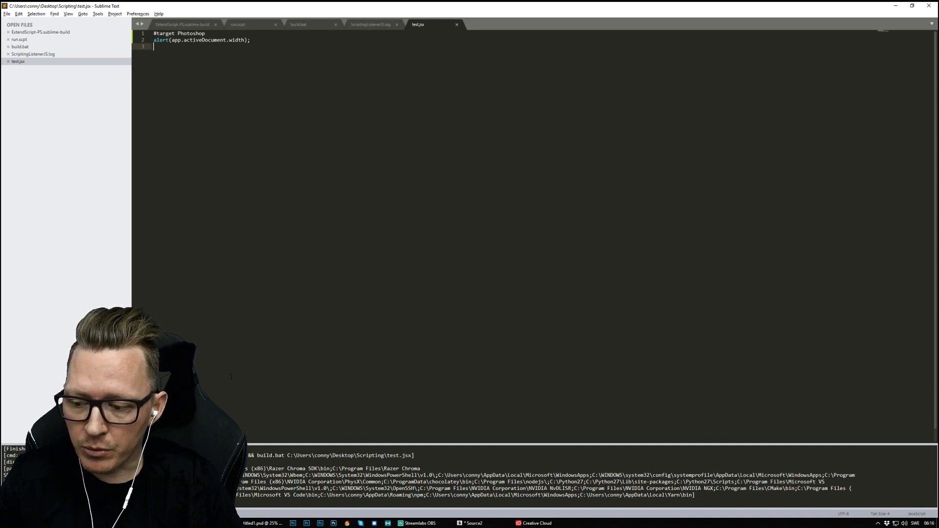
mouse_move(319, 359)
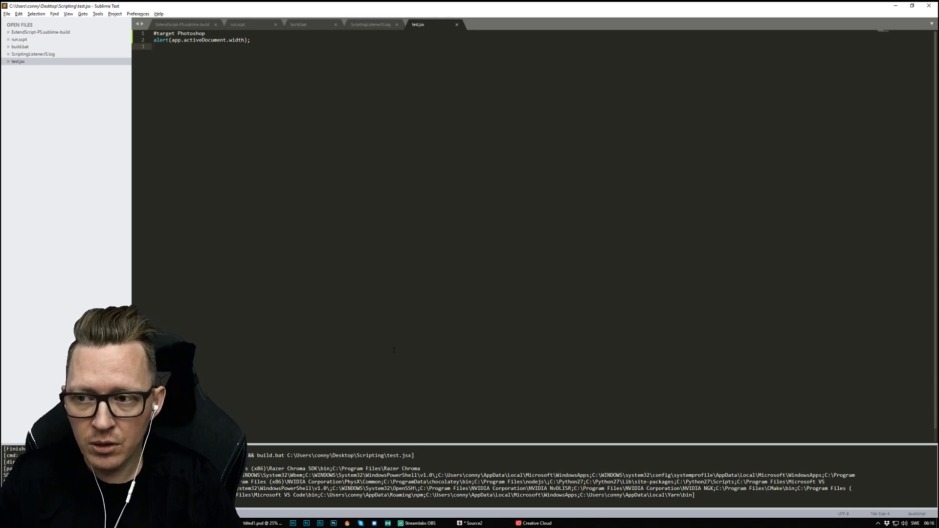
mouse_move(460, 382)
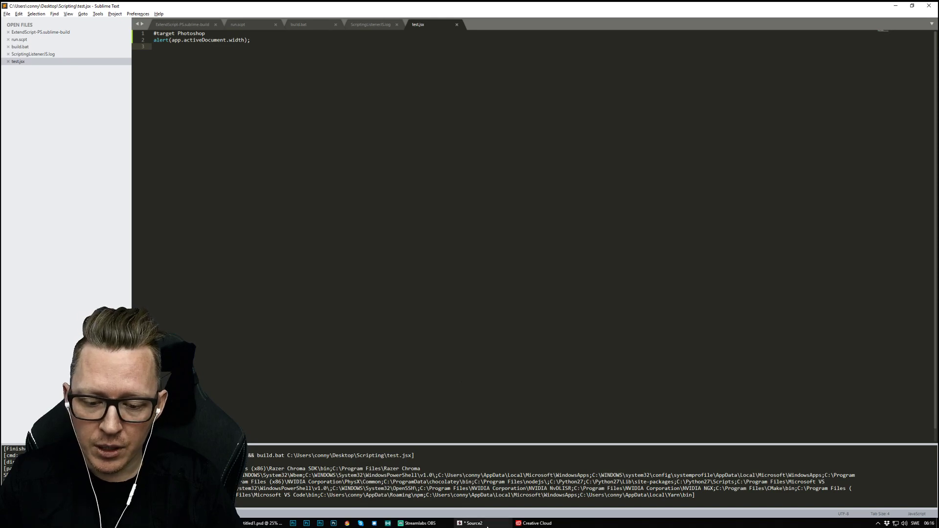
Confirm in Creative Cloud that ExtendScript Toolkit CC is up to date, then close Creative Cloud
click(470, 509)
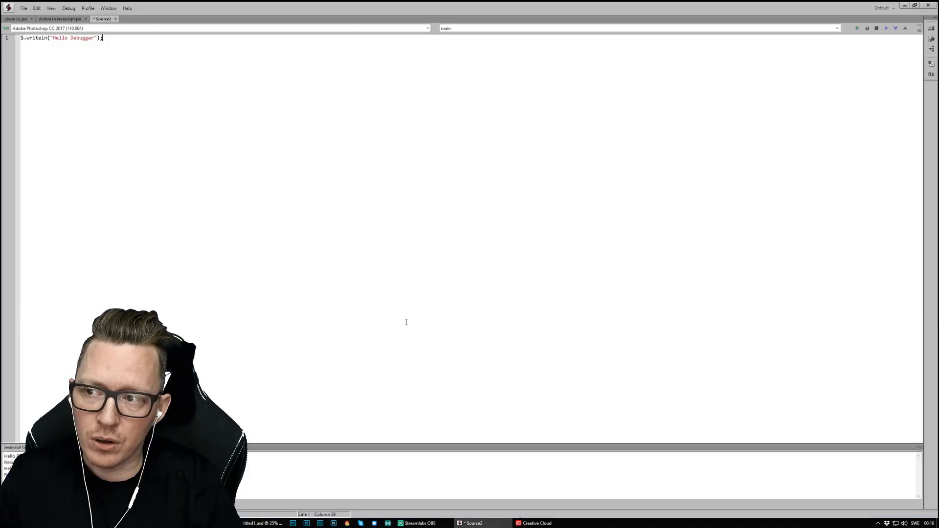
click(536, 523)
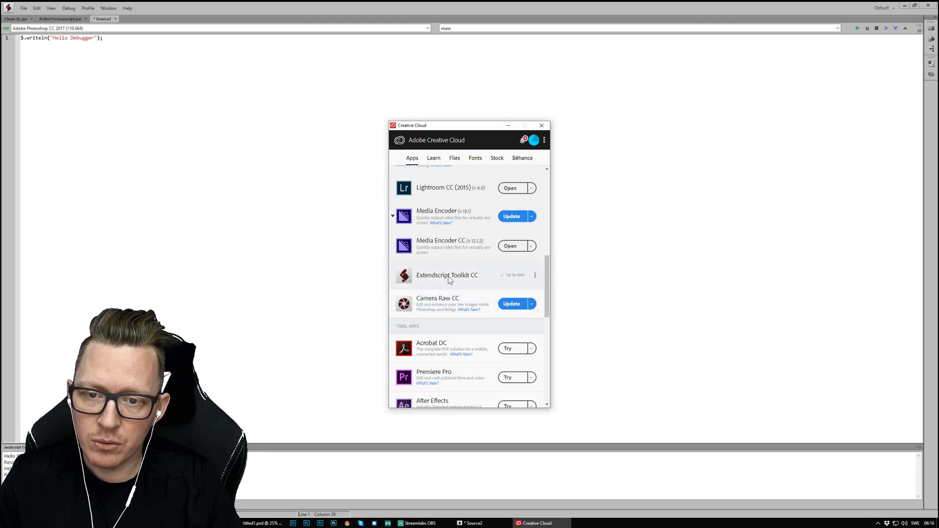
mouse_move(424, 145)
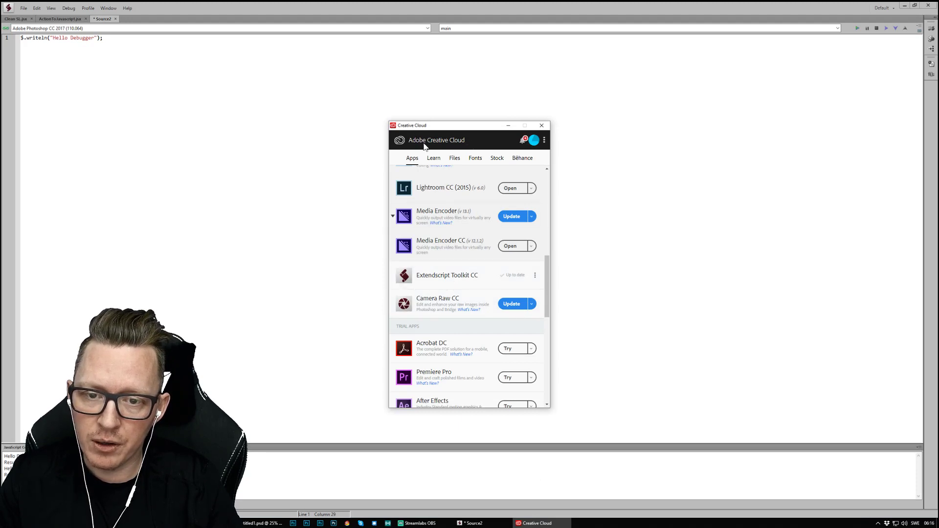
mouse_move(541, 132)
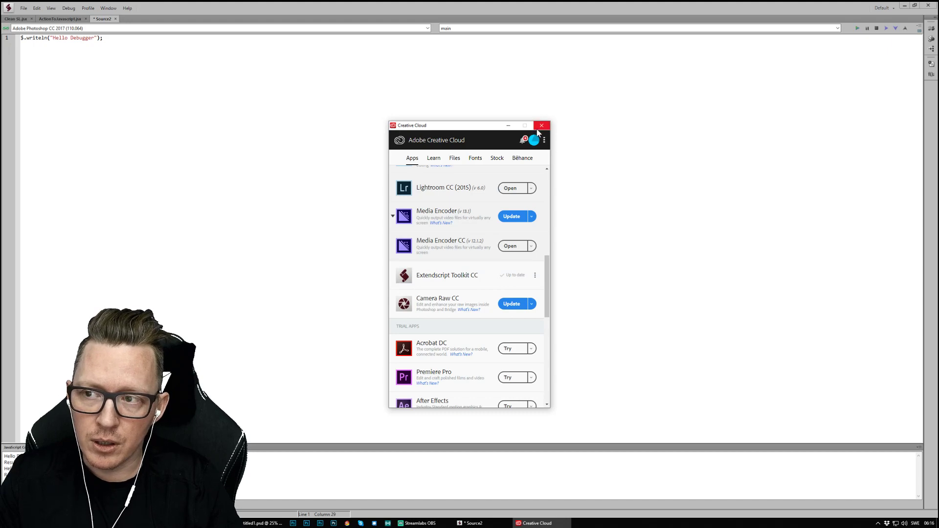
click(543, 126)
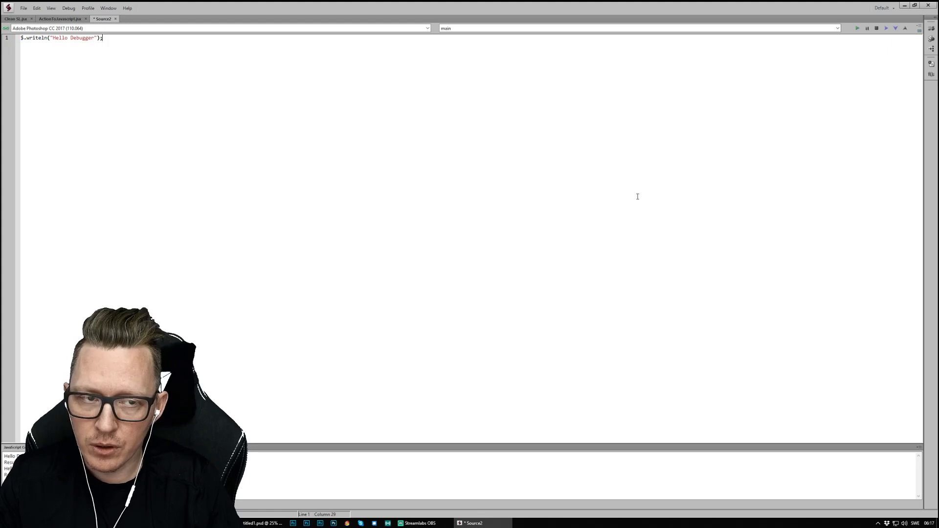
mouse_move(358, 298)
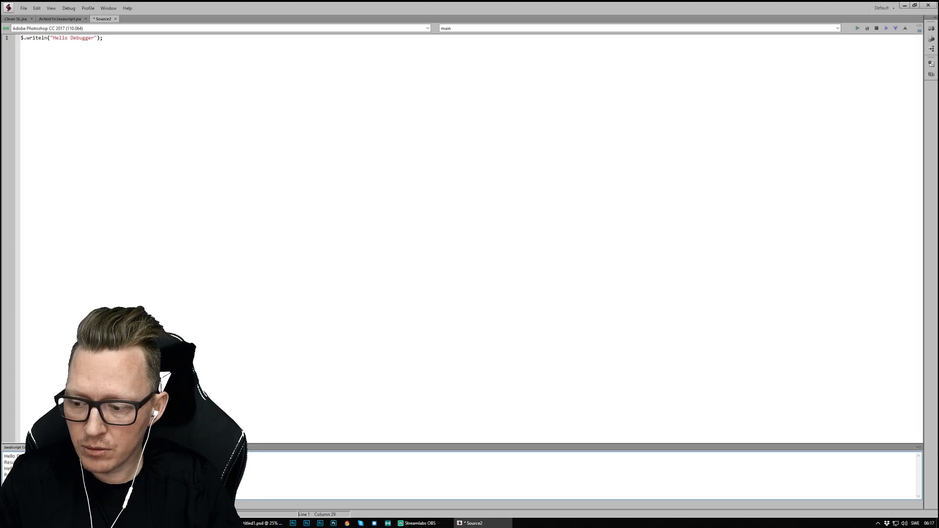
Bring test.jsx with its build output back up in Sublime Text
right_click(10, 458)
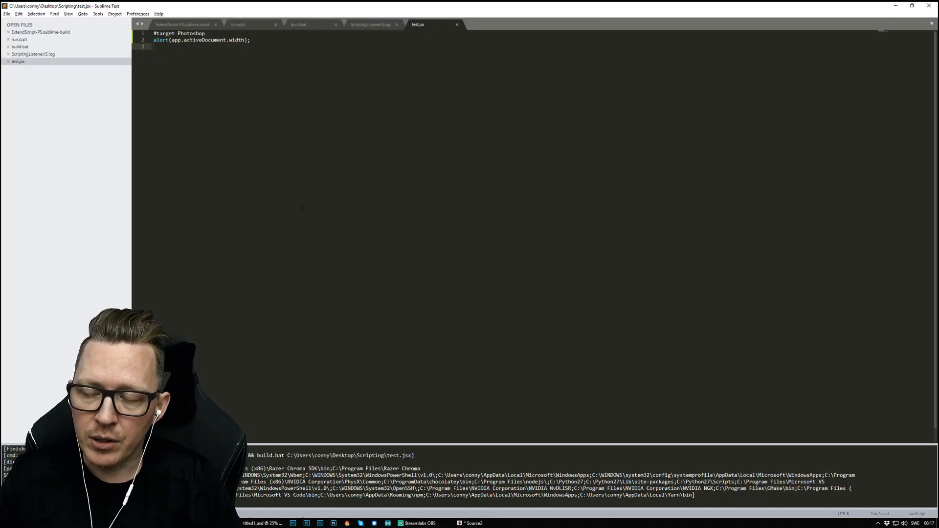
mouse_move(371, 184)
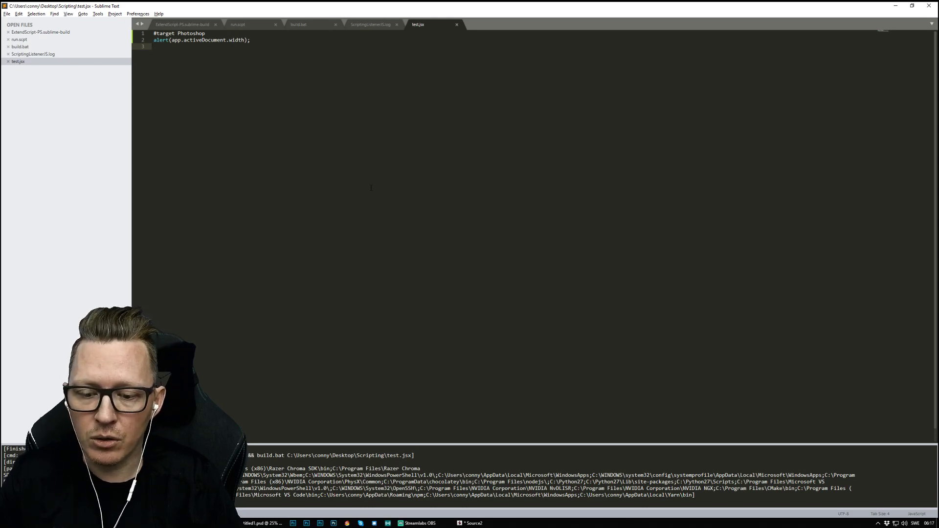
mouse_move(326, 158)
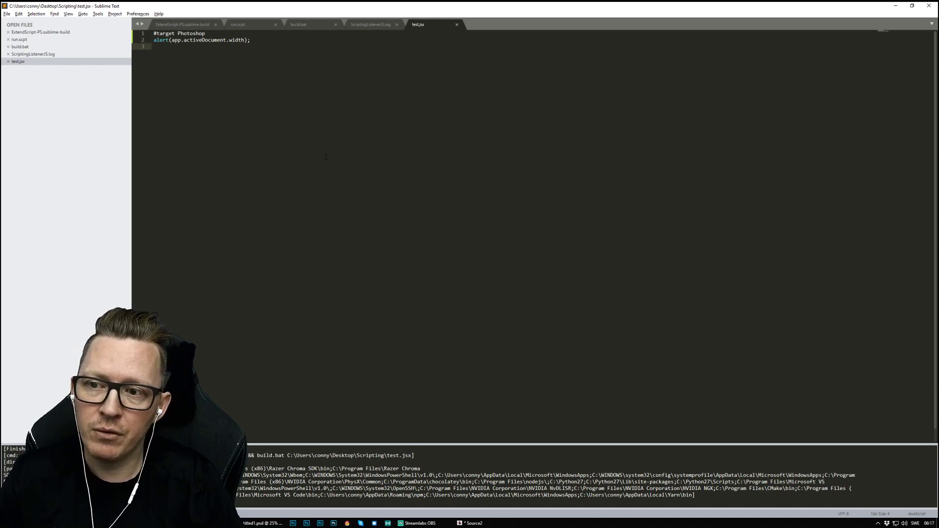
key(alt+tab)
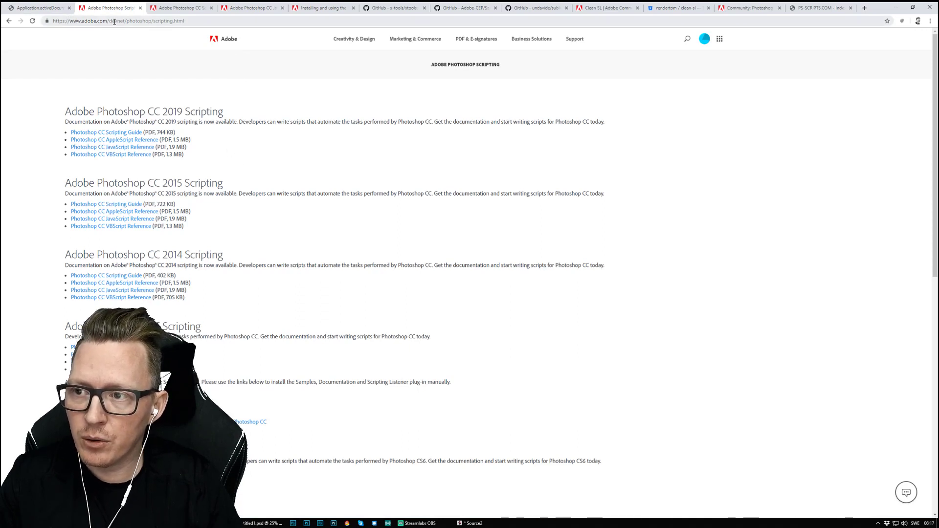
mouse_move(226, 67)
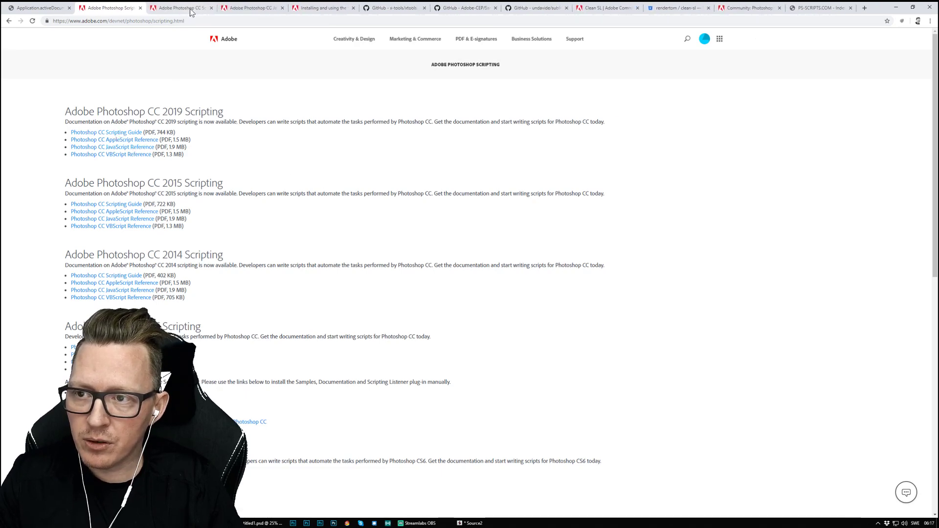
Page through the Photoshop CC Scripting Guide PDF to 'Setting the Active Object' on page 25
click(106, 132)
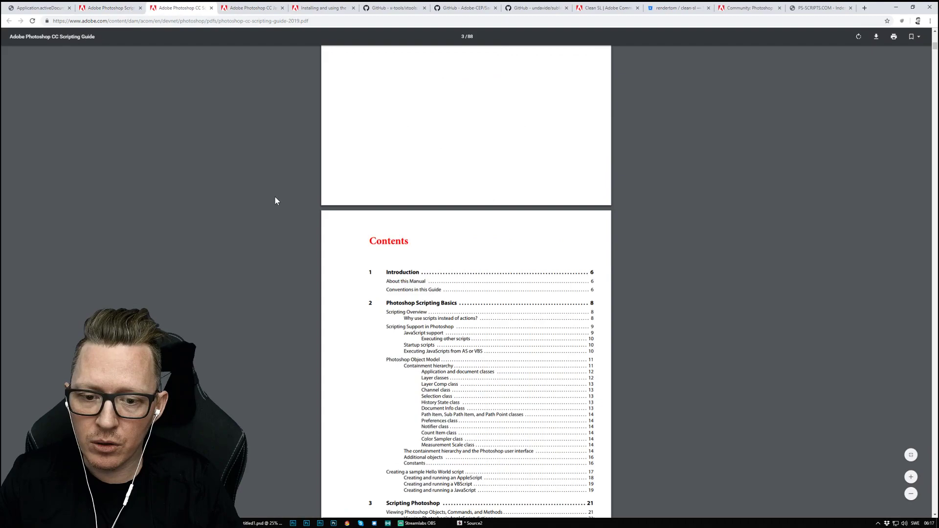
scroll(down, 3)
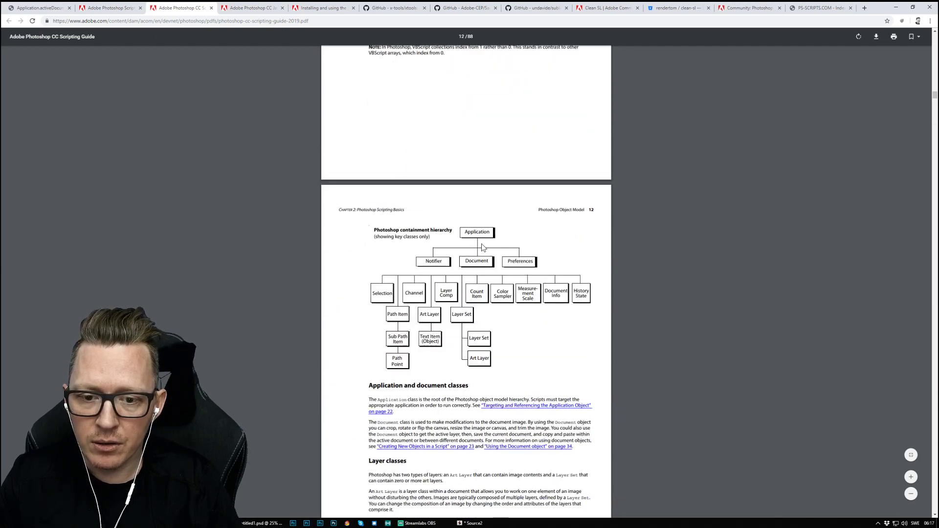
mouse_move(484, 281)
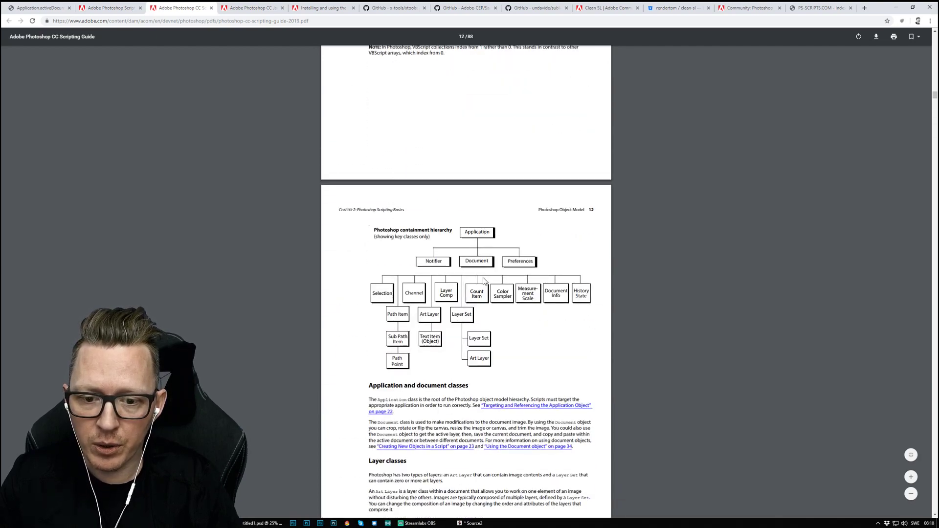
scroll(down, 3)
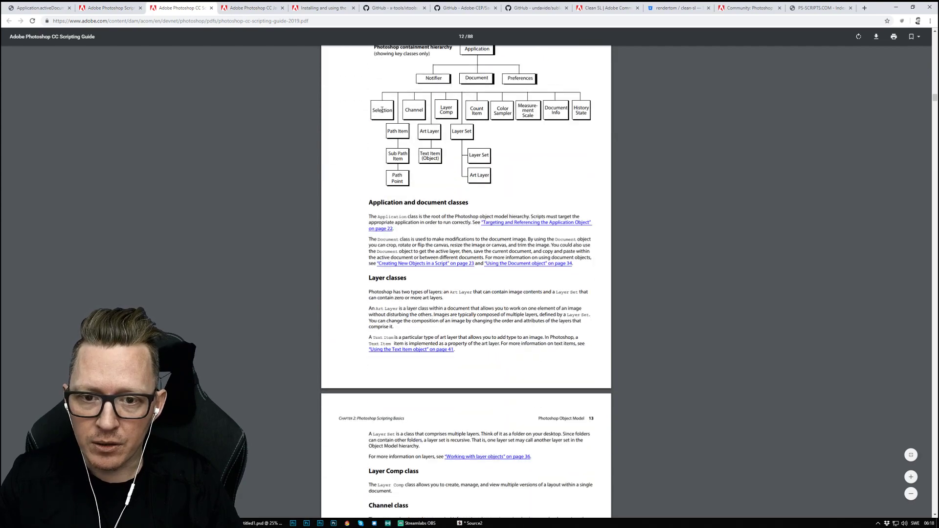
scroll(down, 3)
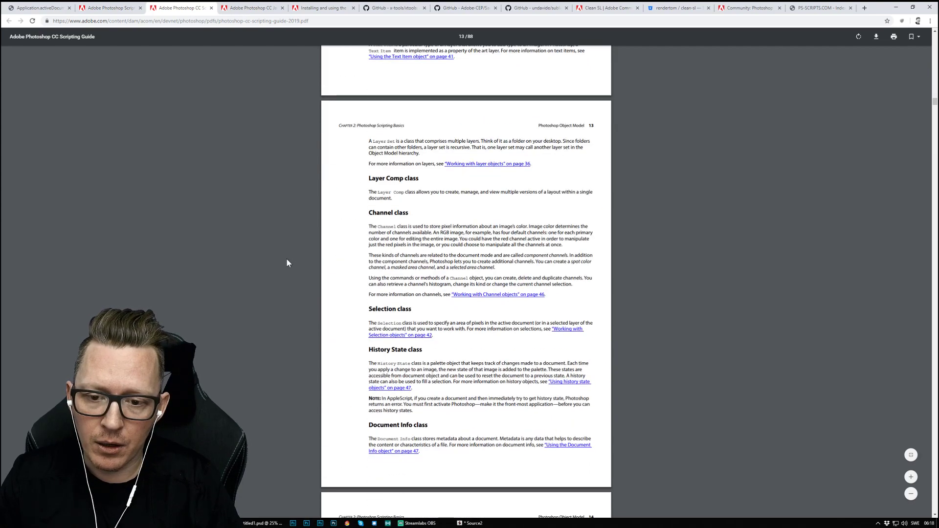
scroll(down, 3)
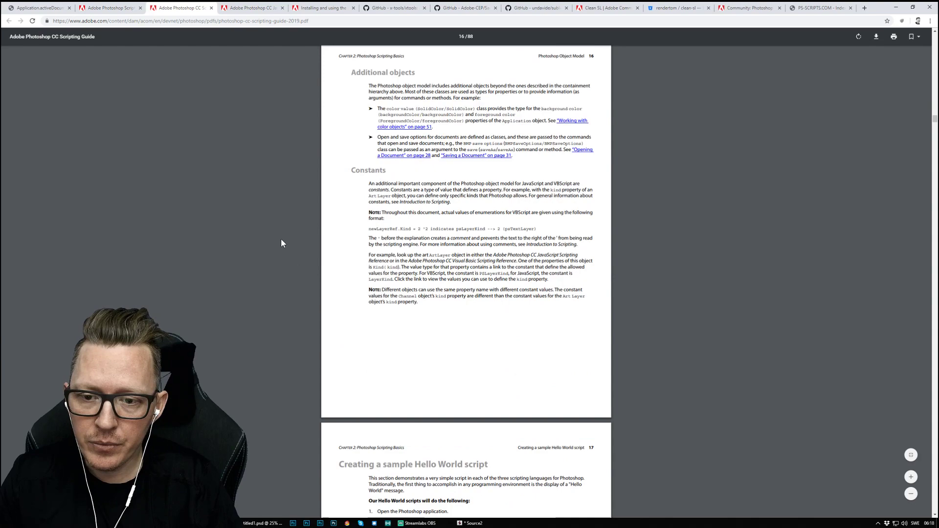
scroll(down, 3)
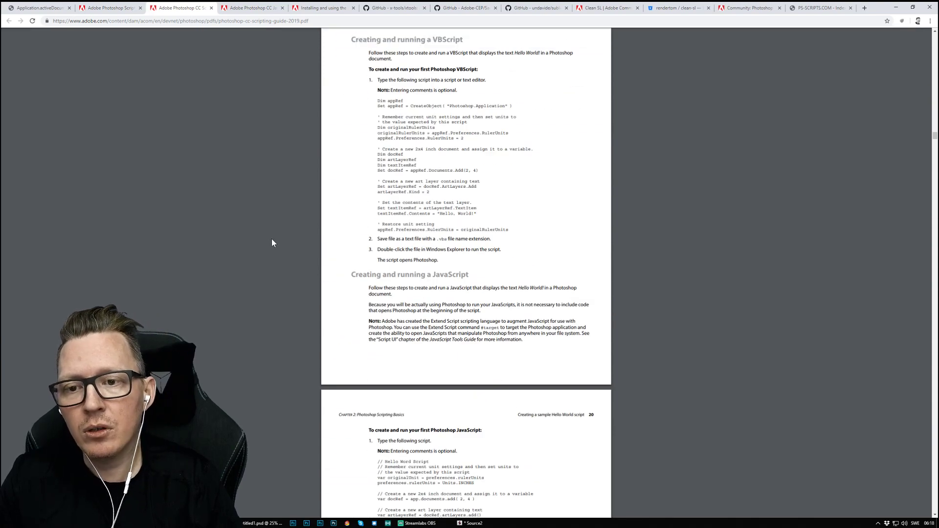
scroll(down, 3)
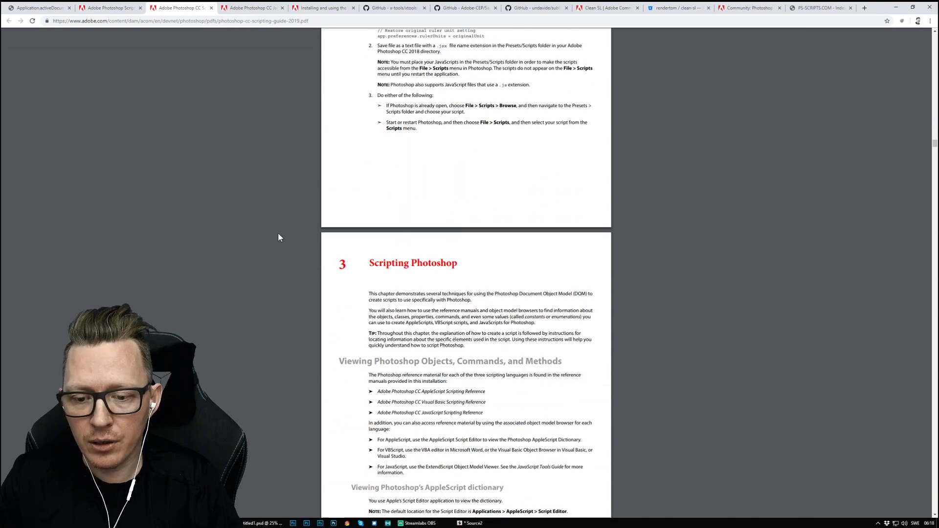
scroll(down, 3)
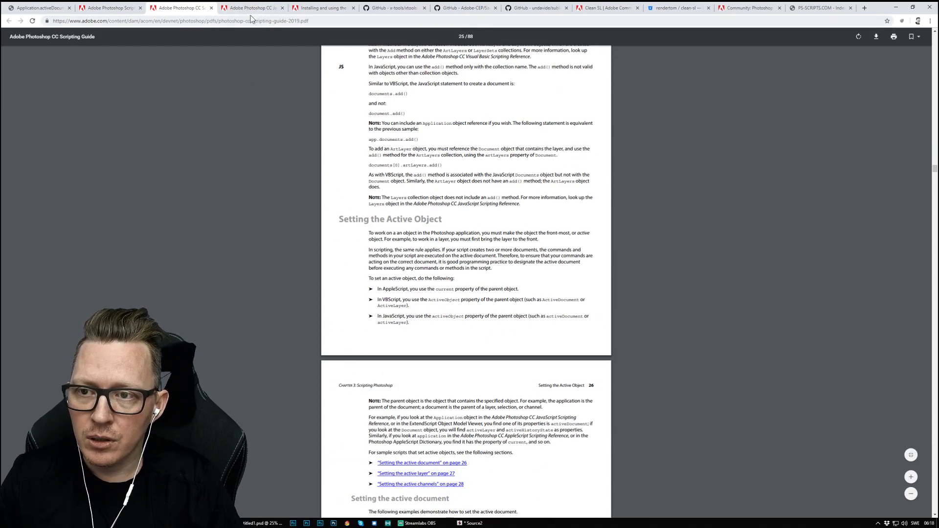
Open the Photoshop CC JavaScript Reference PDF and search it for 'docu'
click(251, 8)
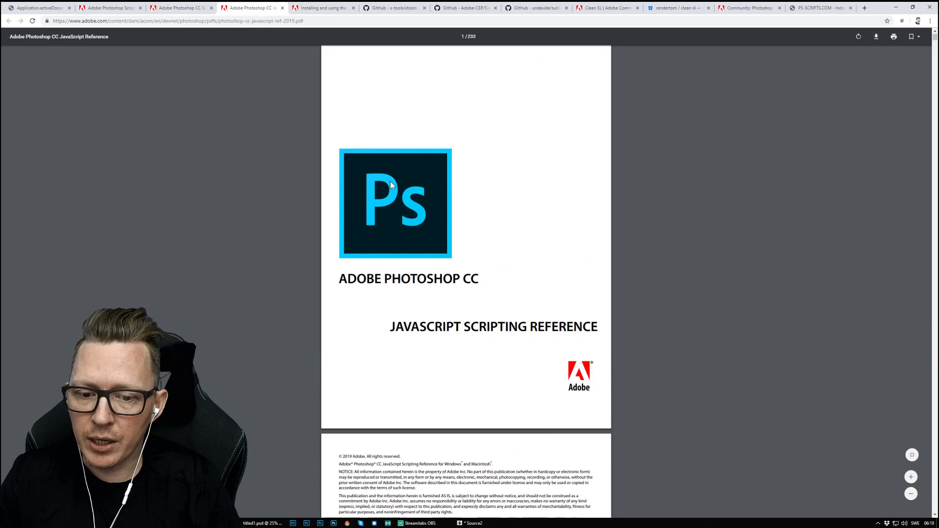
scroll(down, 3)
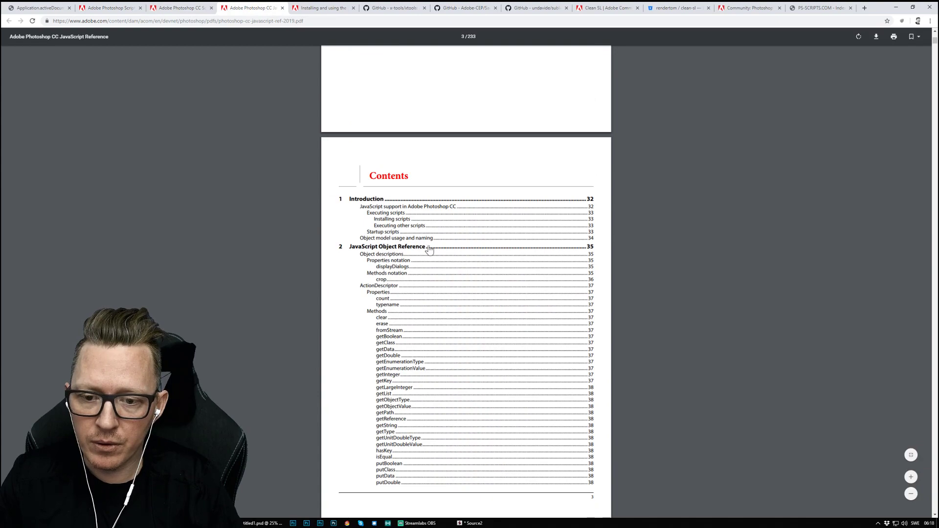
scroll(down, 3)
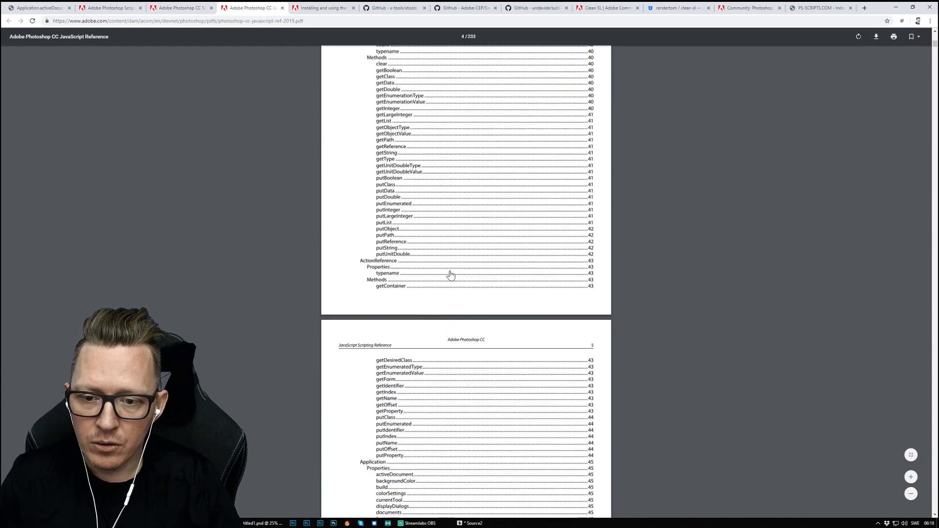
text(document)
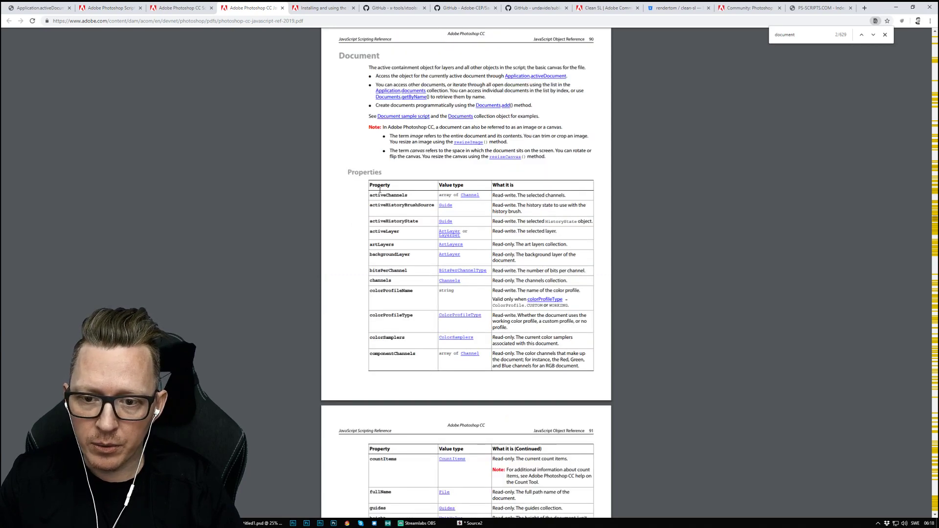
Scroll to the Document properties table and select the 'width' property
scroll(down, 3)
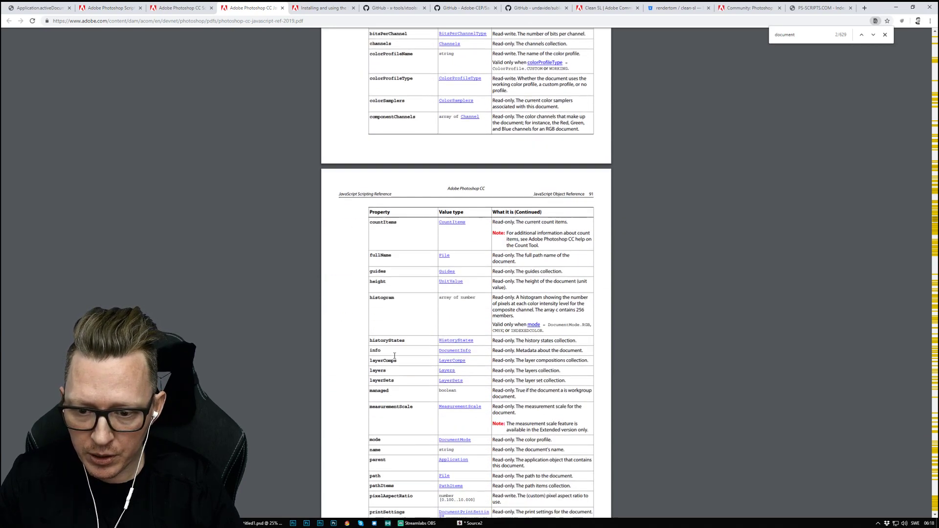
scroll(down, 3)
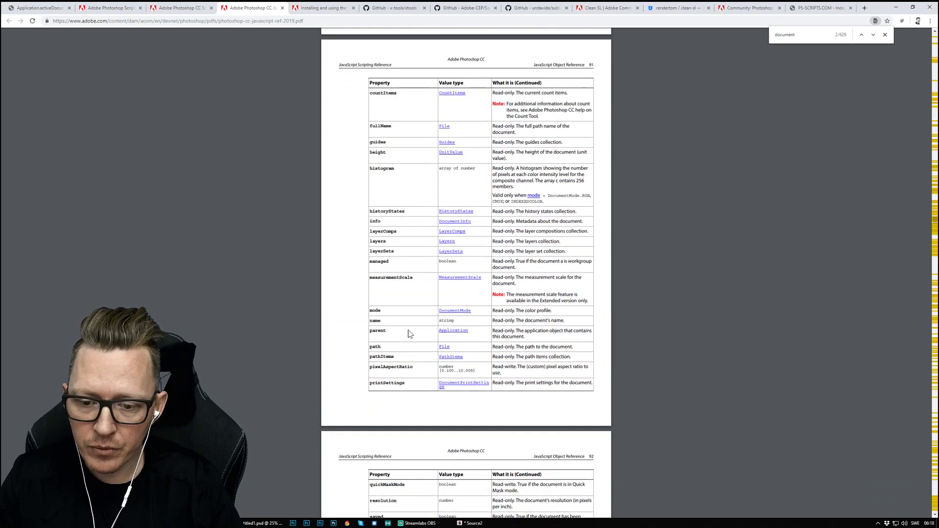
scroll(down, 3)
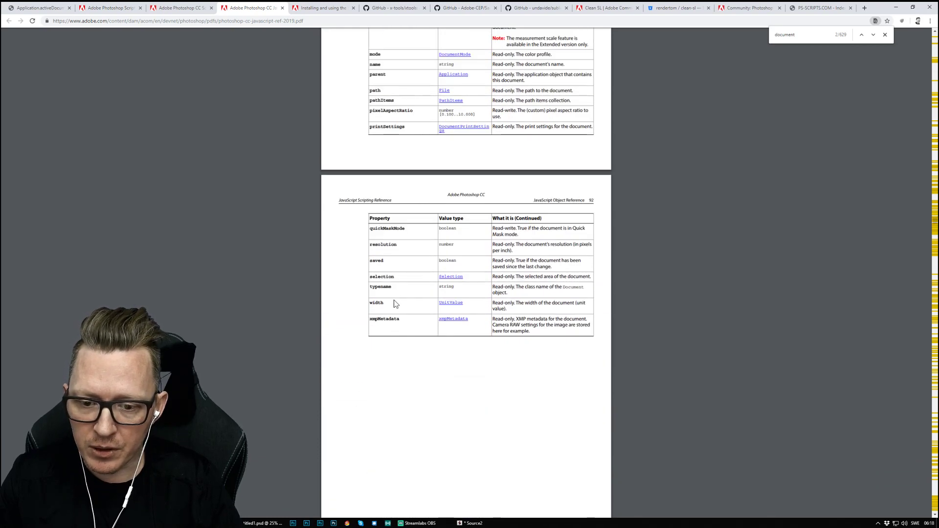
double_click(376, 303)
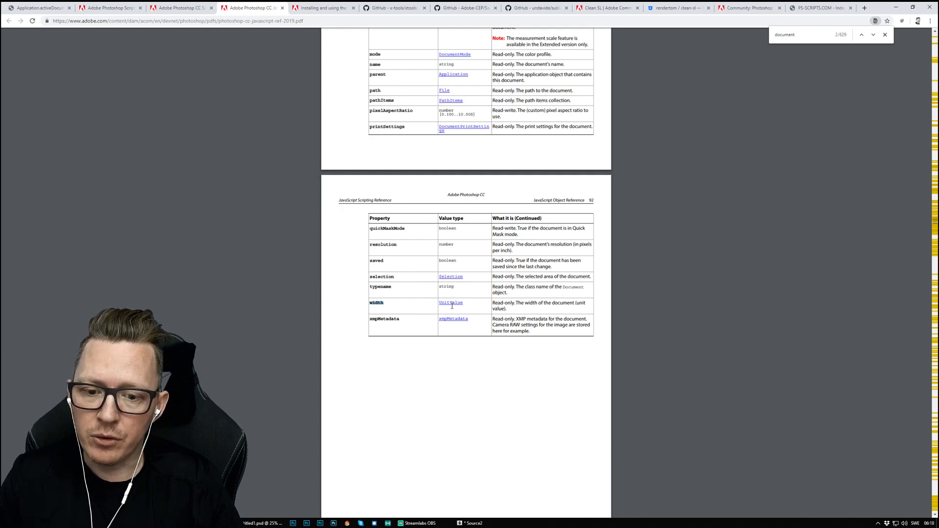
key(alt+tab)
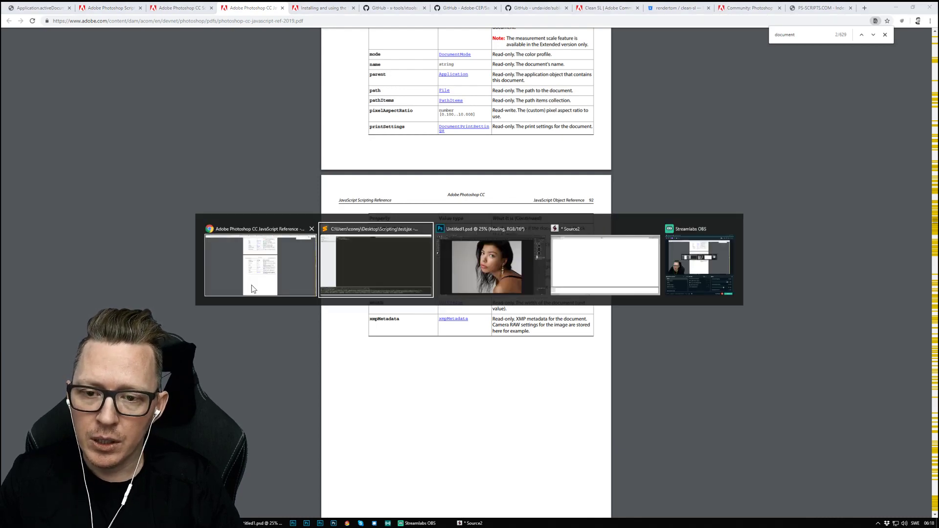
Wrap the alert in test.jsx as if (app.activeDocument.width > 2000) { alert('YES IT IS'); }
click(375, 263)
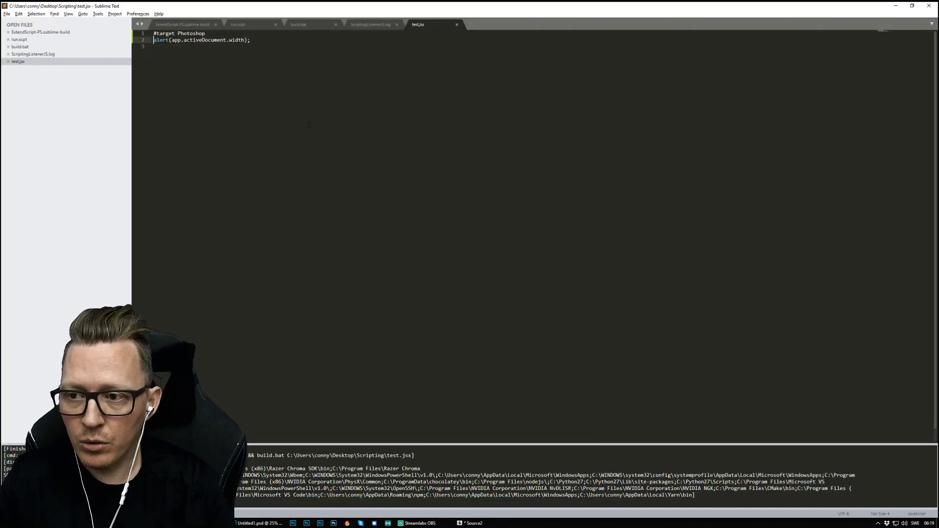
text(if)
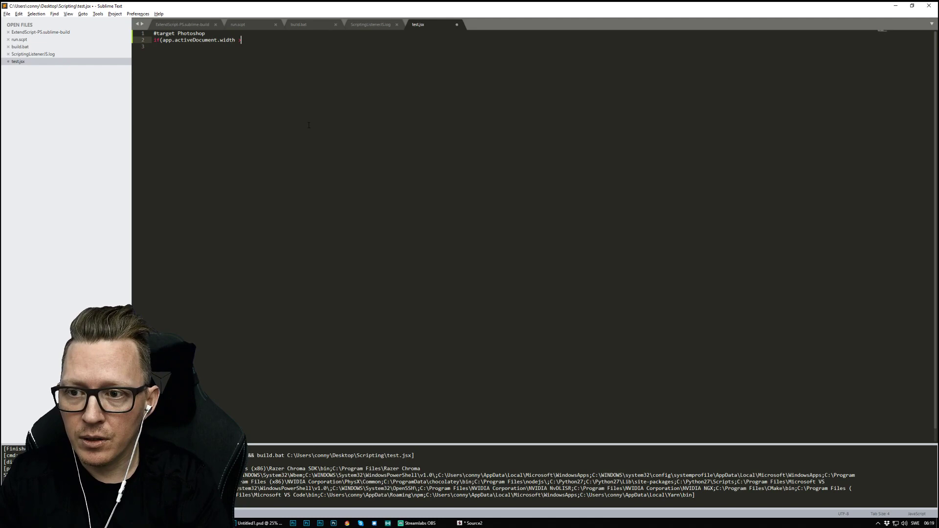
text(> 2000)
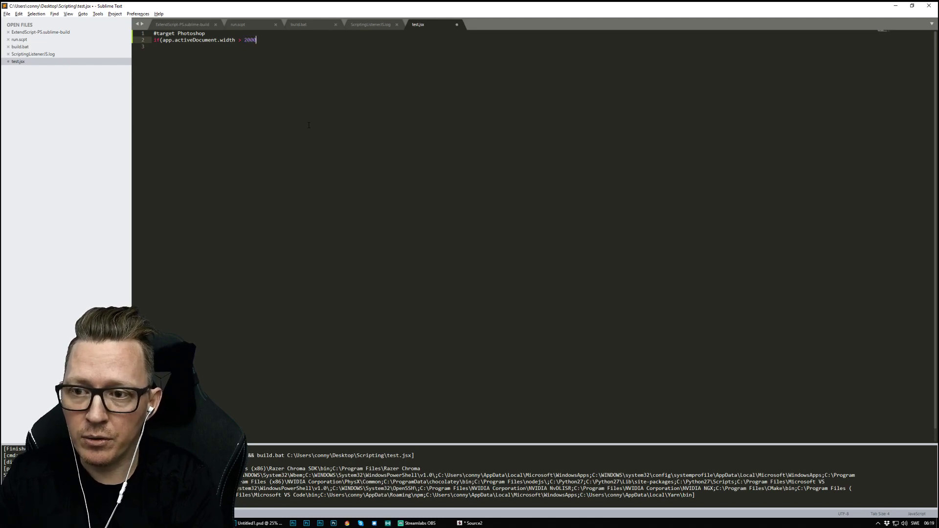
text() {)
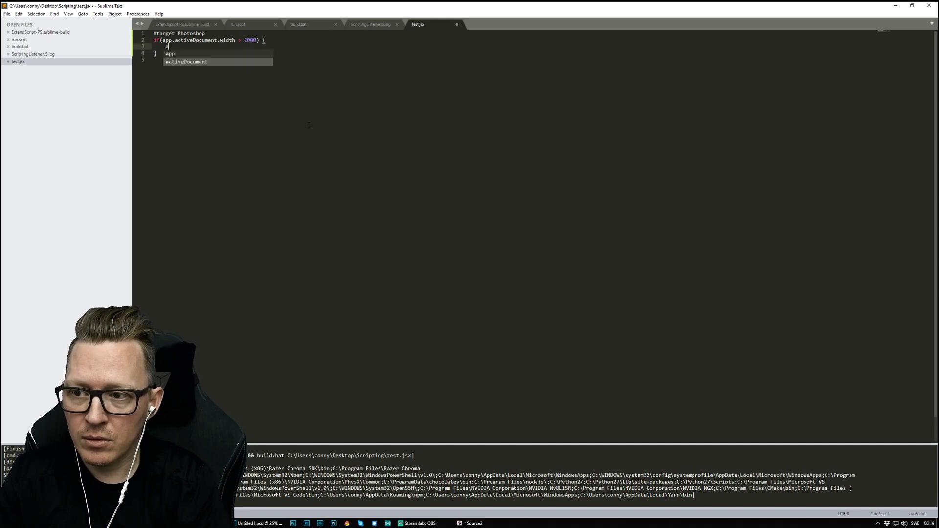
text(alert())
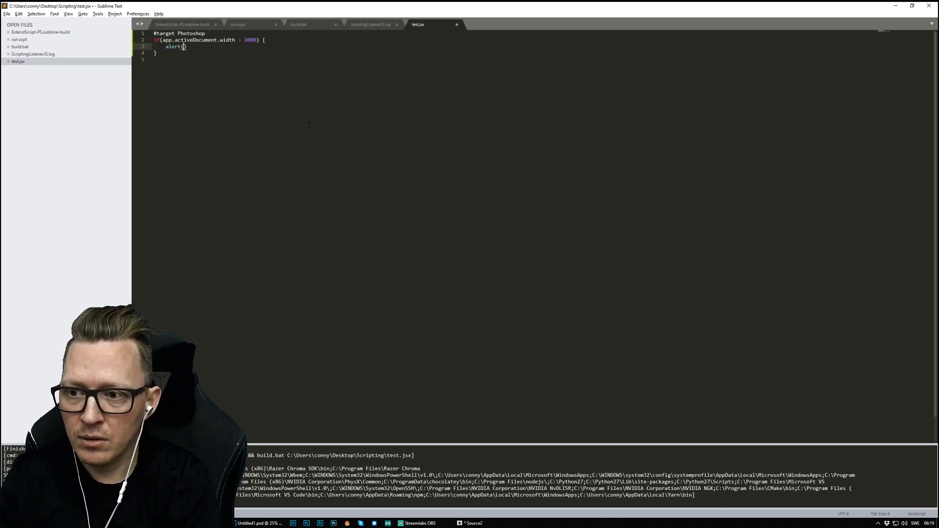
text('YES IT IS')
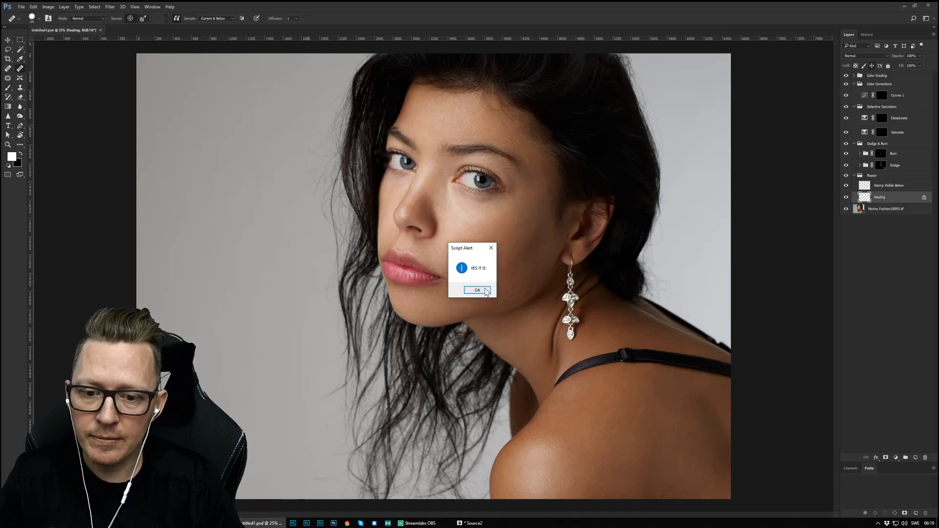
Dismiss Photoshop's 'YES IT IS' script alert with OK
click(477, 290)
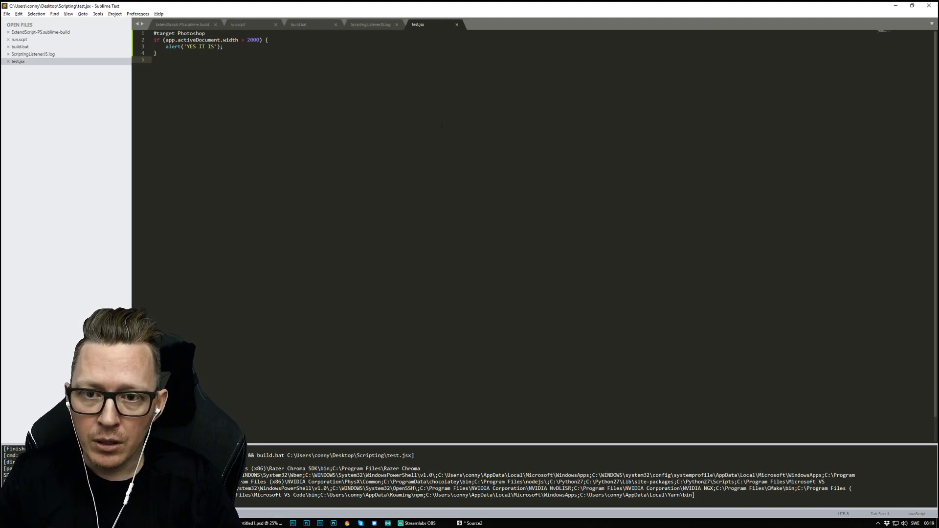
mouse_move(418, 30)
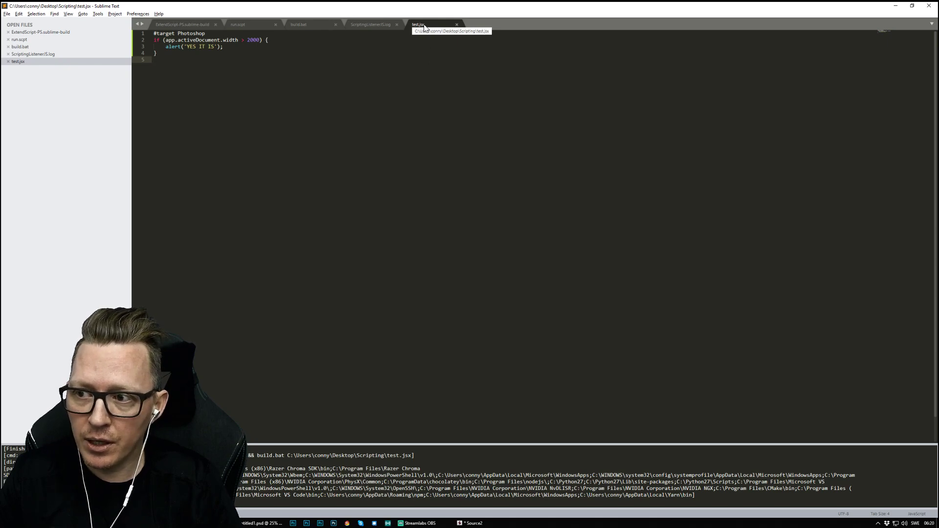
Briefly visit ExtendScript Toolkit, then return to the JavaScript reference in Chrome
key(alt+tab)
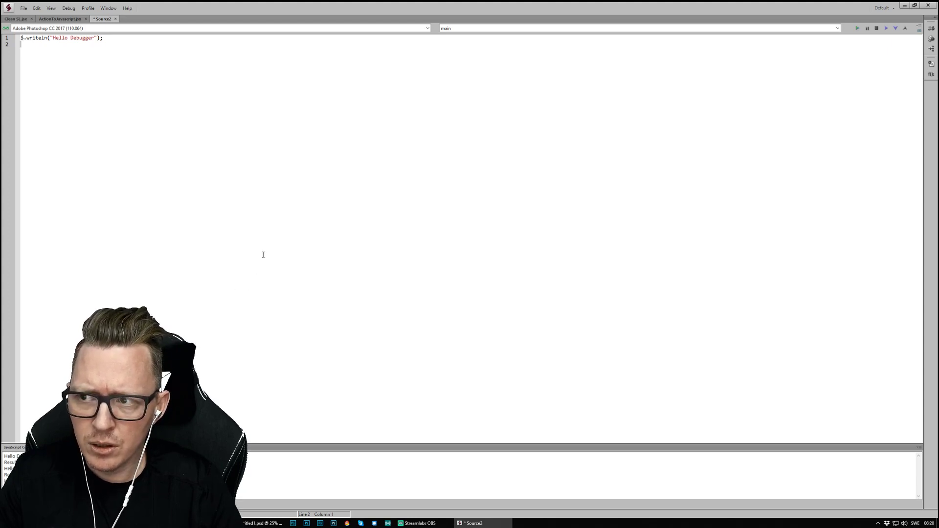
mouse_move(300, 223)
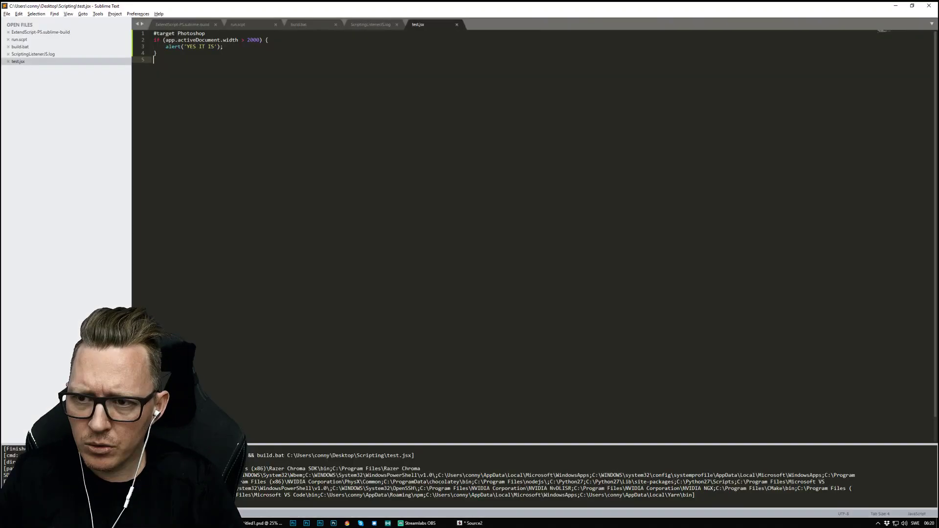
key(alt+tab)
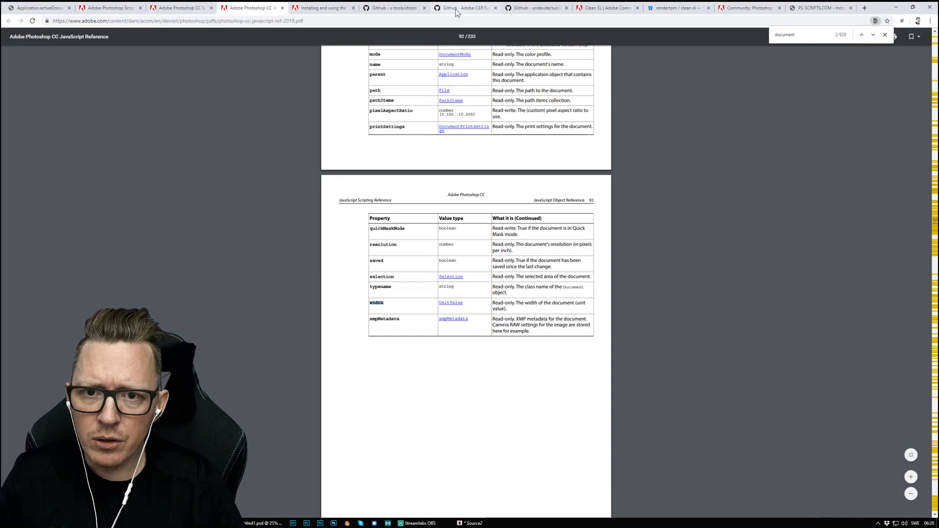
Read the sublime-ps-extendscript README down to its build.bat Photoshop version instructions
click(535, 9)
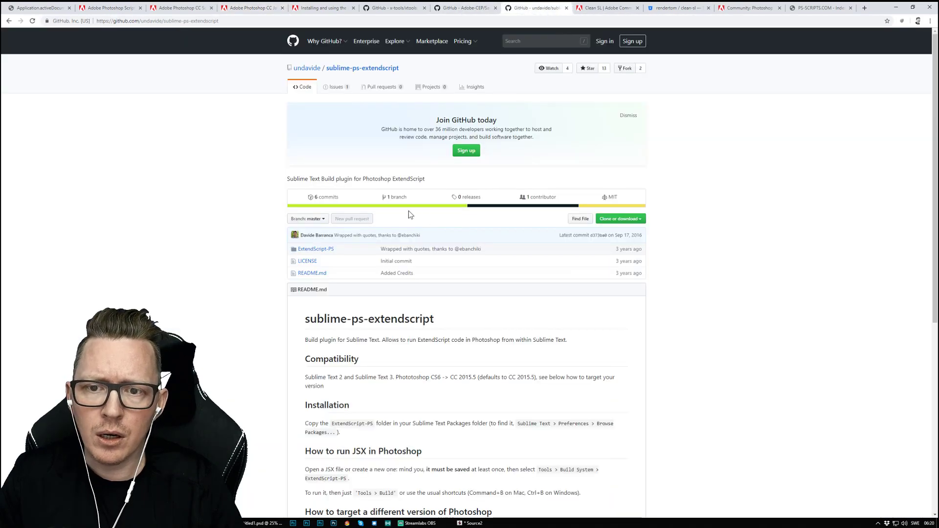
mouse_move(168, 272)
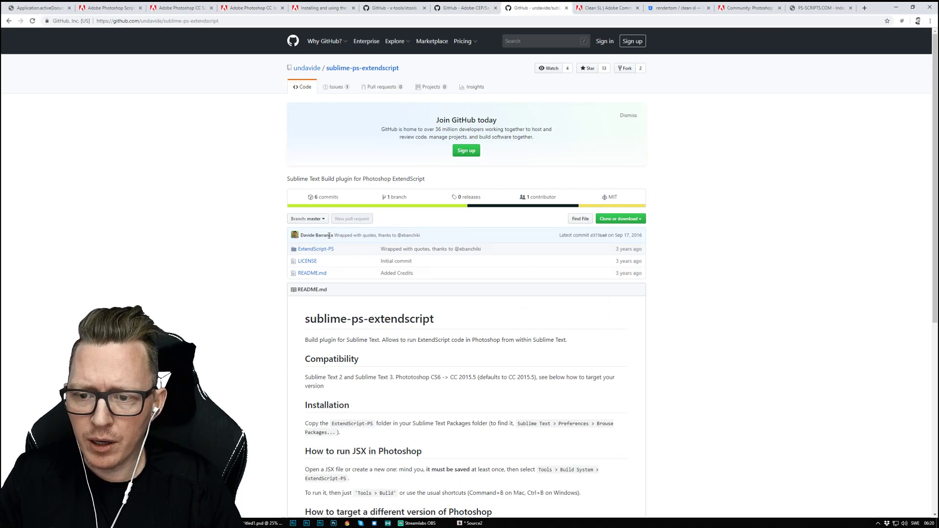
mouse_move(199, 347)
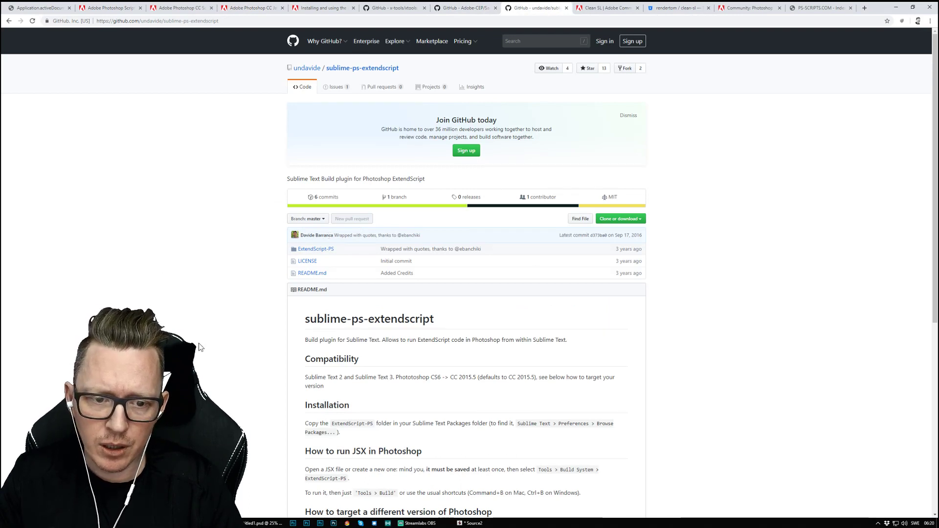
scroll(down, 3)
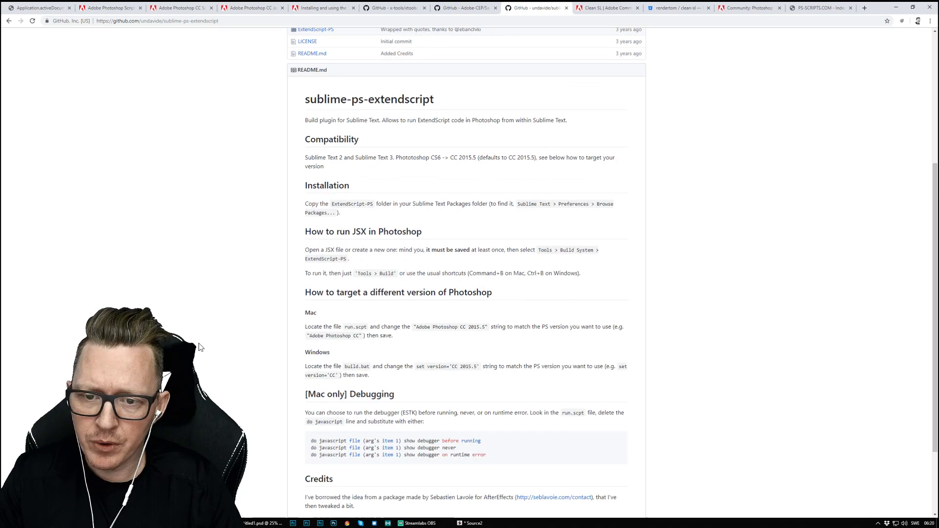
scroll(down, 3)
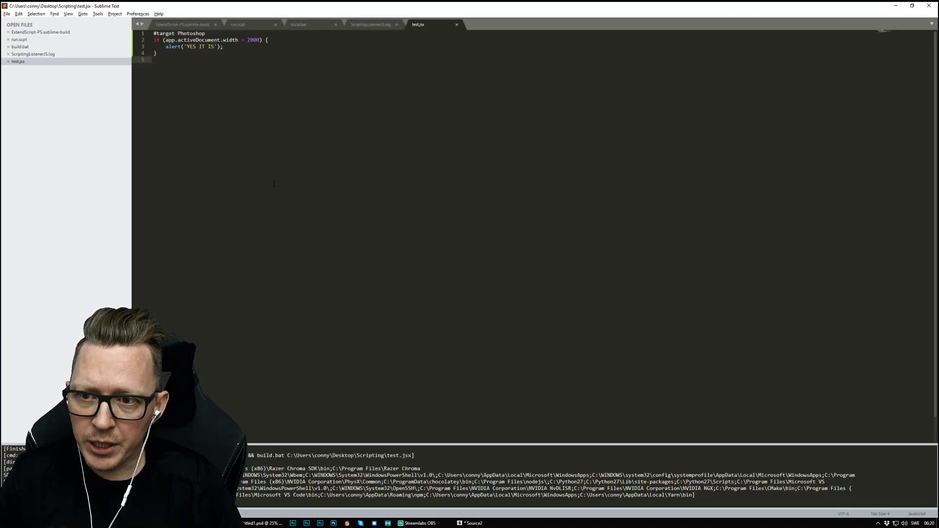
mouse_move(287, 28)
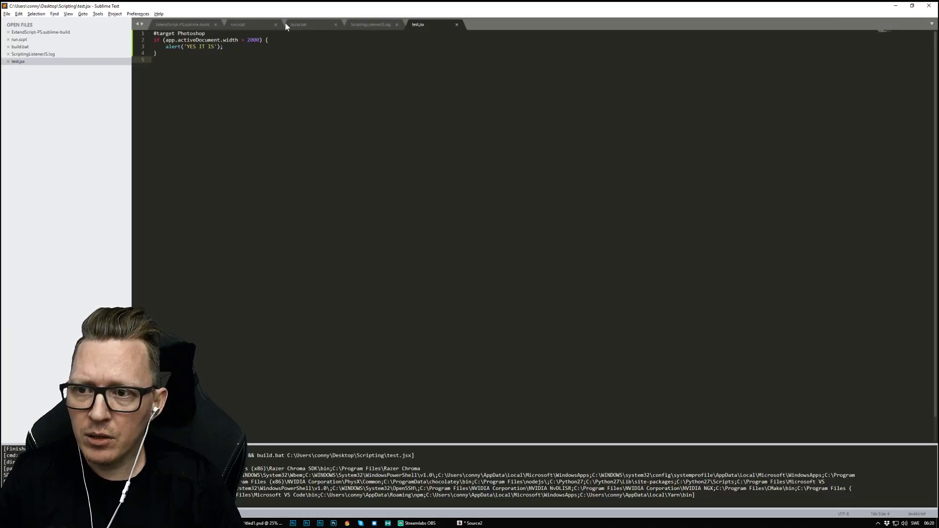
View the plugin's ExtendScript-PS.sublime-build, run.scpt and build.bat files in turn
click(186, 24)
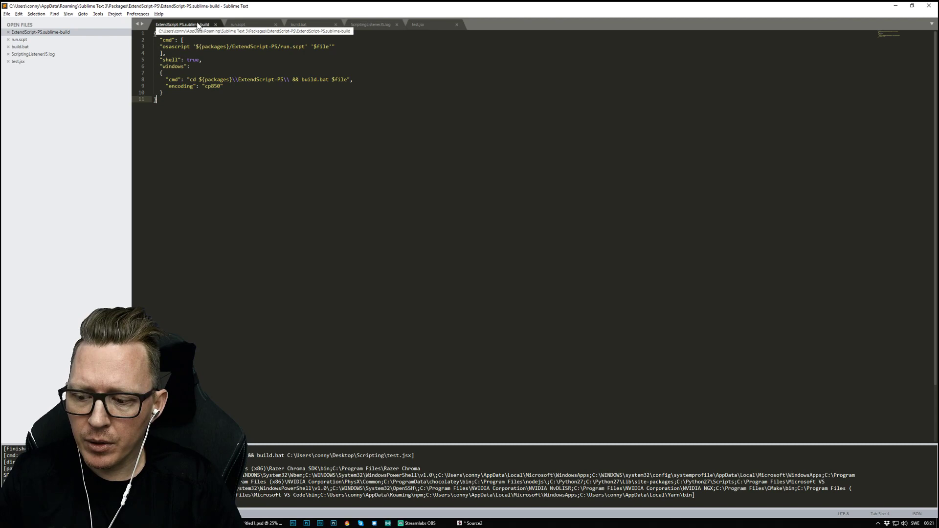
click(241, 23)
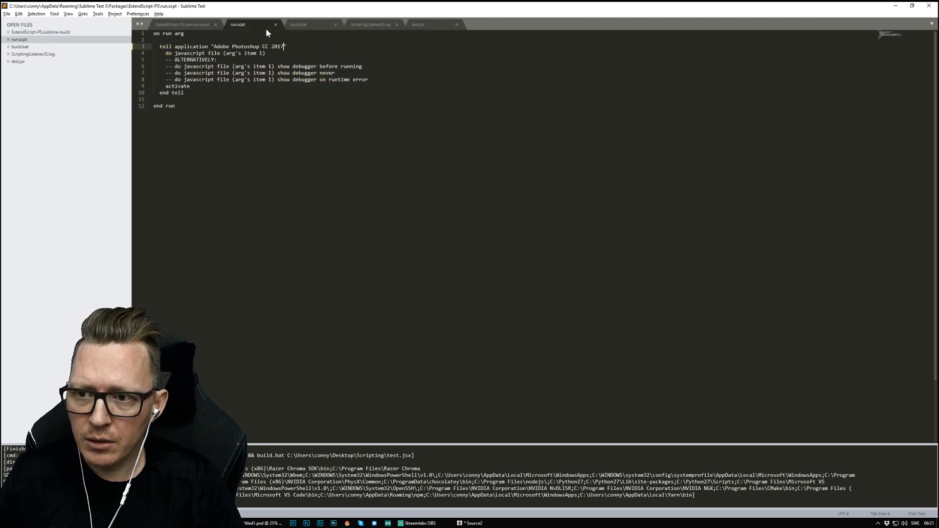
click(302, 25)
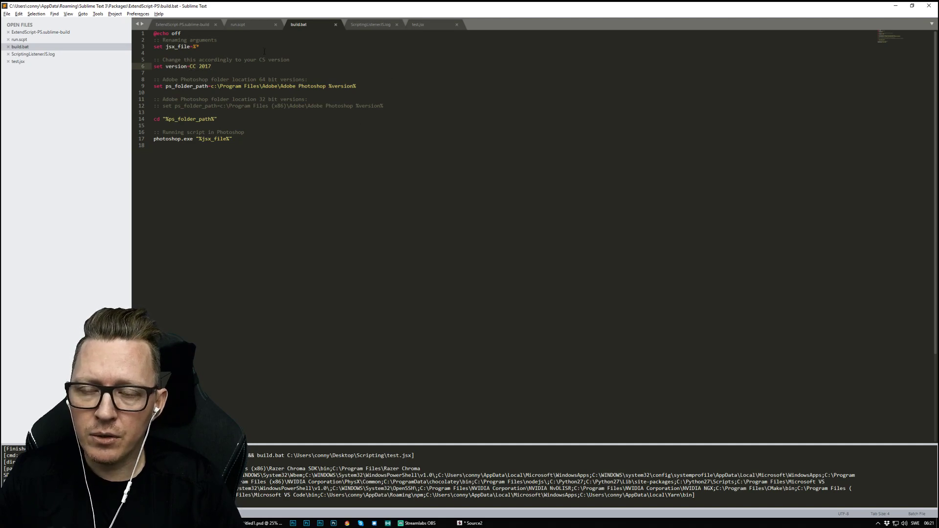
mouse_move(373, 24)
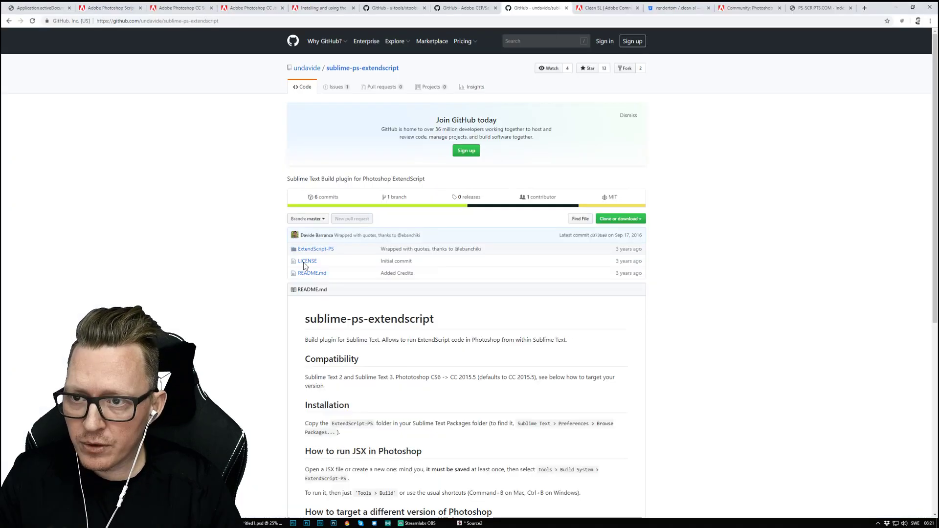
mouse_move(237, 141)
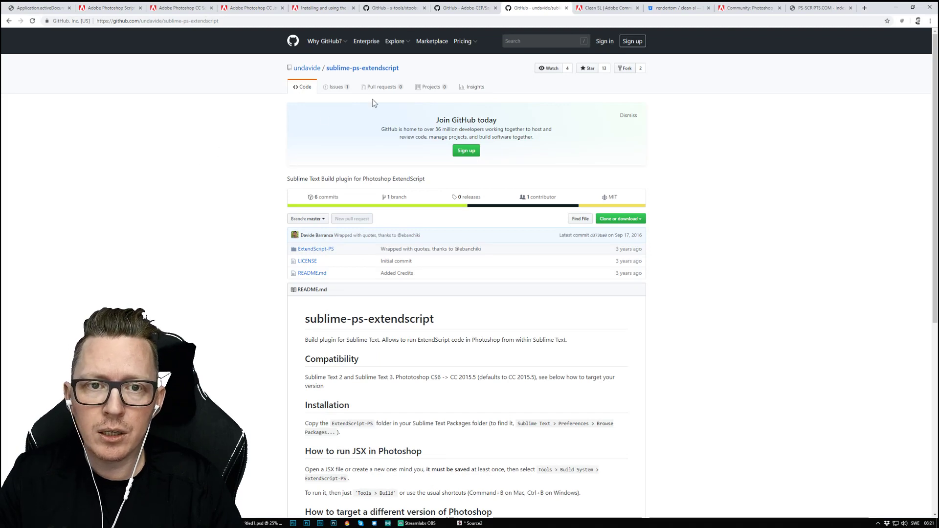
mouse_move(708, 143)
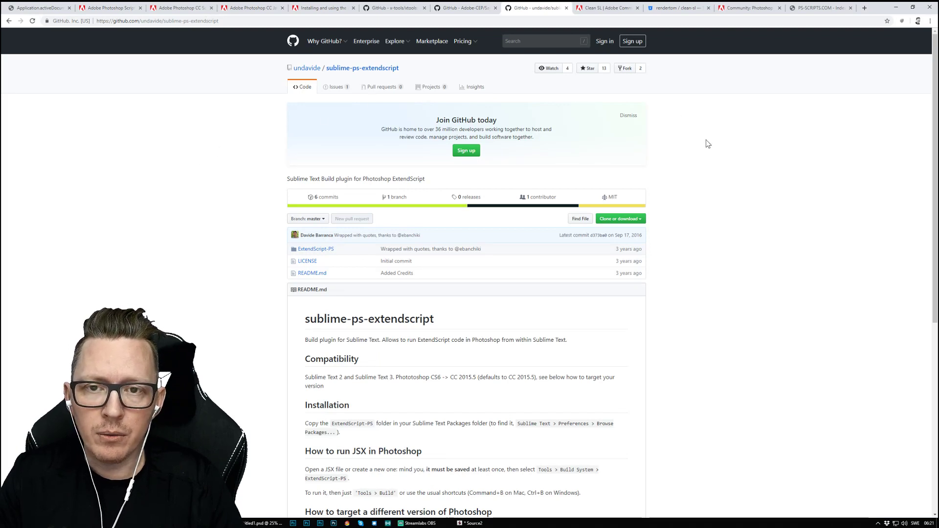
mouse_move(643, 148)
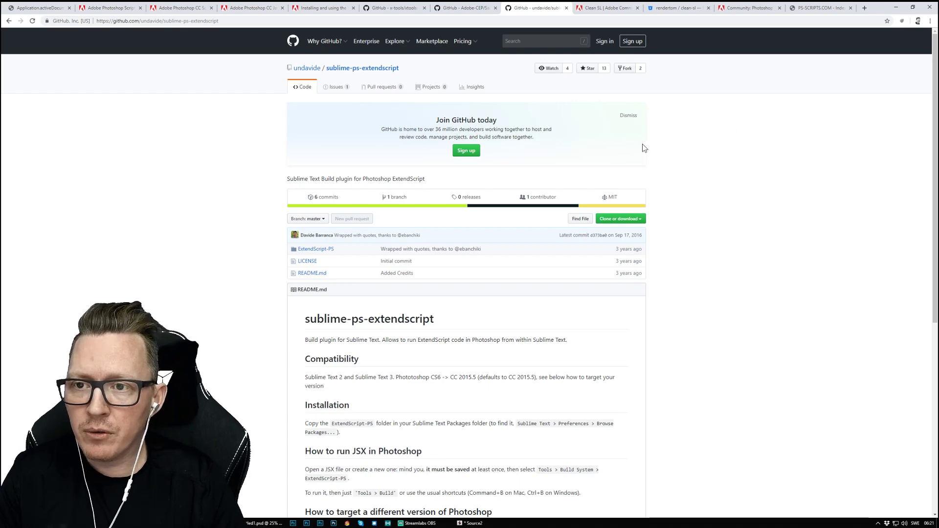
Open the Adobe Blogs post 'Installing and using the ScriptingListener plug-in'
click(319, 8)
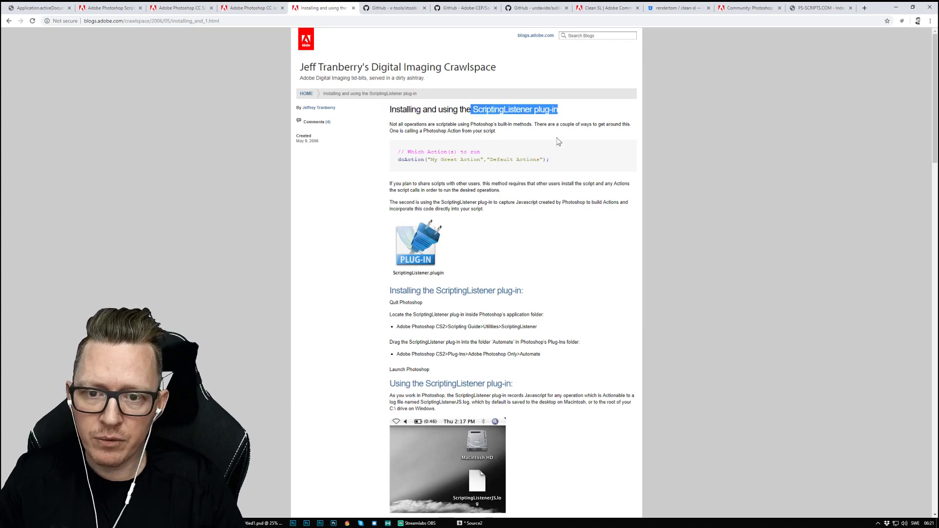
mouse_move(349, 255)
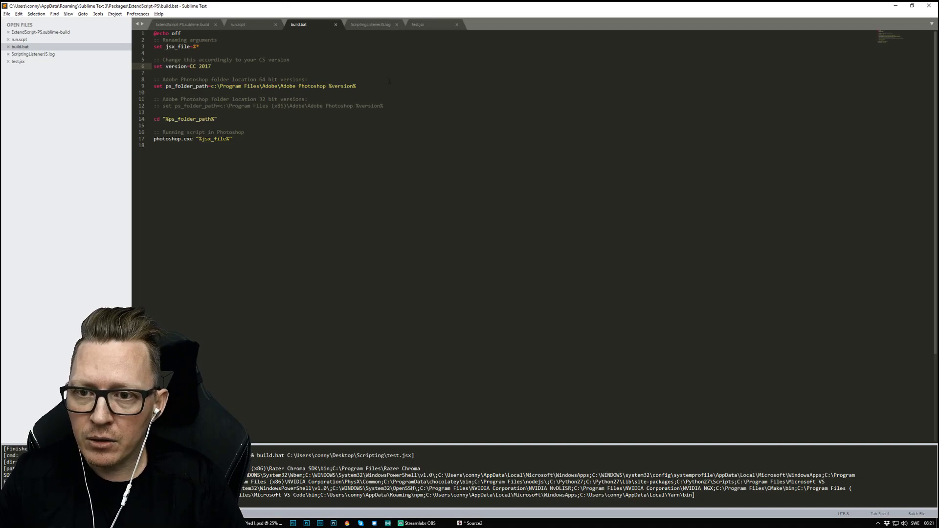
Check the recorded action code in ScriptingListenerJS.log, then bring Photoshop forward
click(376, 24)
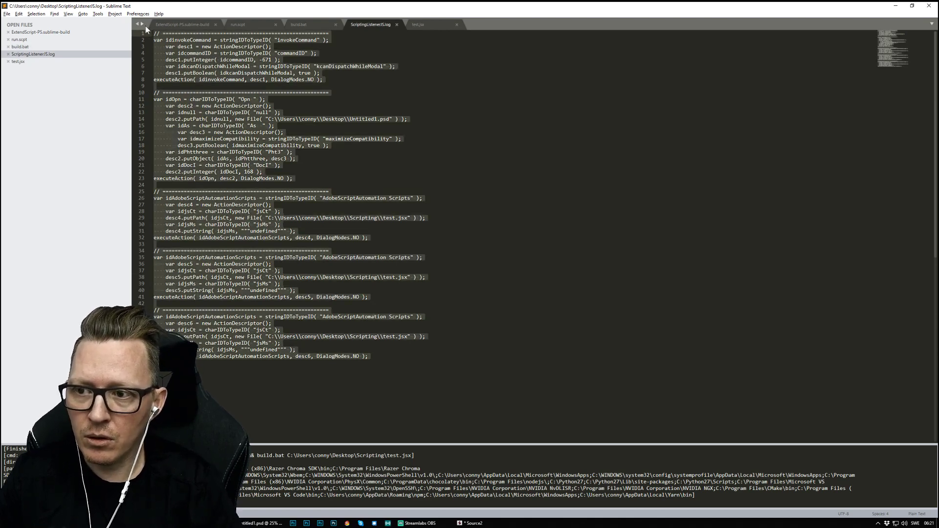
key(alt+tab)
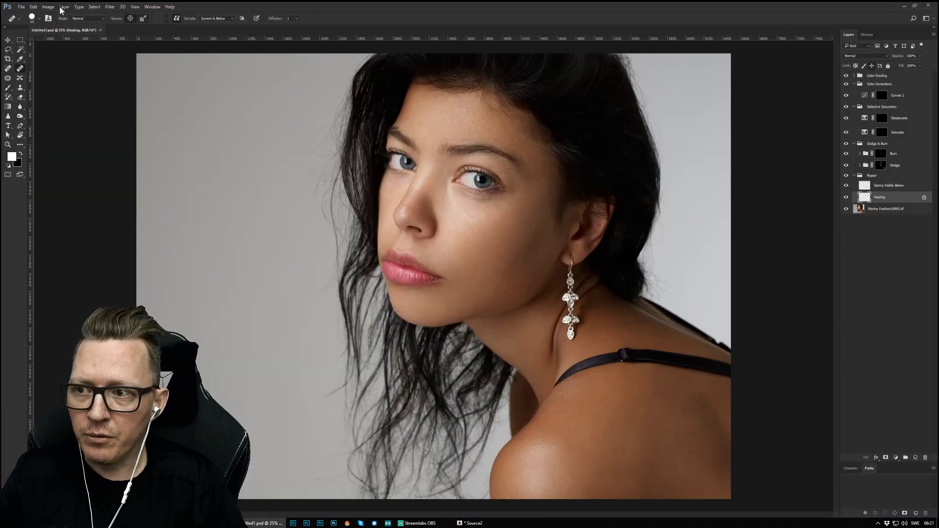
Resize the portrait to 300 pixels wide with Image Size
click(48, 7)
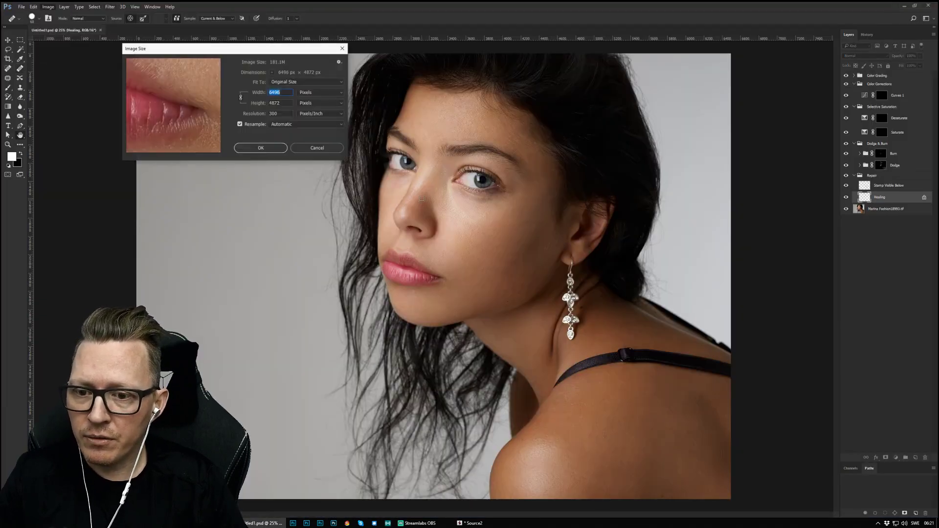
text(3)
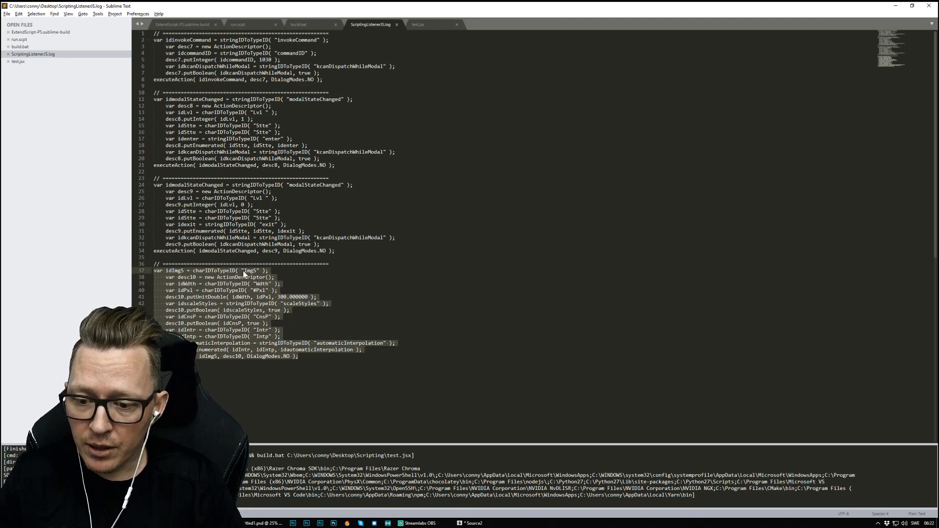
mouse_move(235, 335)
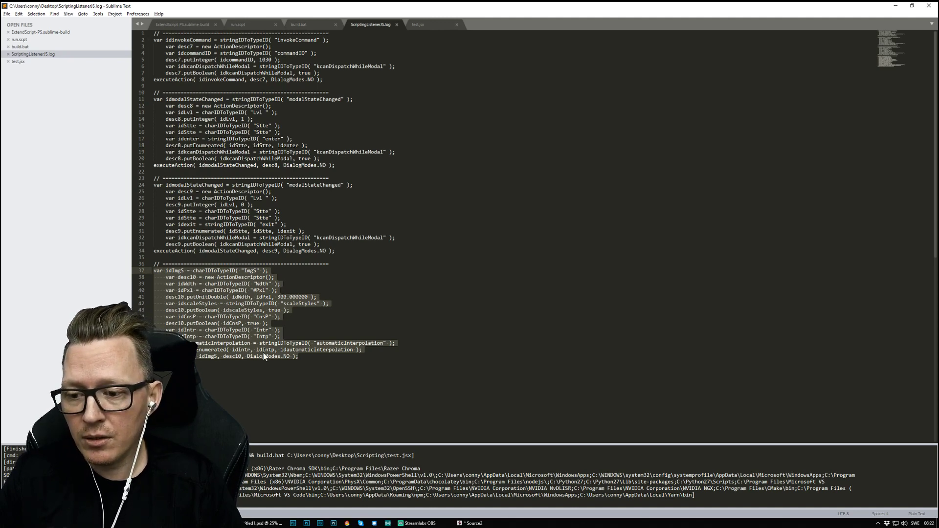
mouse_move(222, 359)
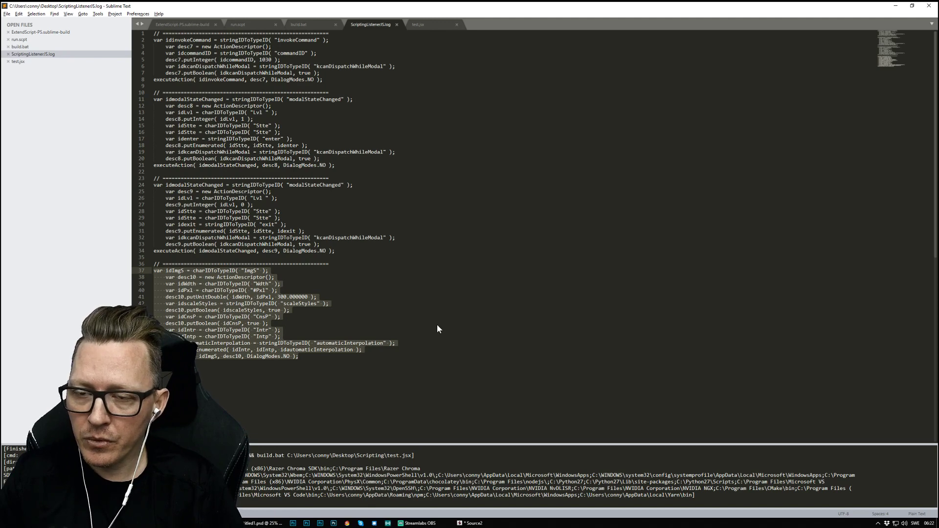
Switch to Chrome showing the ScriptingListener plug-in blog post
key(alt+tab)
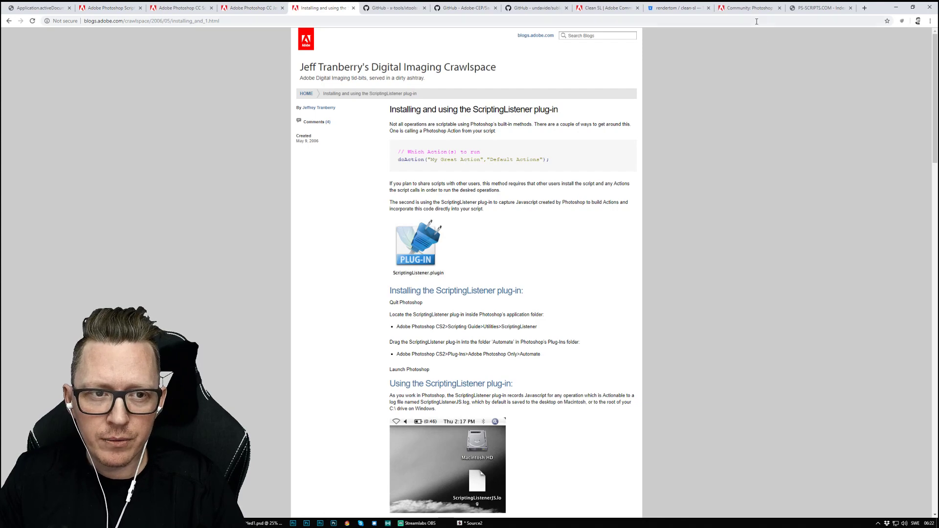
Browse the Photoshop Scripting forum and PS-SCRIPTS.COM, ending on the Clean SL thread
click(749, 8)
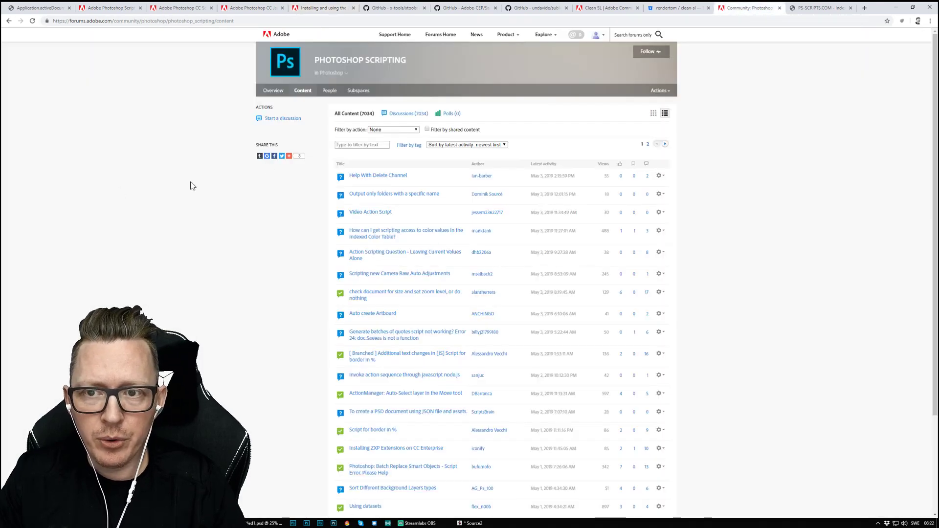
click(288, 156)
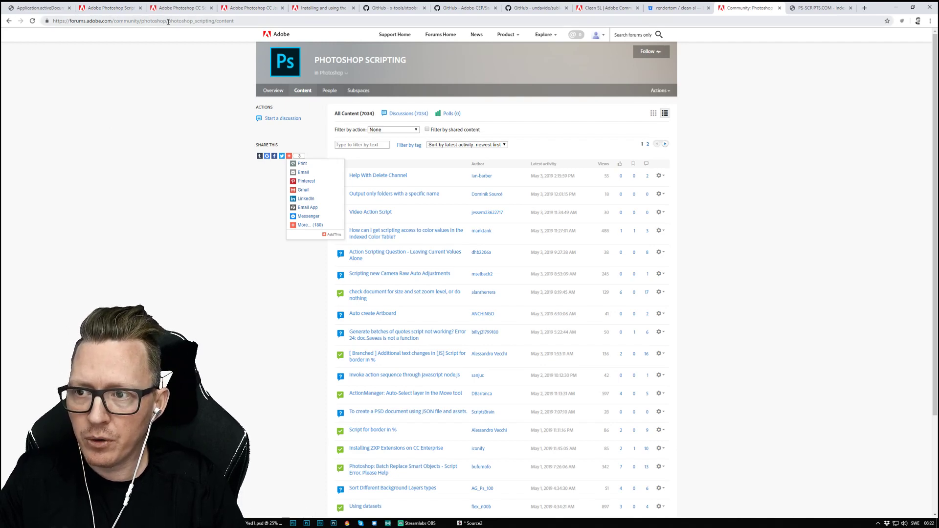
mouse_move(156, 250)
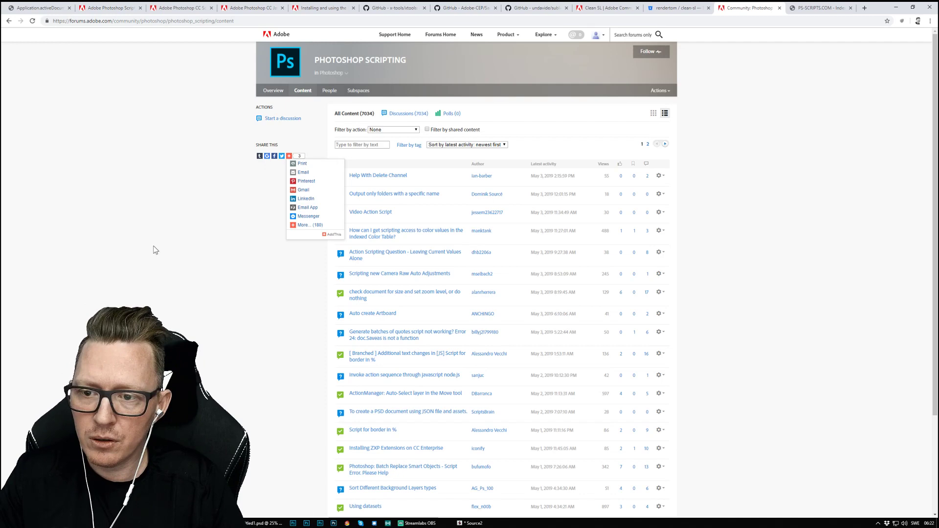
scroll(down, 3)
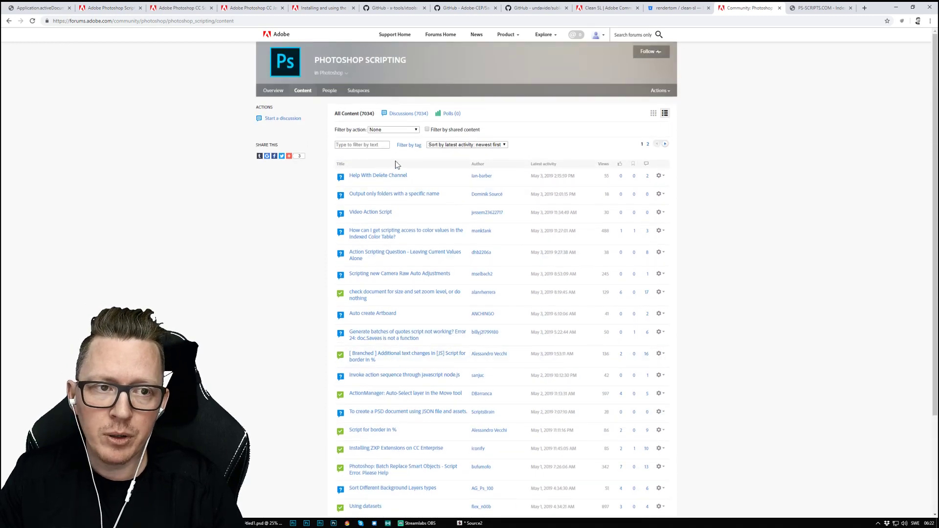
click(817, 9)
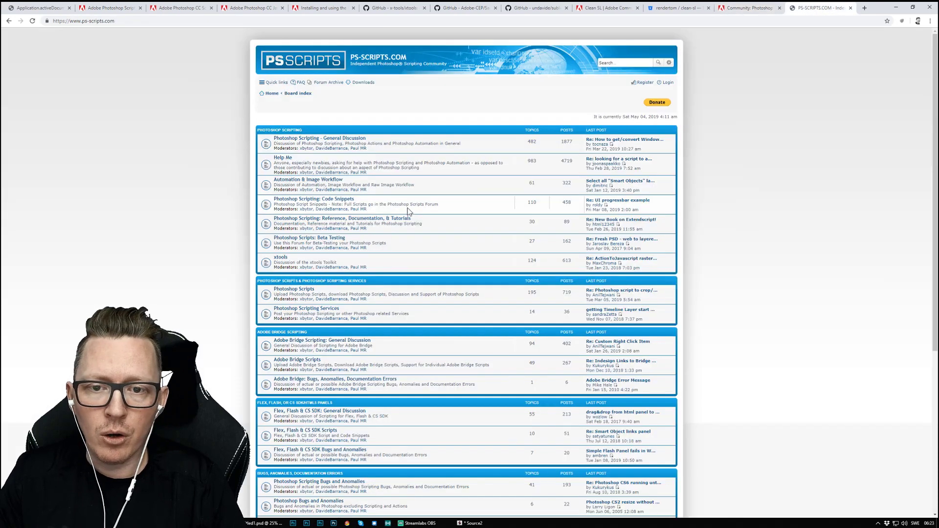
mouse_move(185, 204)
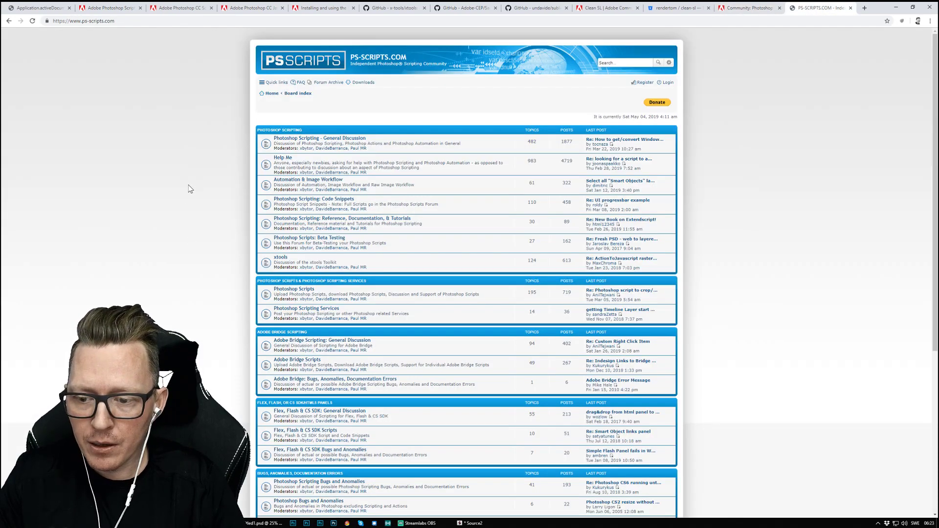
scroll(down, 3)
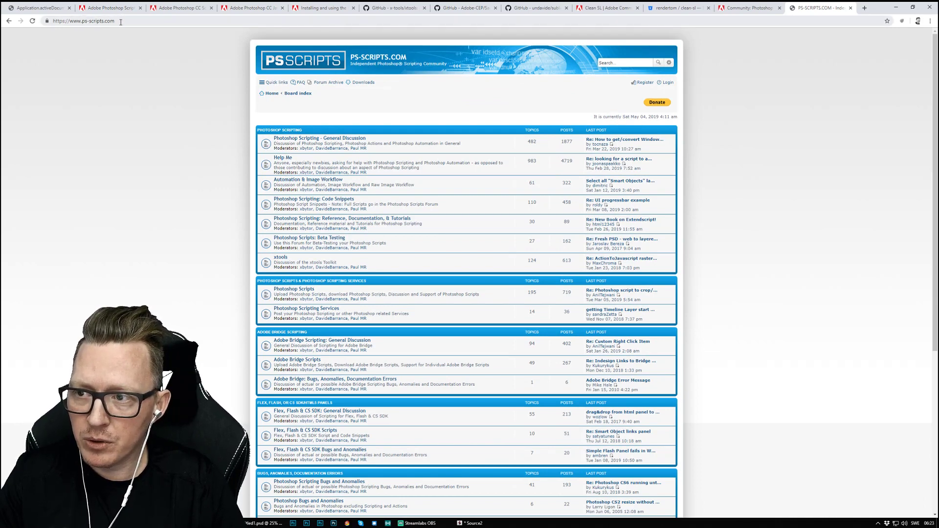
mouse_move(613, 89)
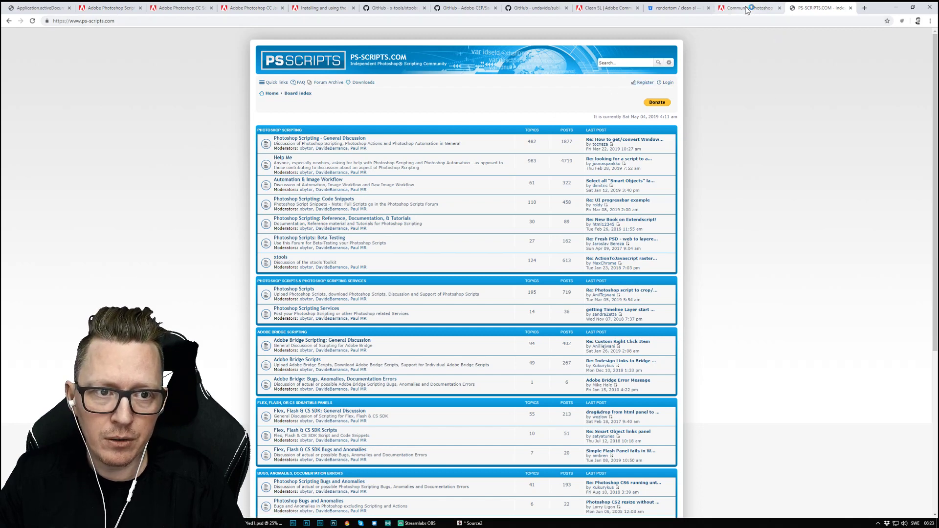
click(749, 8)
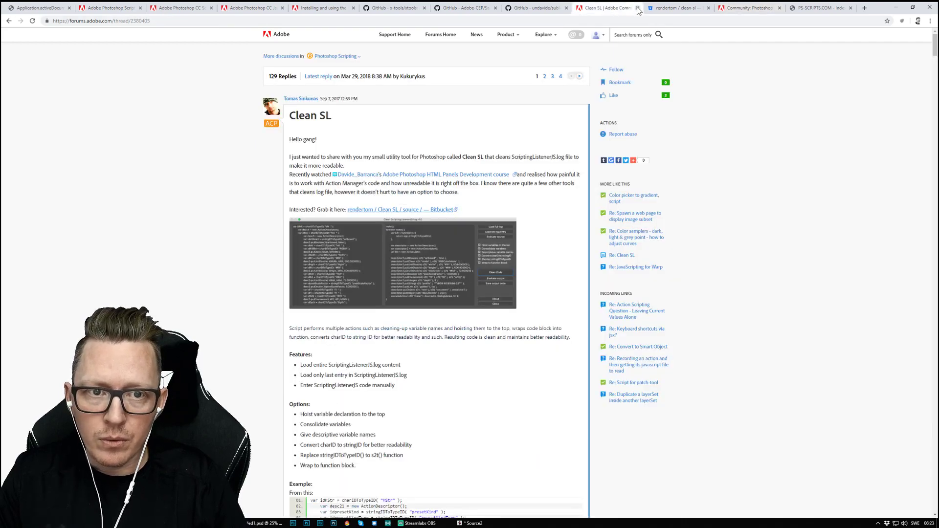
Scroll through the Clean SL Bitbucket repository README and its feature list
click(676, 8)
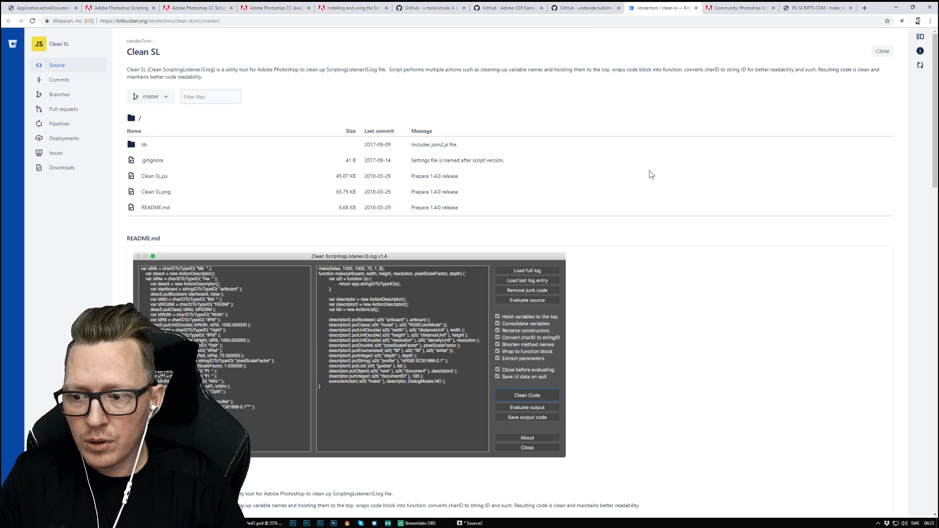
mouse_move(659, 270)
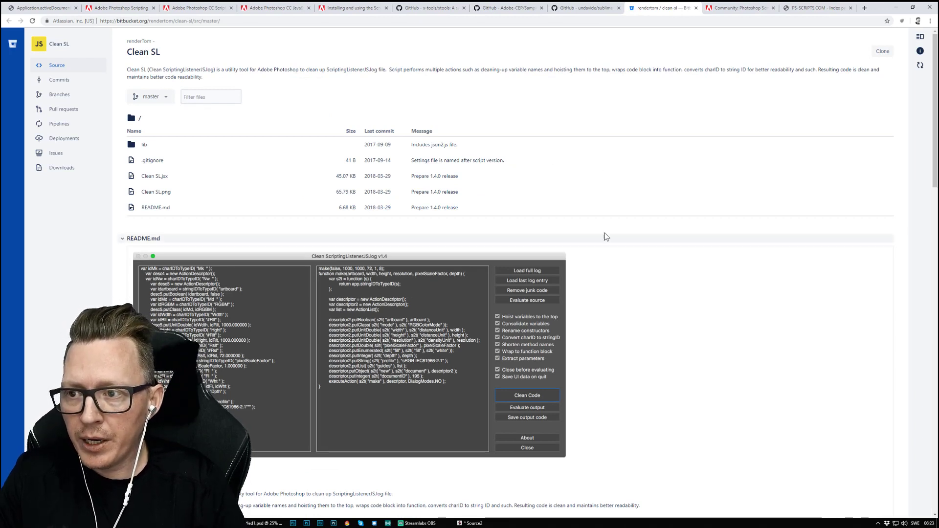
scroll(down, 3)
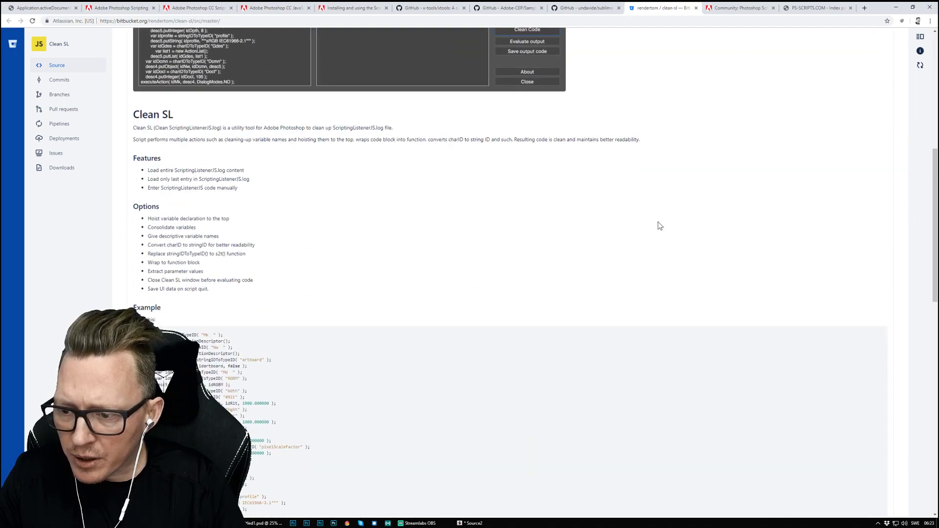
scroll(down, 3)
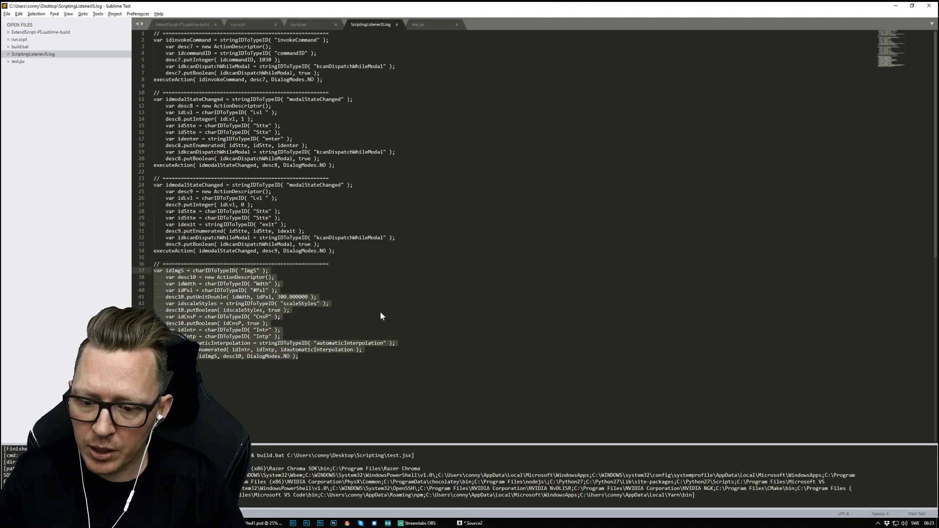
Run Clean SL.jsx from ExtendScript Toolkit targeting Adobe Photoshop CC 2017
click(472, 523)
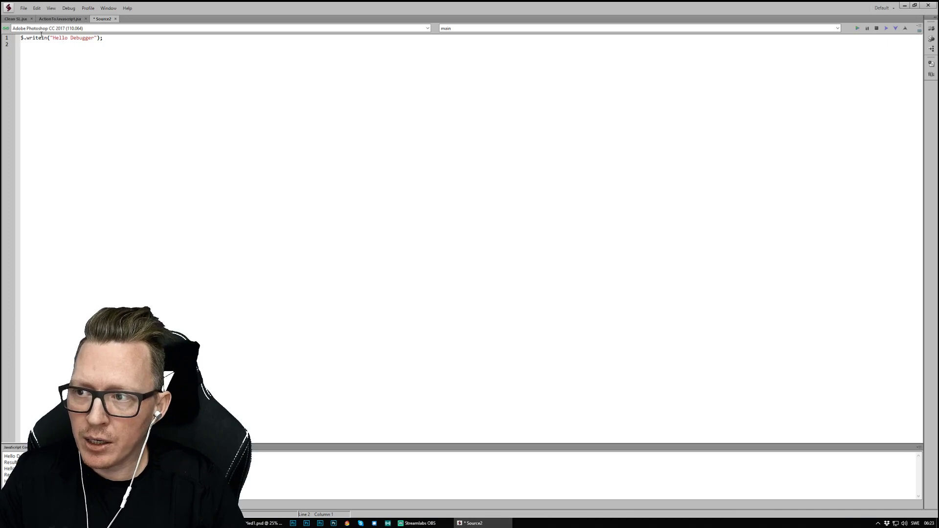
click(13, 17)
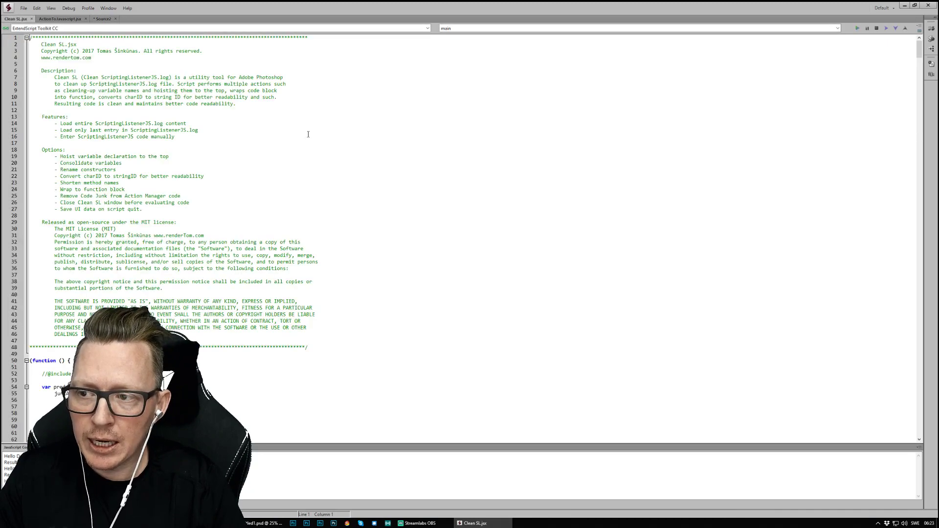
mouse_move(713, 113)
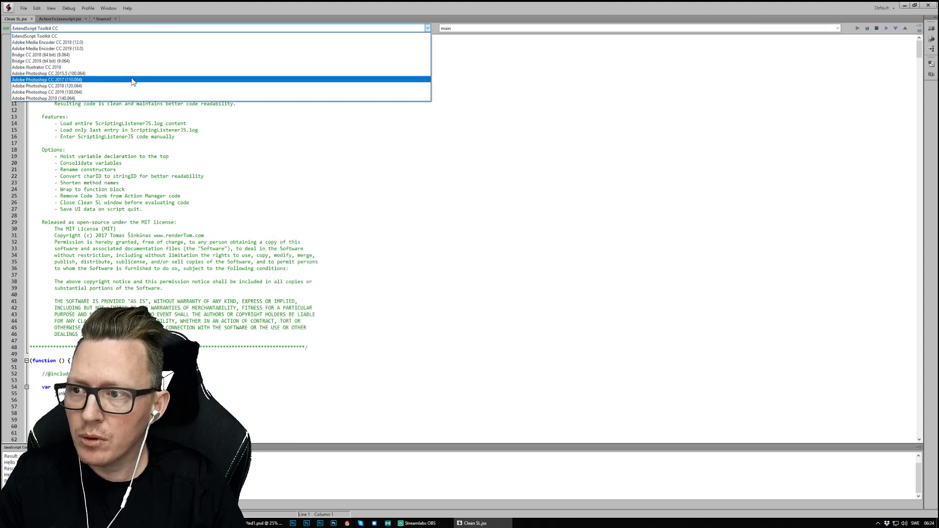
click(58, 79)
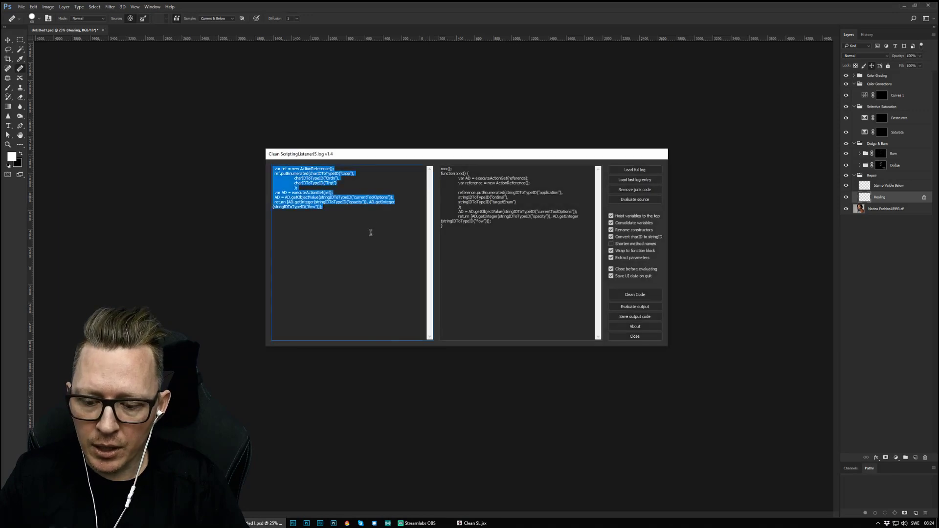
Clean the last log entry into an imageSize function and paste it into test.jsx
click(634, 294)
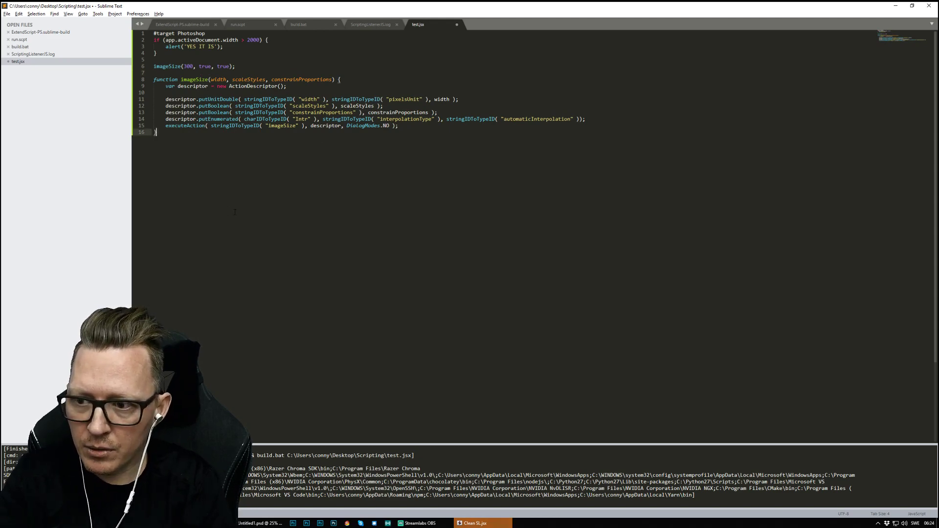
Add a 'Size is bigger then 2000' alert to test.jsx, run it, and dismiss it
key(Enter)
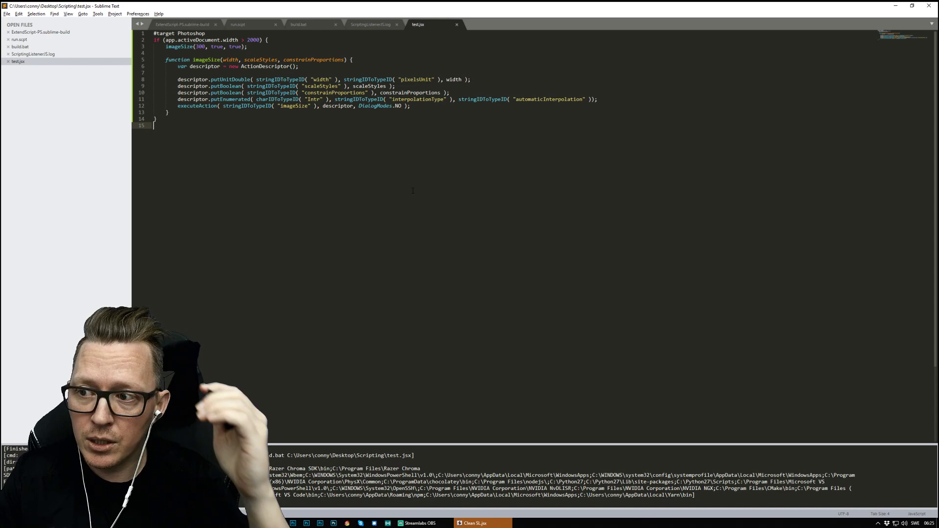
key(alt+tab)
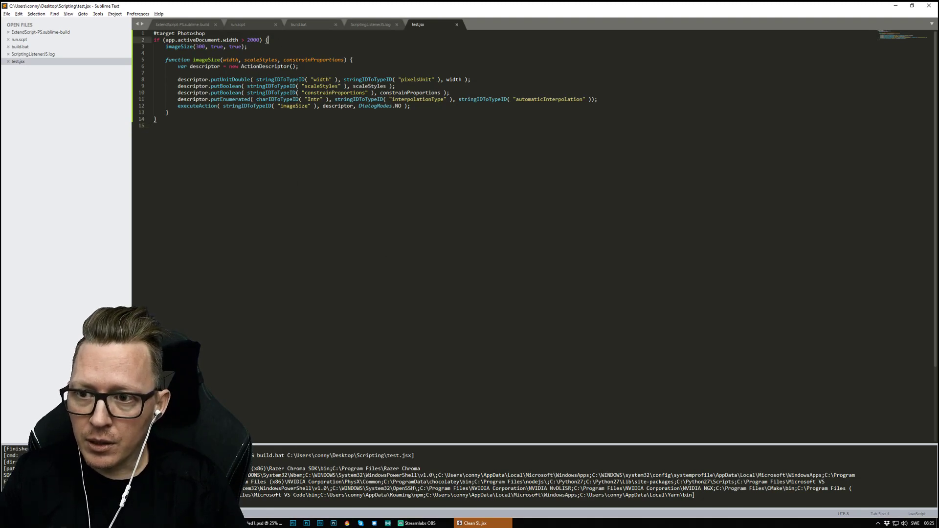
text(alert('Size is)
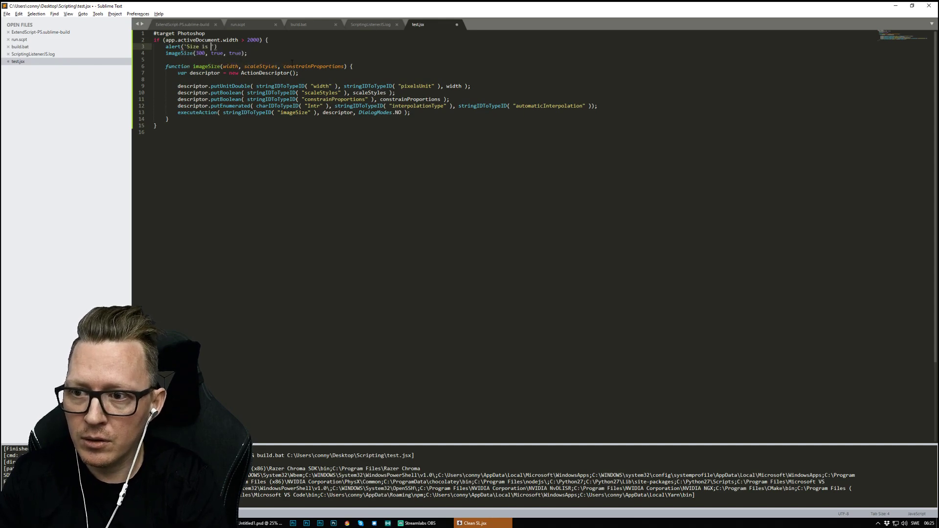
text(bigger then 200)
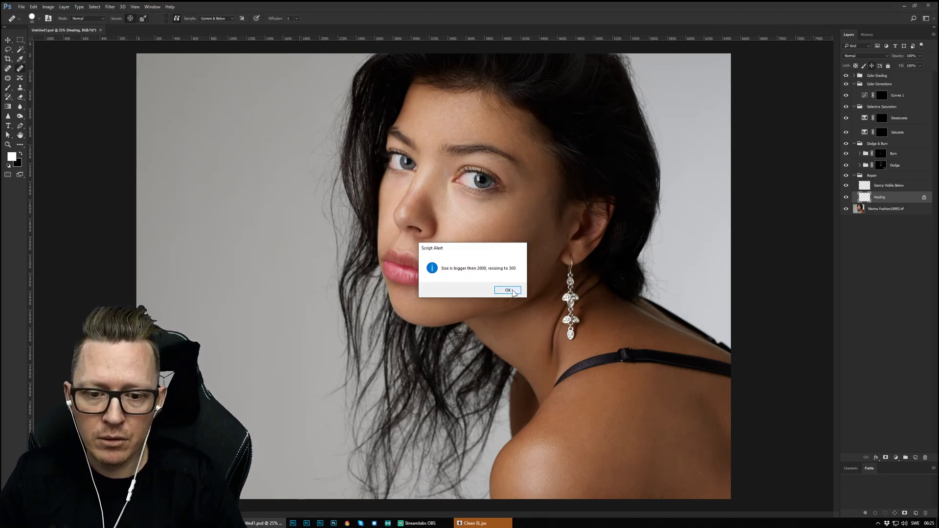
click(506, 290)
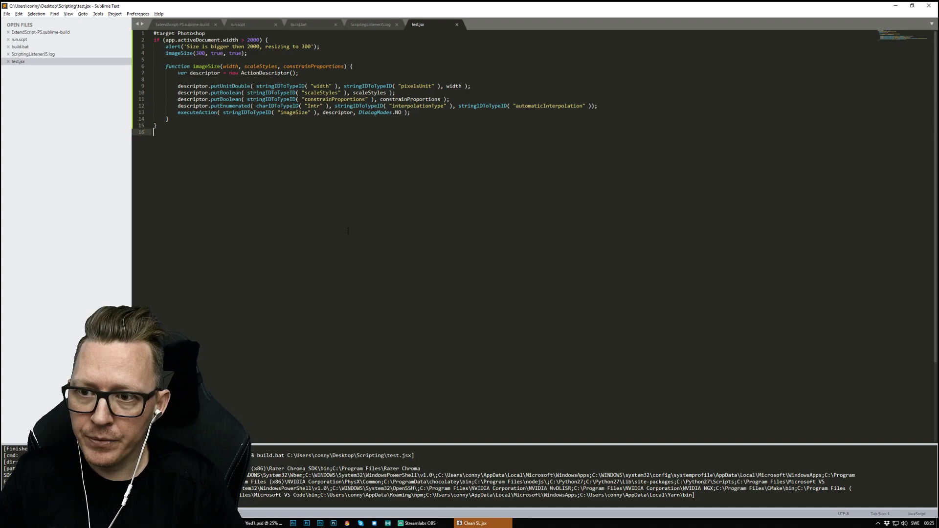
Scroll through the recorded Image Size code in ScriptingListenerJS.log
click(372, 24)
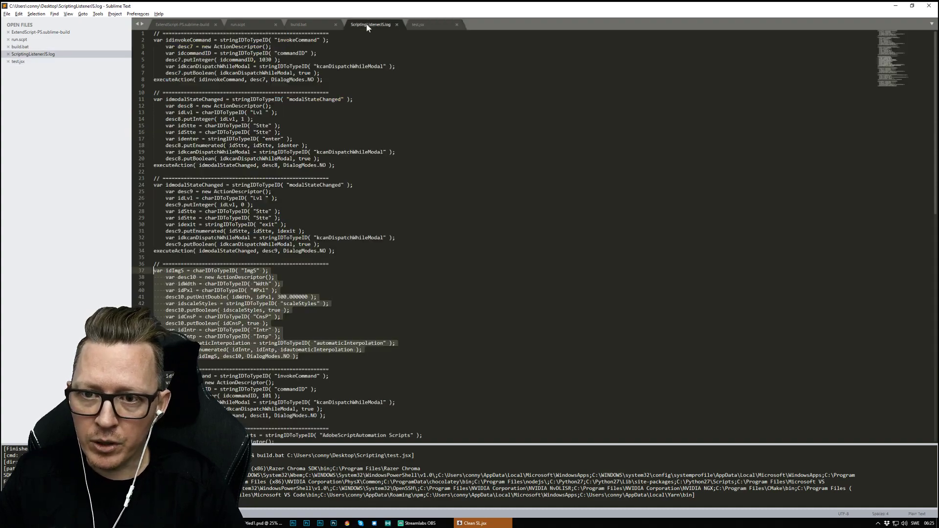
scroll(down, 3)
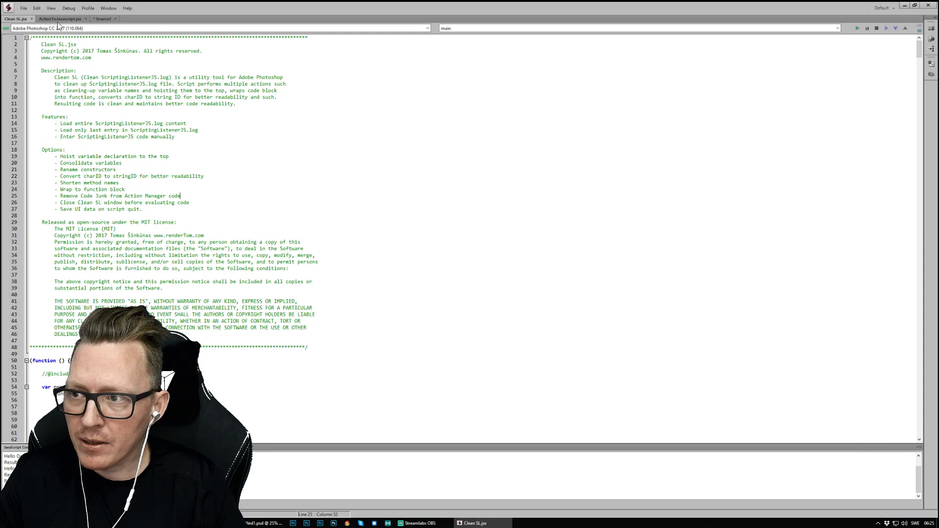
Scroll the x-tools/xtools GitHub repository page in Chrome, then return to Photoshop
click(59, 18)
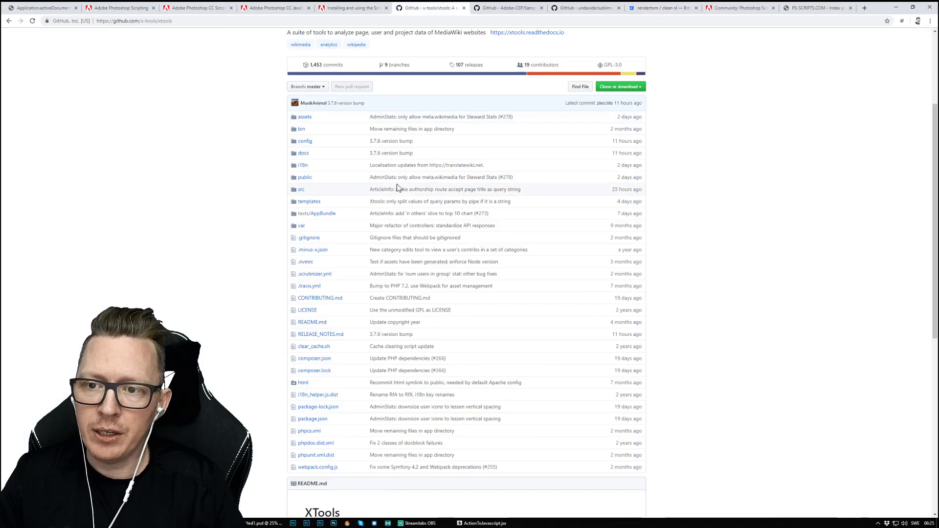
scroll(up, 3)
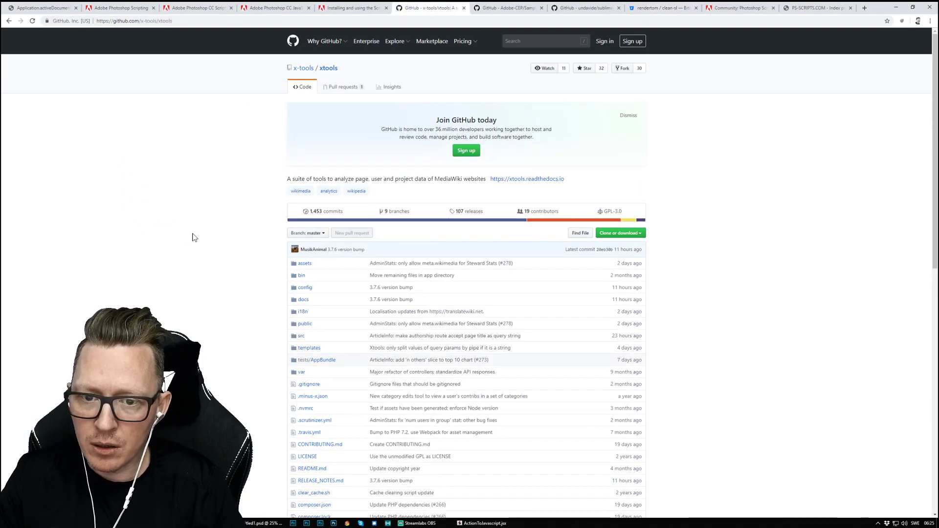
scroll(down, 3)
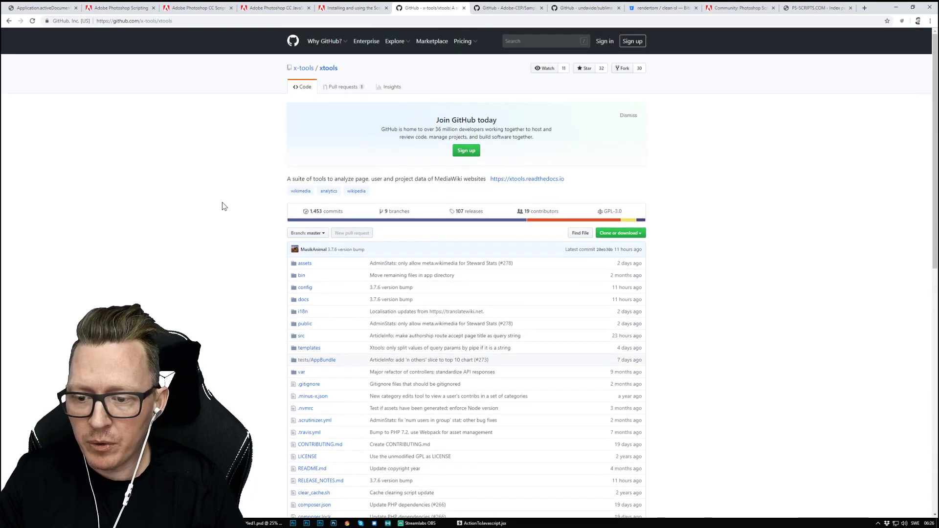
key(Alt+Tab)
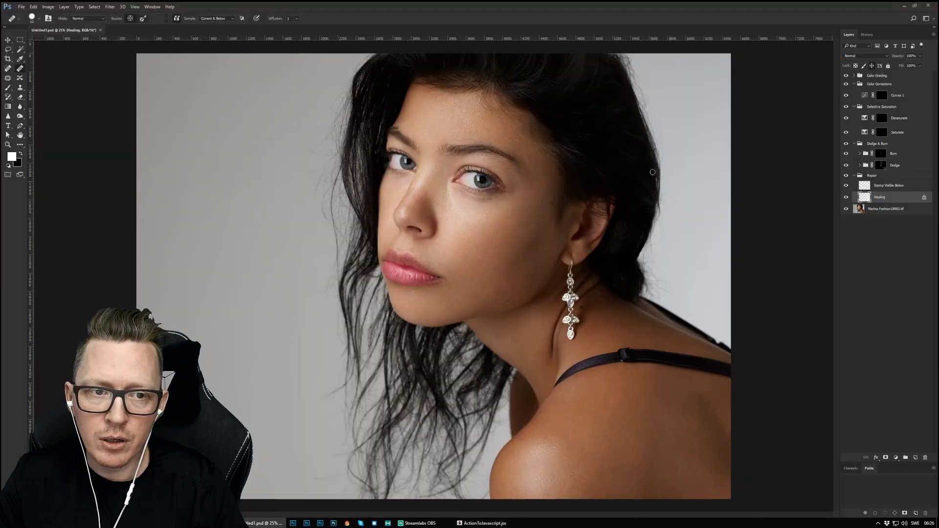
Convert the Retouching Toolkit Workflow 'Folder Setup' action into FolderSetup.jsx inside the Scripting folder
click(510, 253)
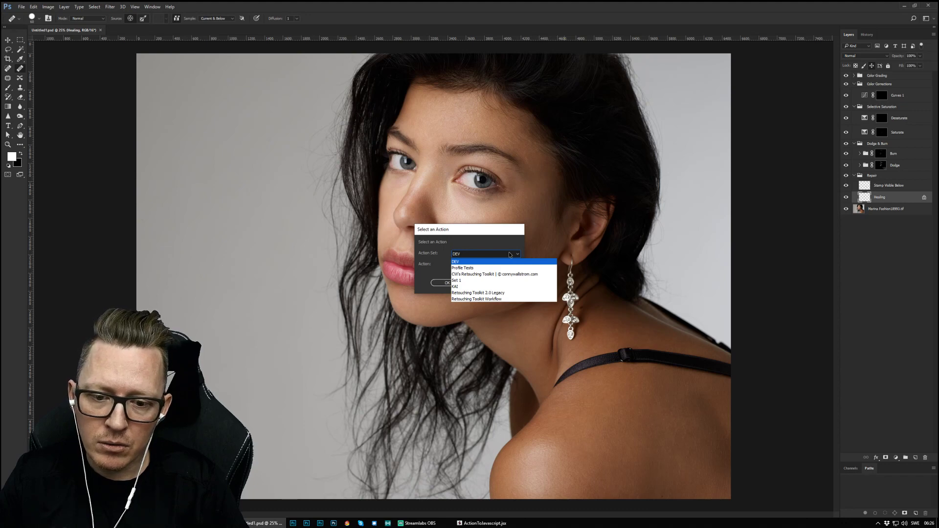
mouse_move(490, 261)
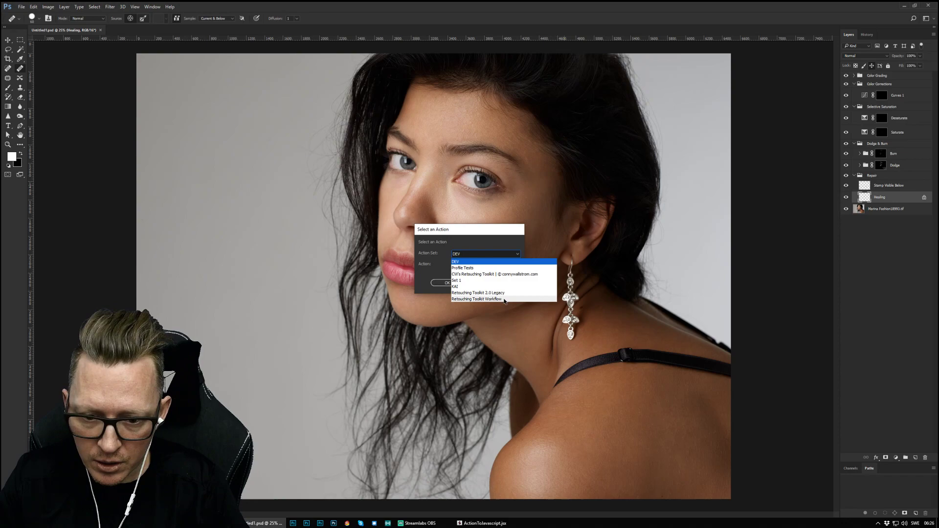
click(475, 298)
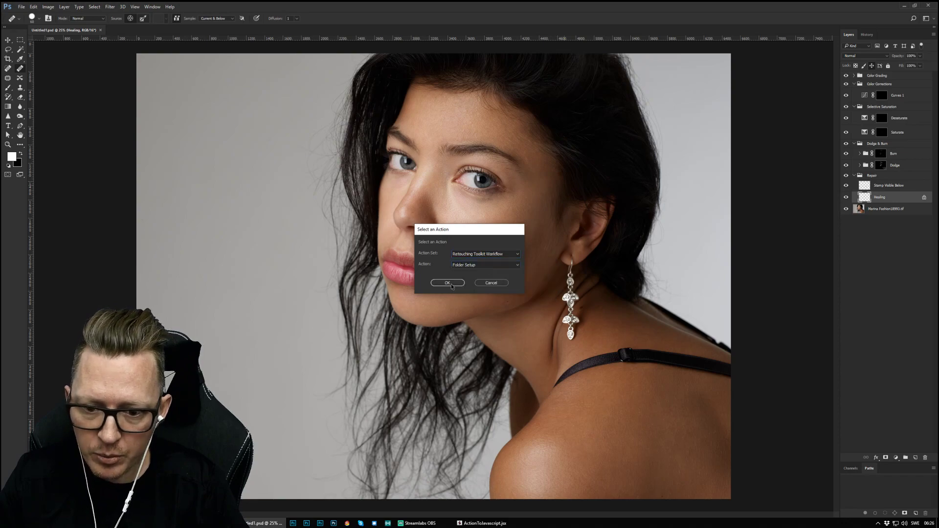
click(447, 283)
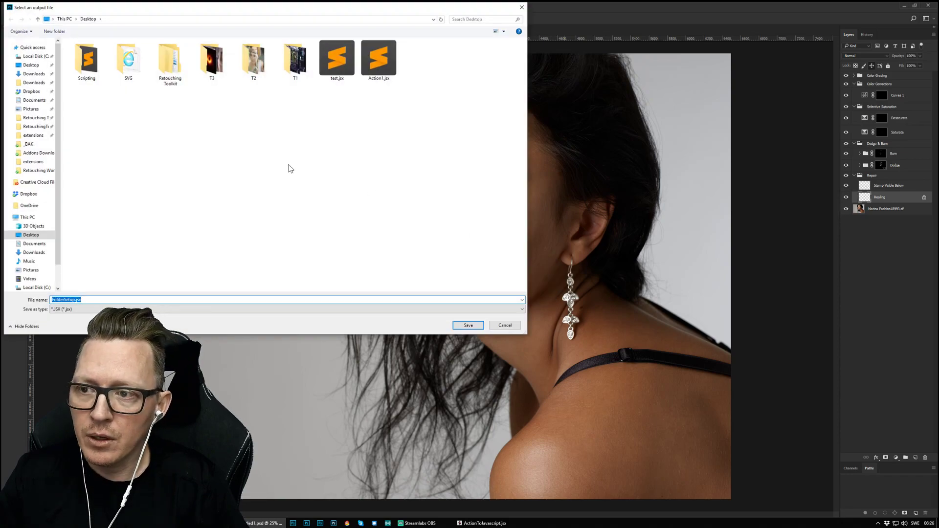
double_click(86, 59)
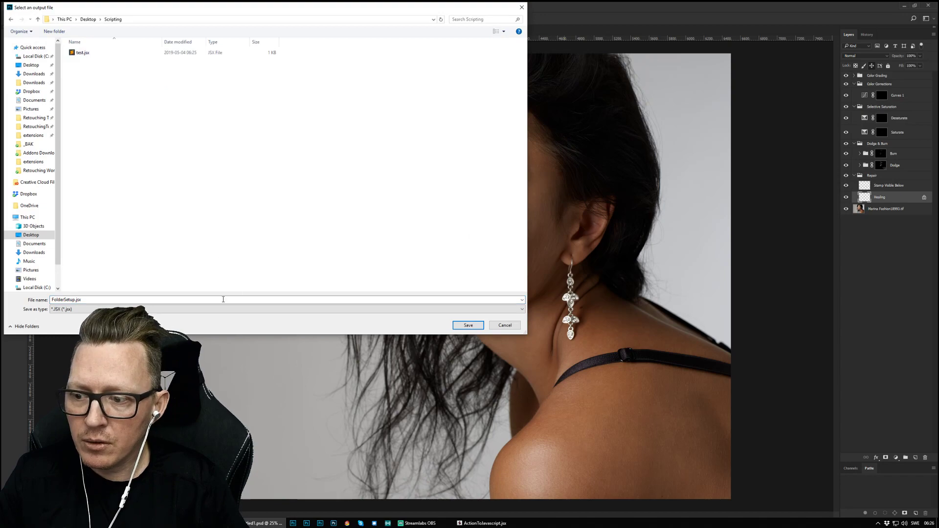
click(468, 325)
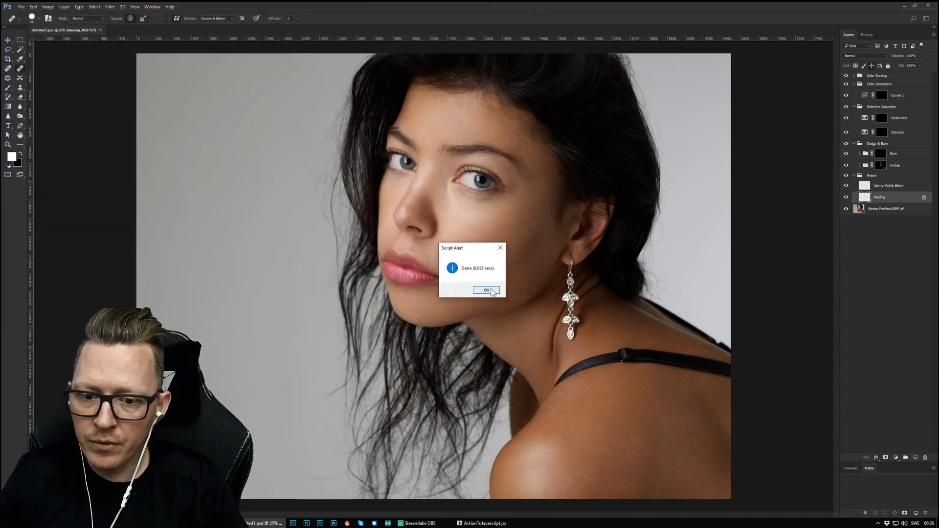
click(486, 290)
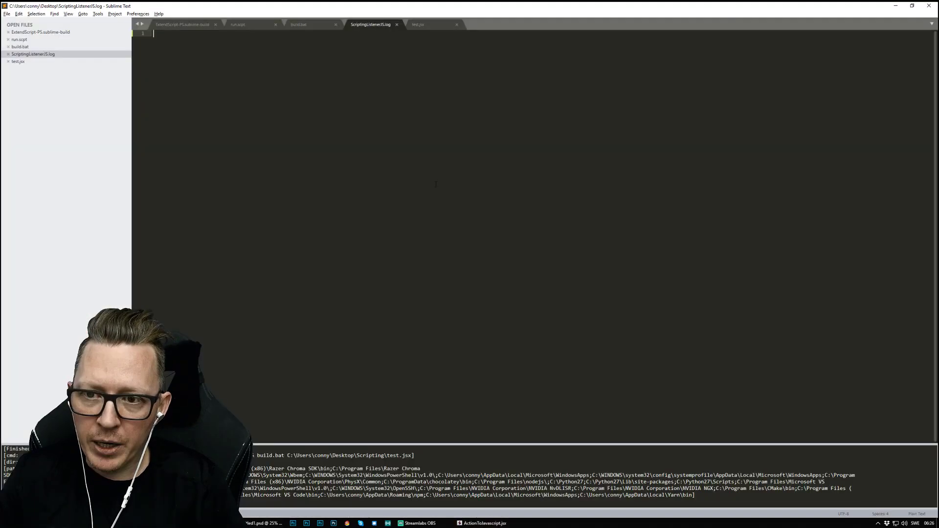
Open FolderSetup.jsx from Scripting, review its Repair and Dodge & Burn group code, then close it
click(422, 25)
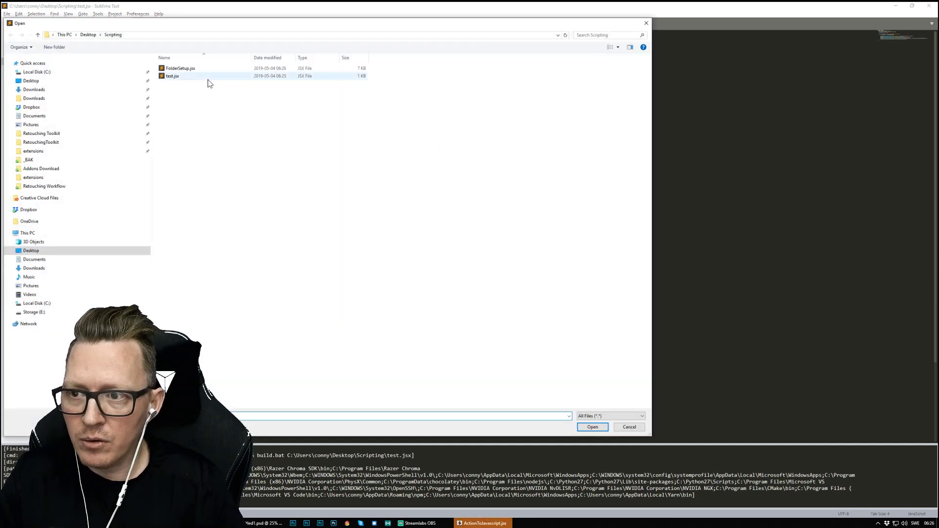
double_click(178, 68)
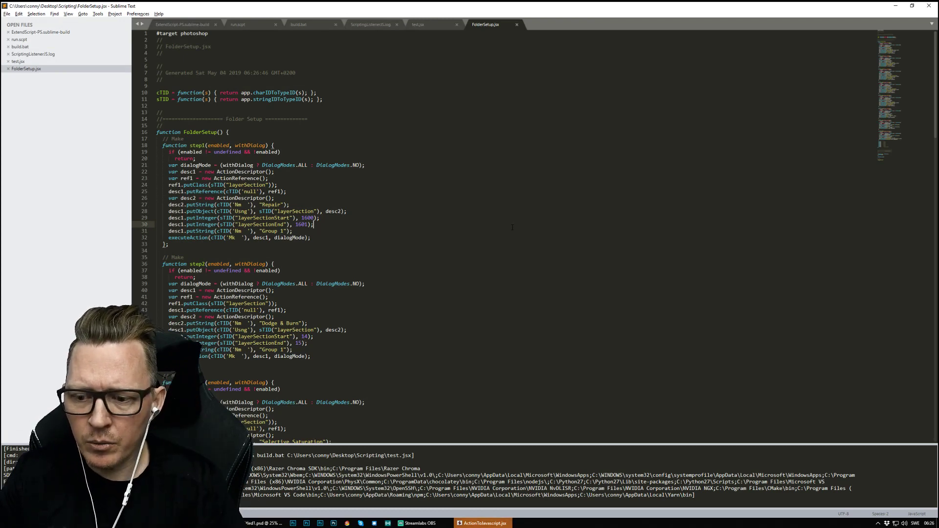
scroll(down, 3)
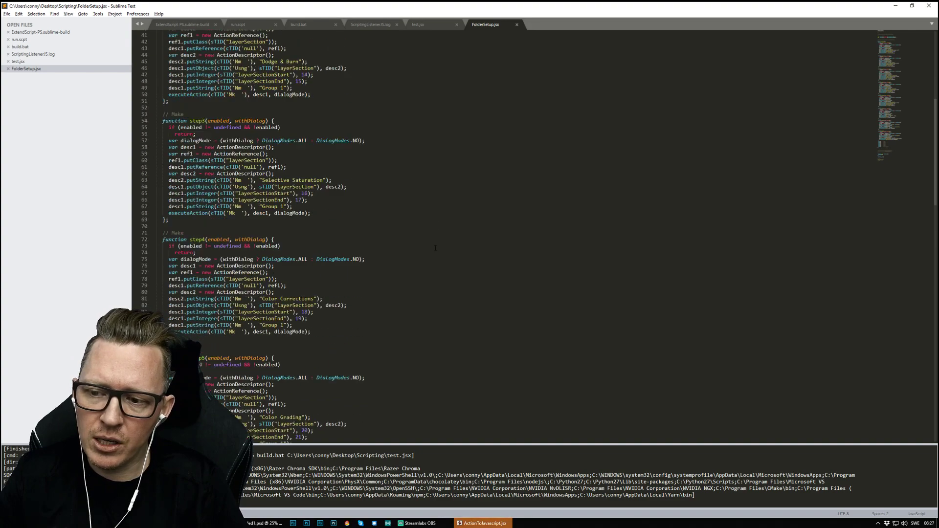
scroll(down, 3)
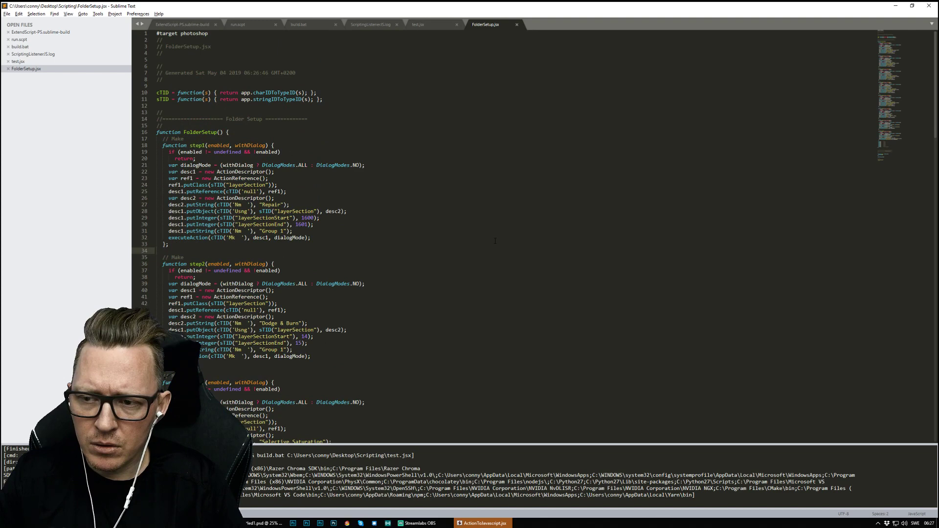
click(371, 23)
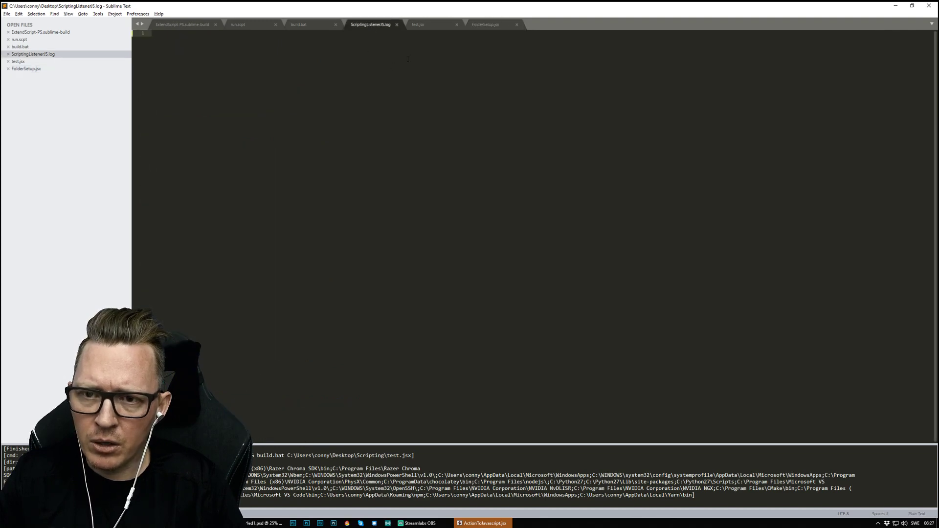
click(490, 25)
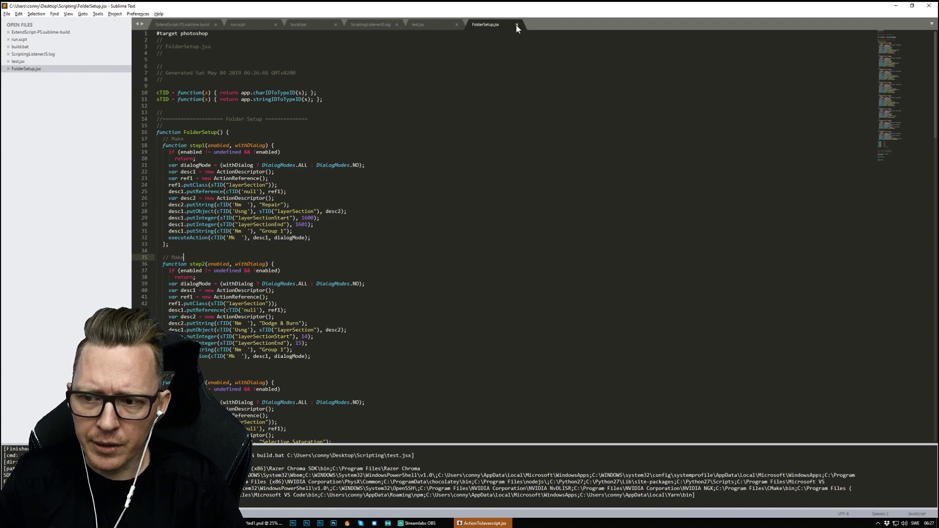
click(514, 25)
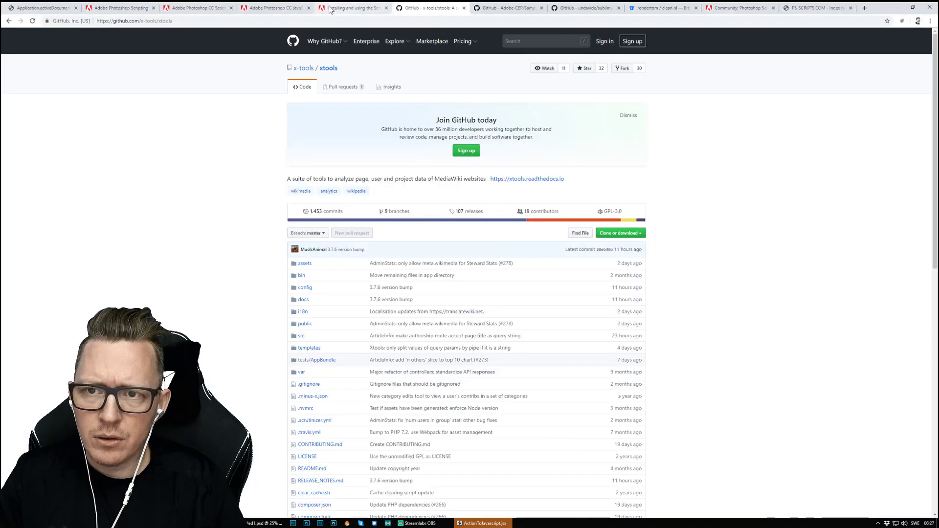
Search the Photoshop Scripting Reference for 'la' and open the LayerSets class page
click(194, 8)
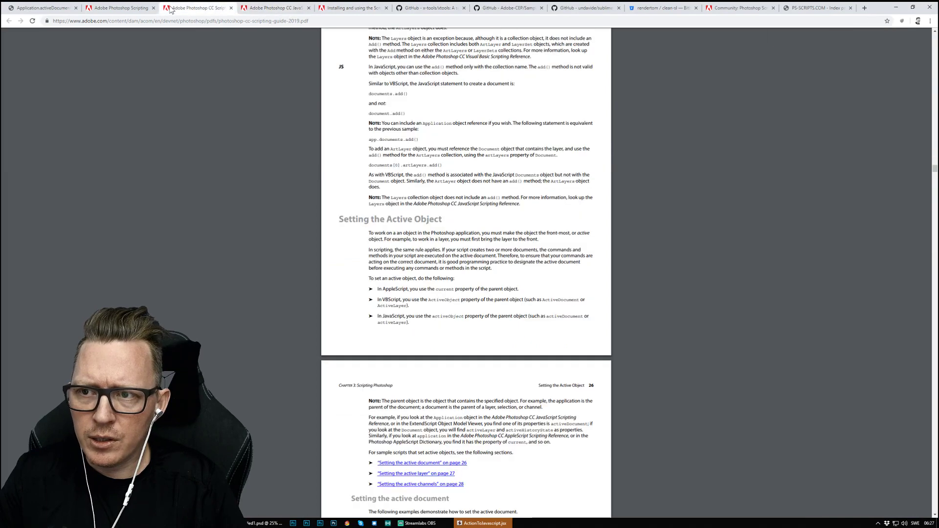
click(46, 9)
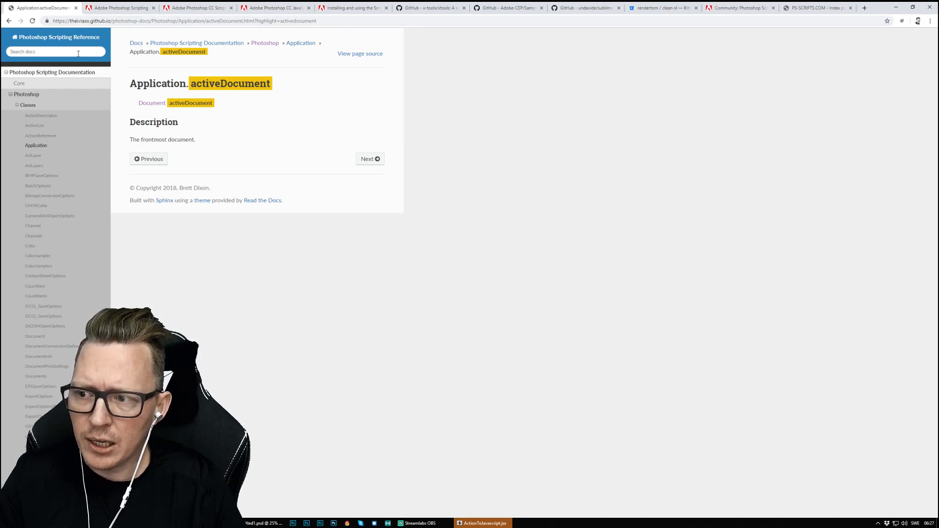
click(56, 52)
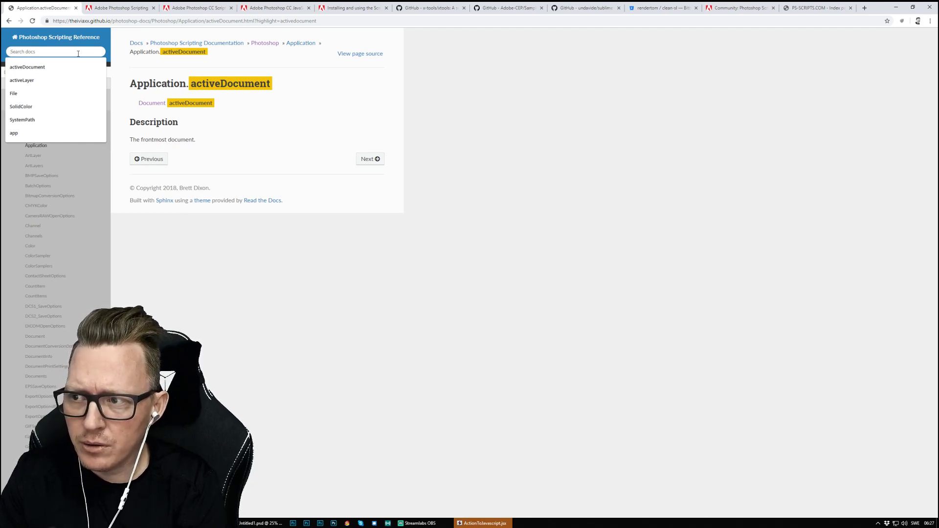
text(layerset)
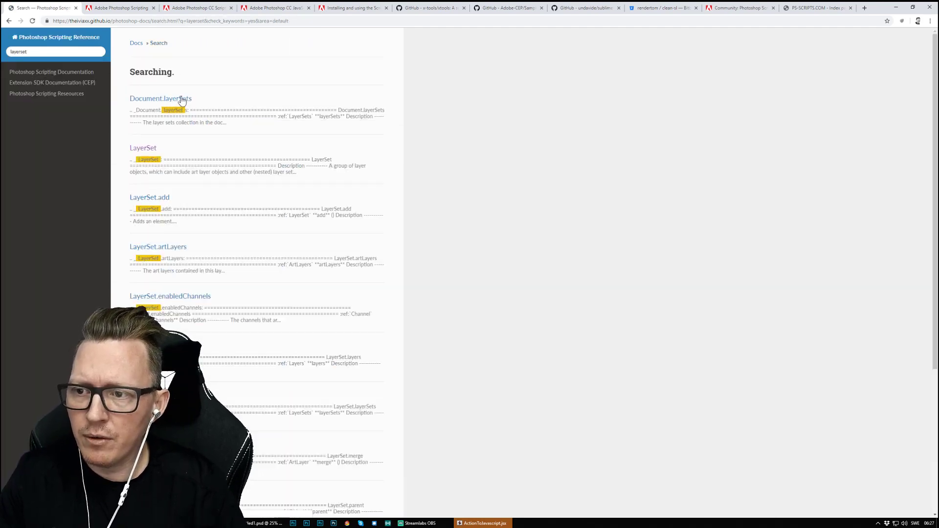
click(161, 98)
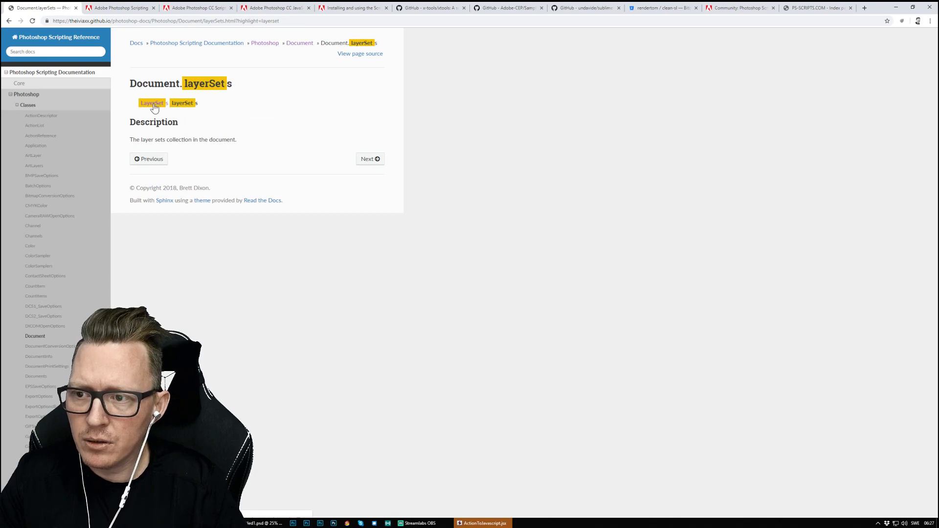
click(151, 102)
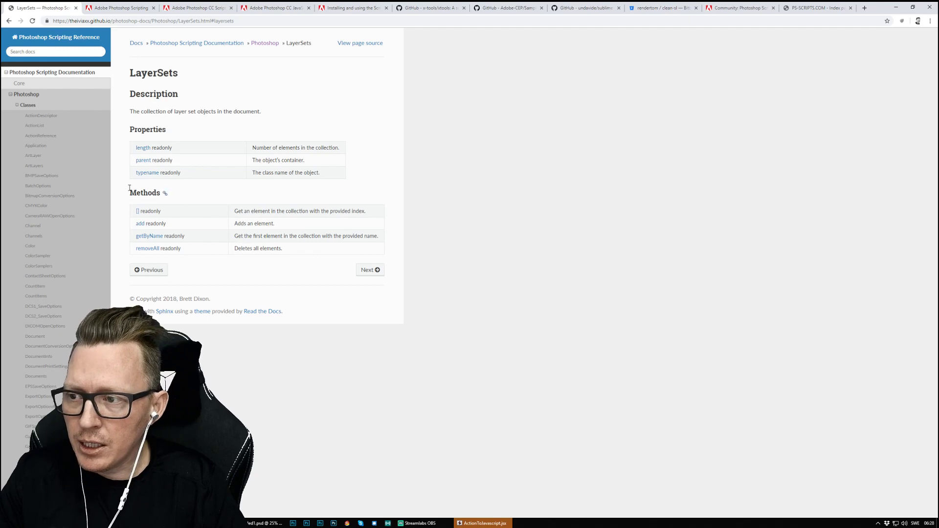
Look up the ArtLayer class page, browse its methods, then view the Scripting Guide PDF
text(ar)
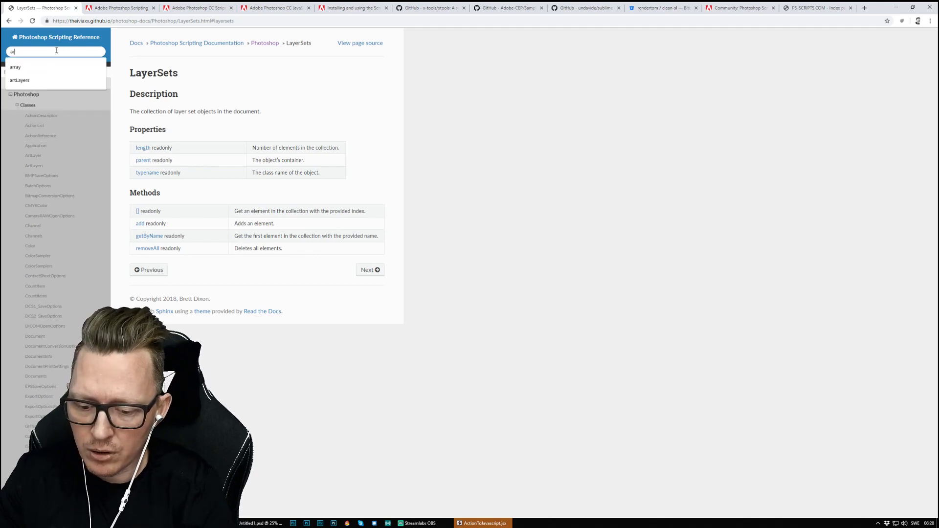
text(artlayer)
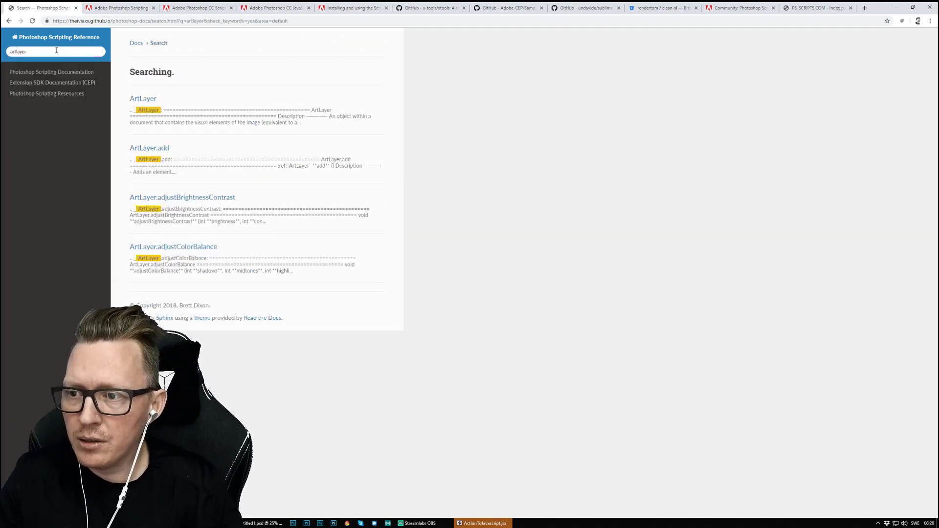
click(143, 98)
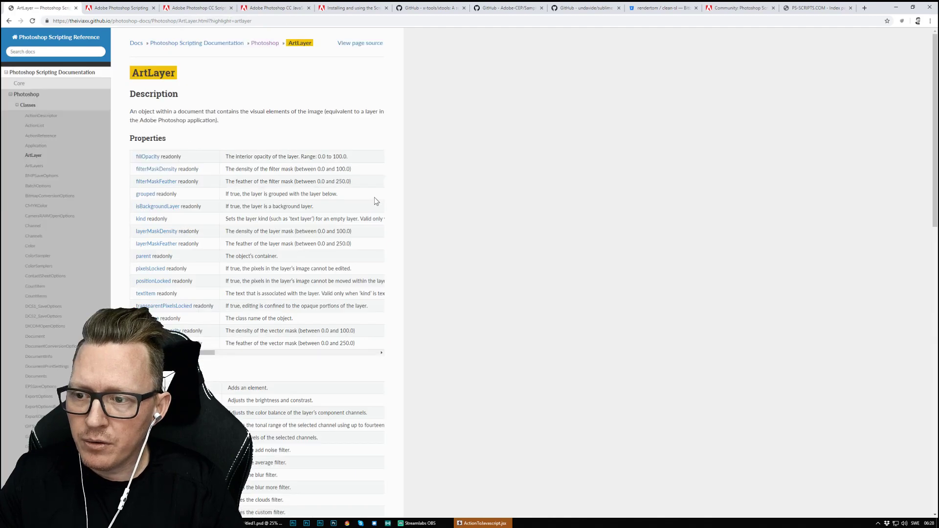
scroll(down, 3)
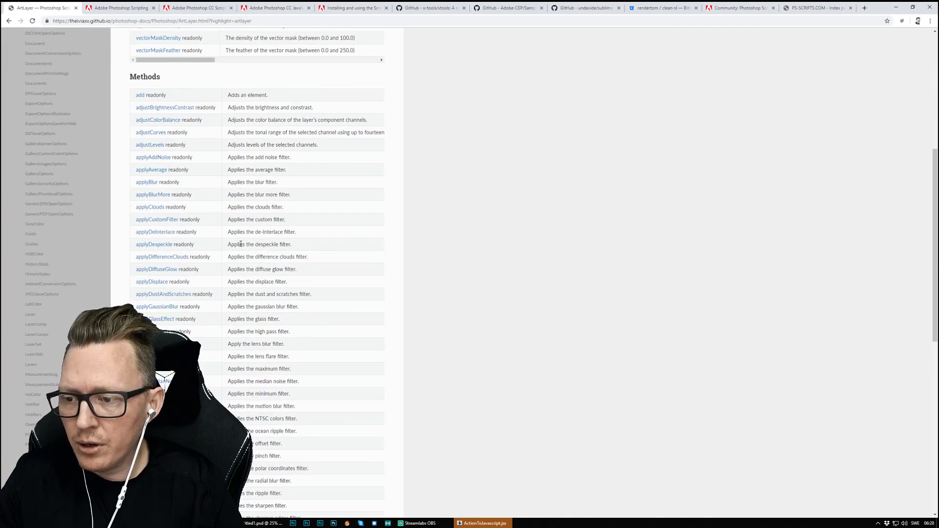
scroll(down, 3)
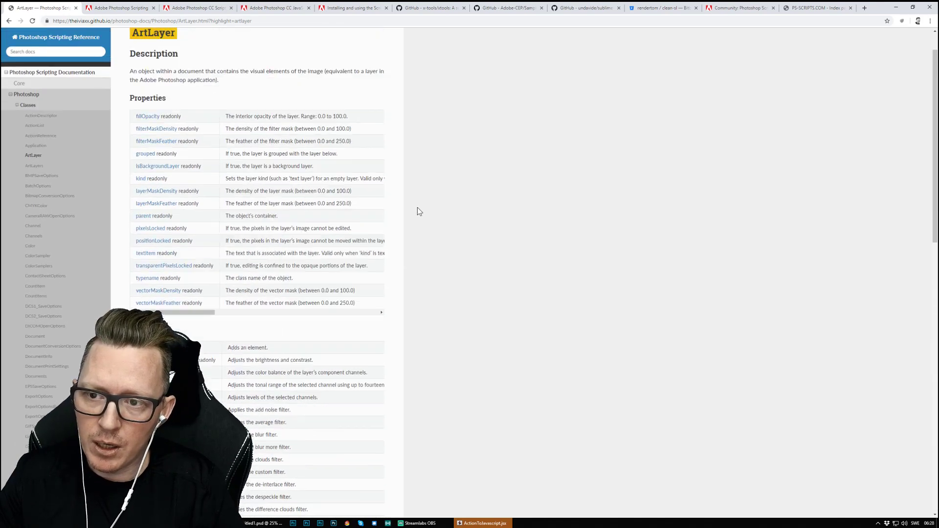
key(alt+tab)
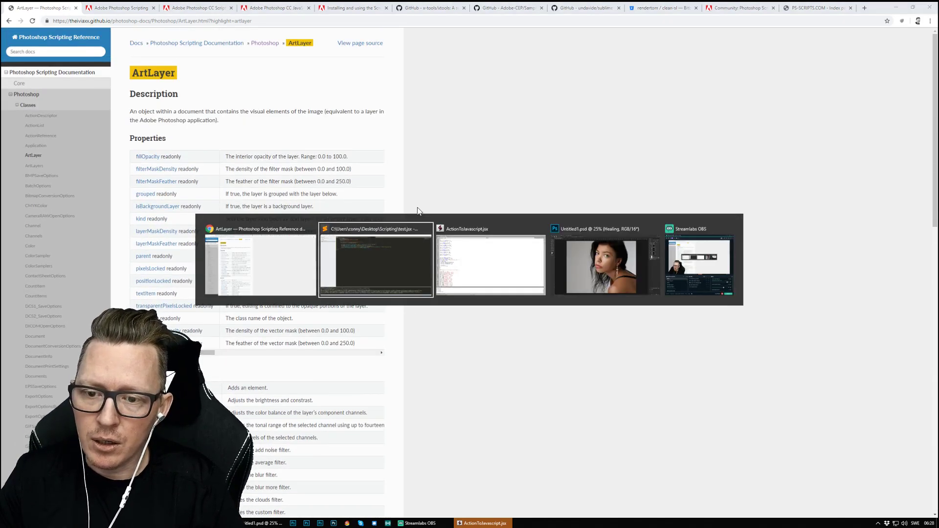
click(376, 260)
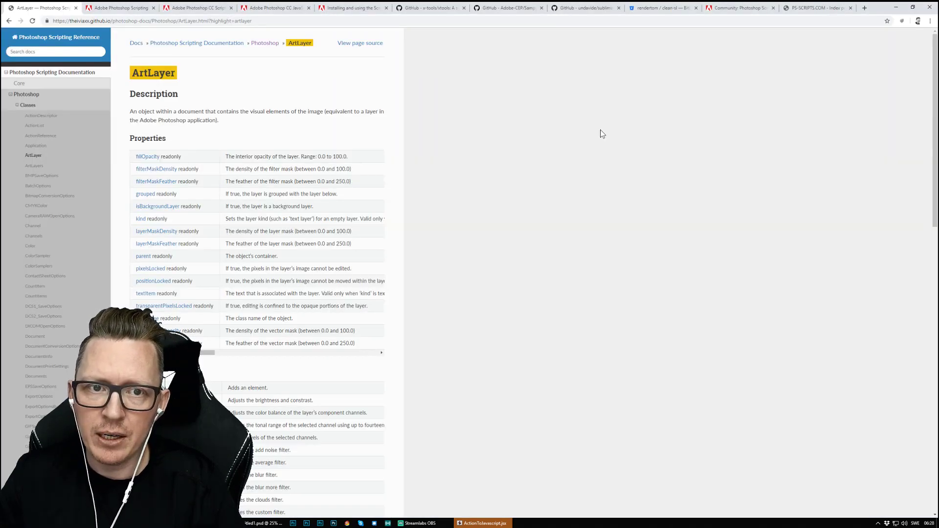
mouse_move(361, 95)
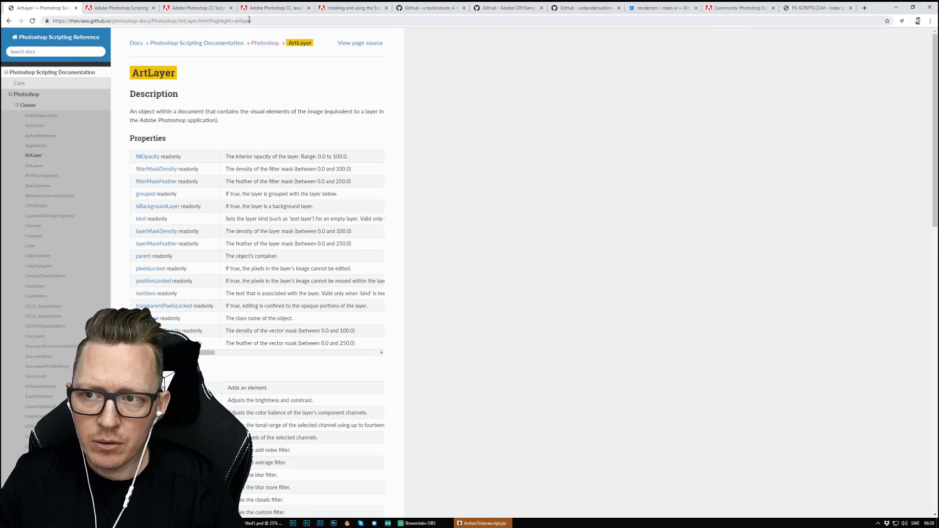
click(49, 51)
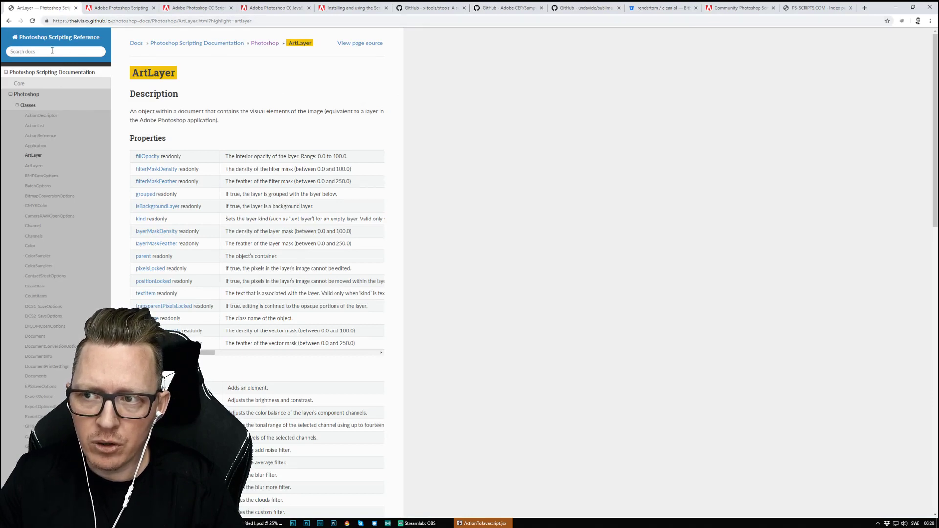
click(198, 8)
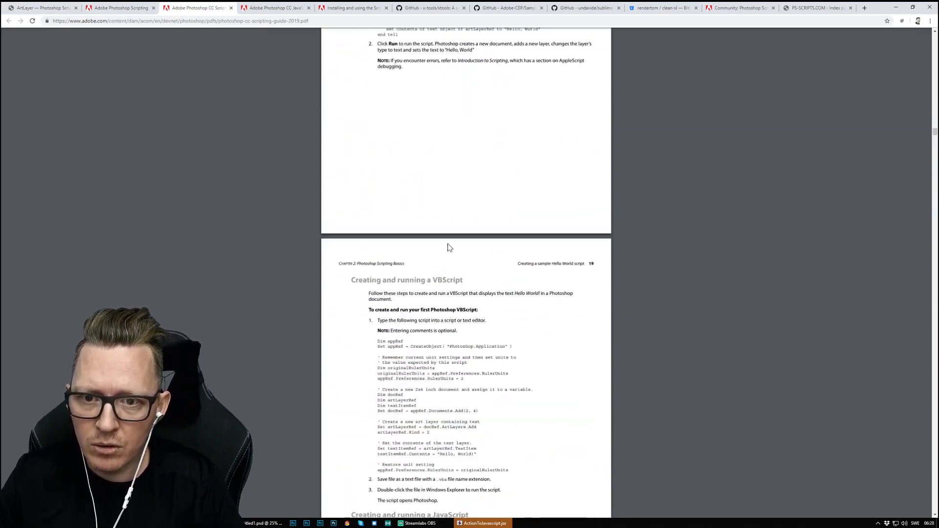
View the JavaScript Reference PDF, then scroll through the ScriptingListener article's code examples
click(274, 8)
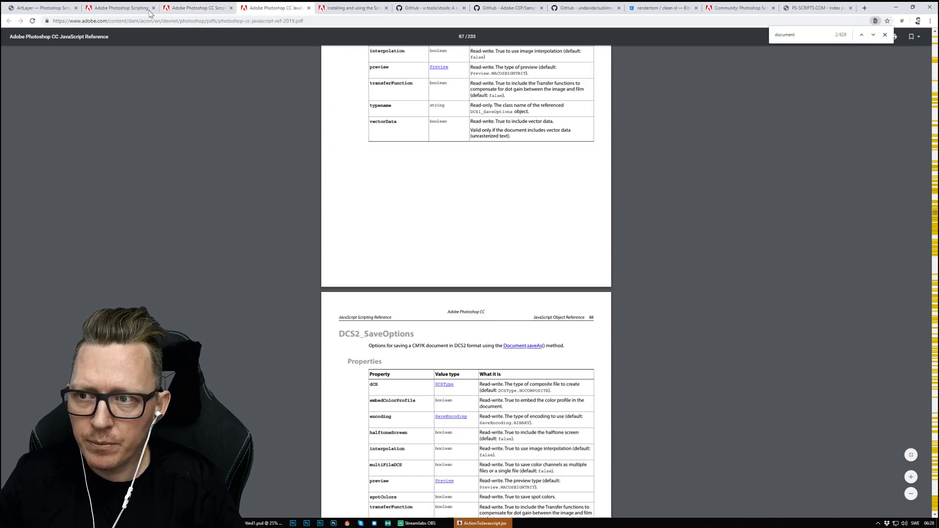
click(118, 9)
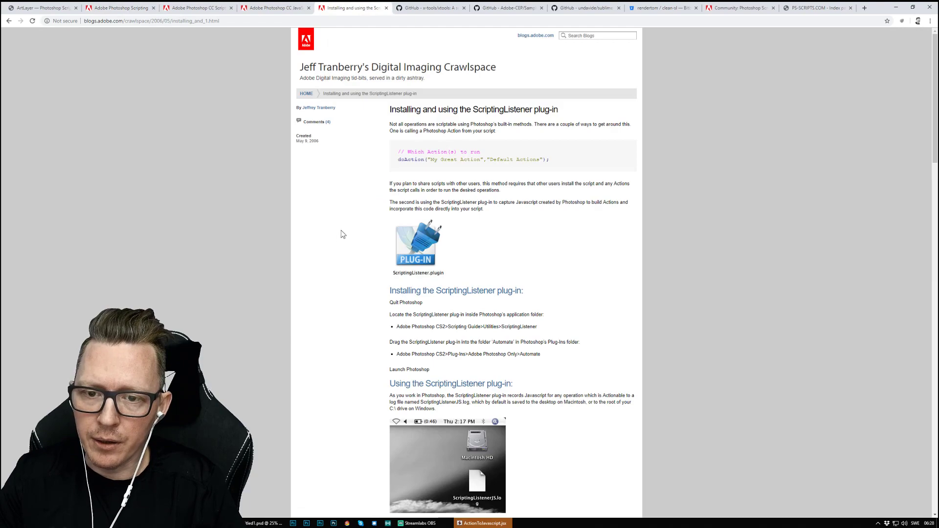
drag(478, 109, 594, 124)
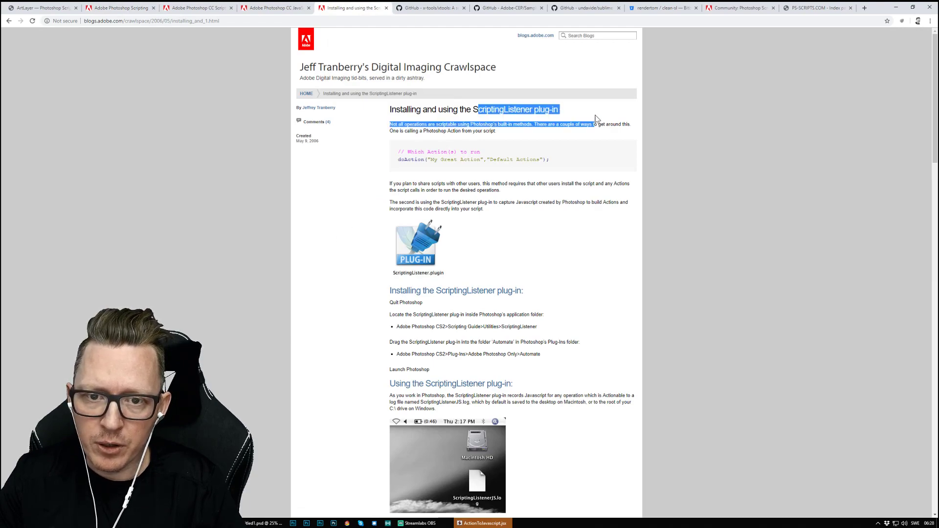
scroll(down, 3)
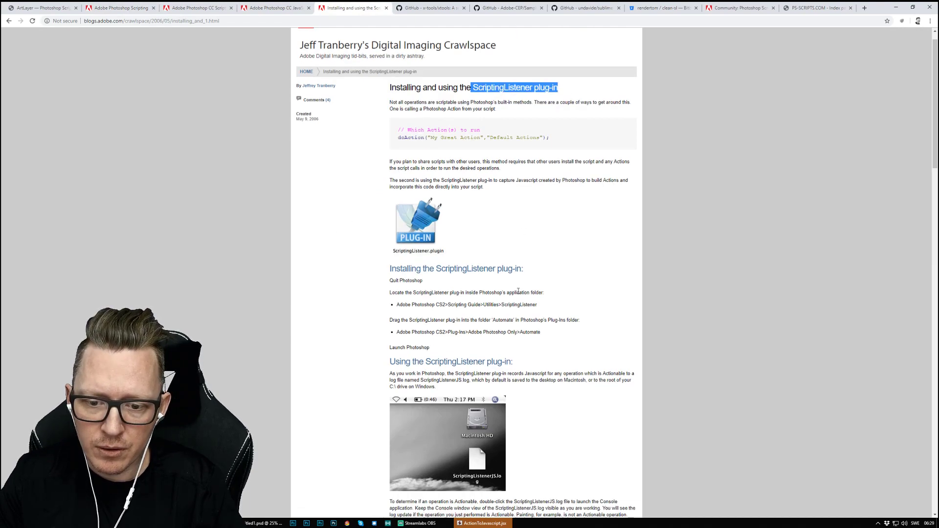
scroll(down, 3)
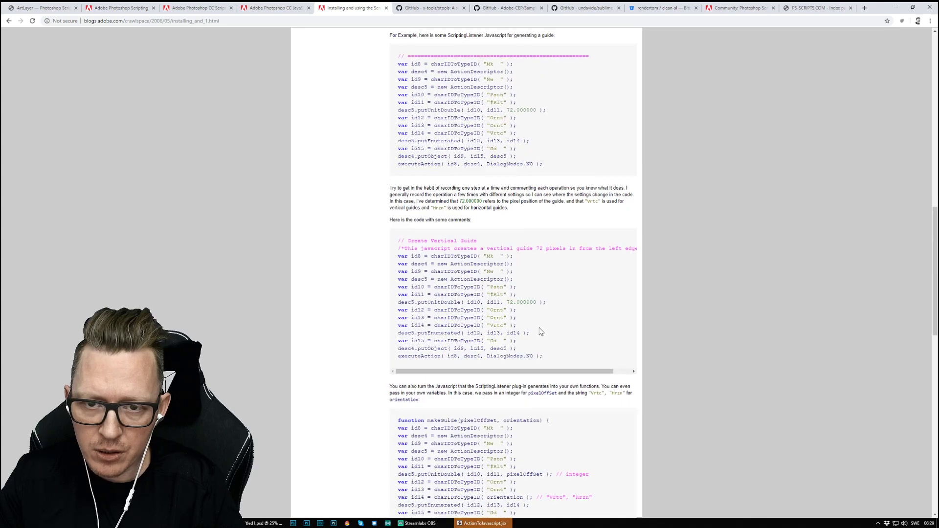
scroll(up, 3)
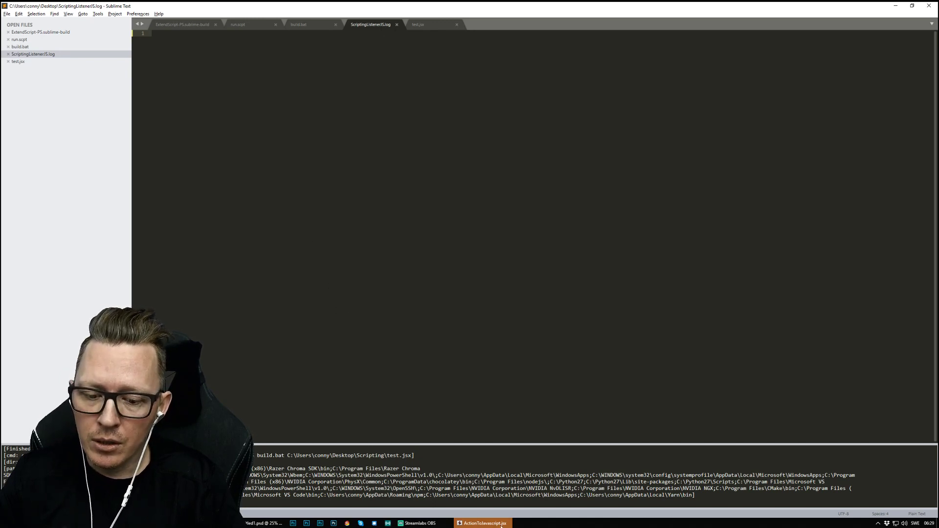
Revisit the Clean SL Bitbucket repository, scroll its script, and return to ExtendScript Toolkit
click(488, 521)
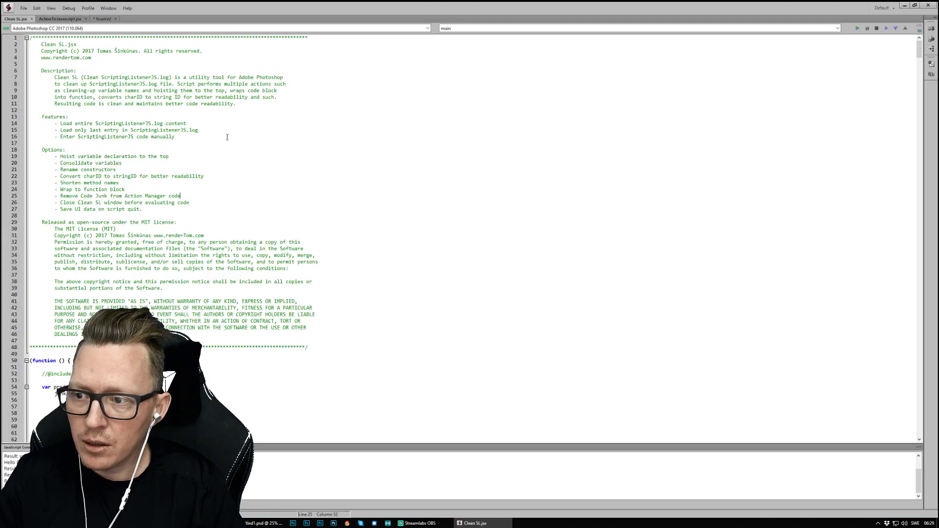
mouse_move(317, 163)
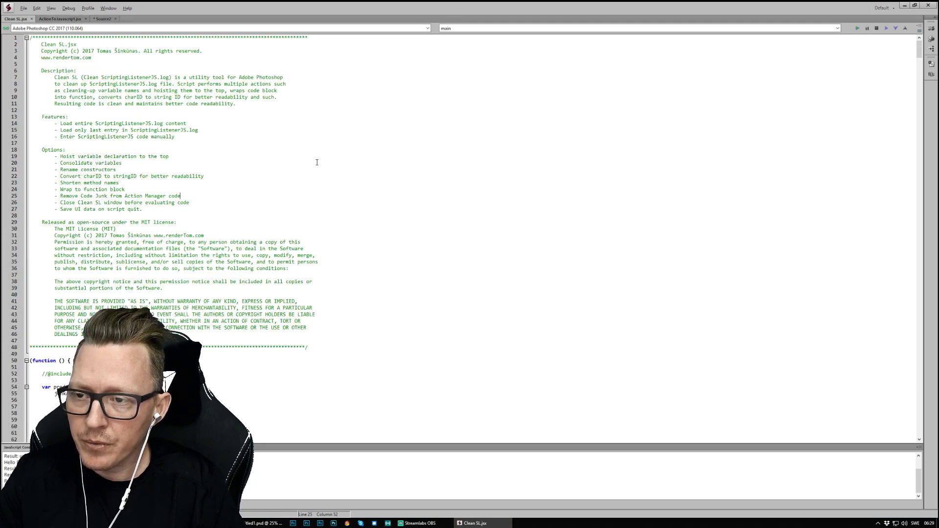
key(alt+tab)
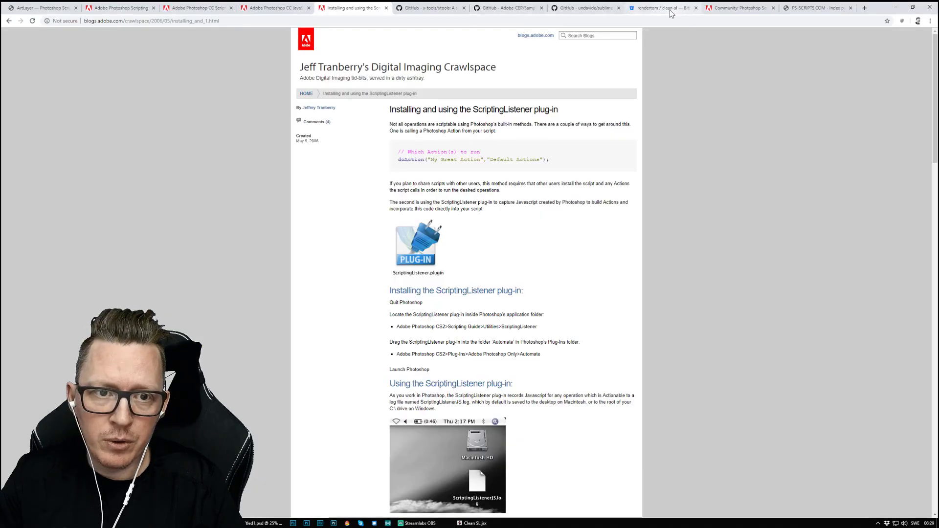
click(666, 9)
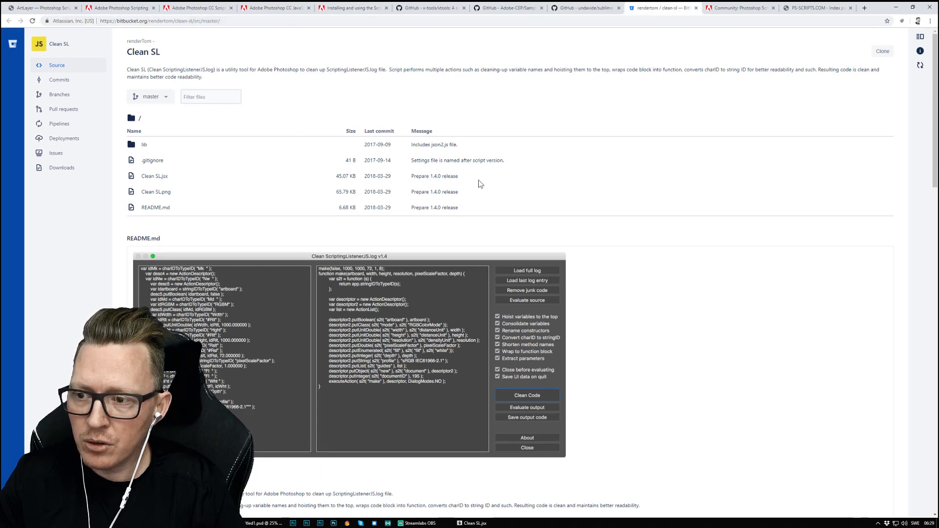
scroll(down, 3)
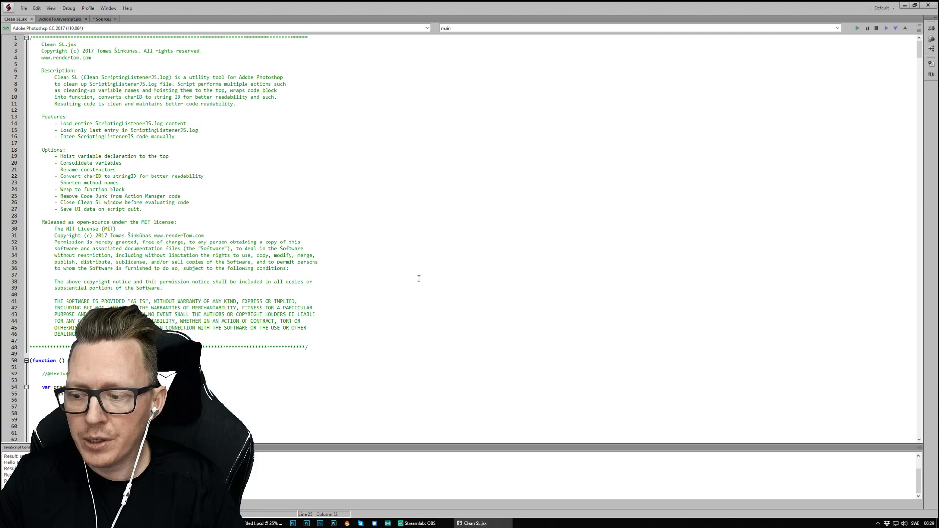
scroll(down, 3)
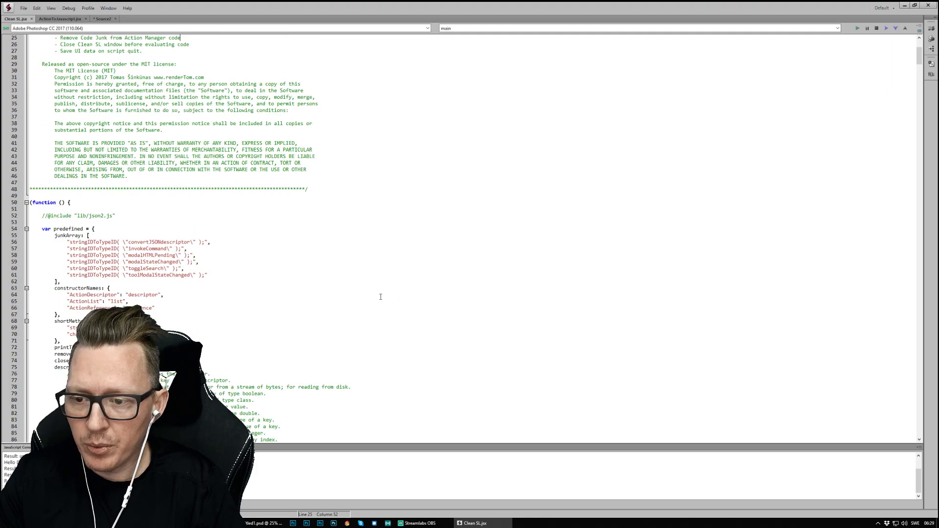
scroll(down, 3)
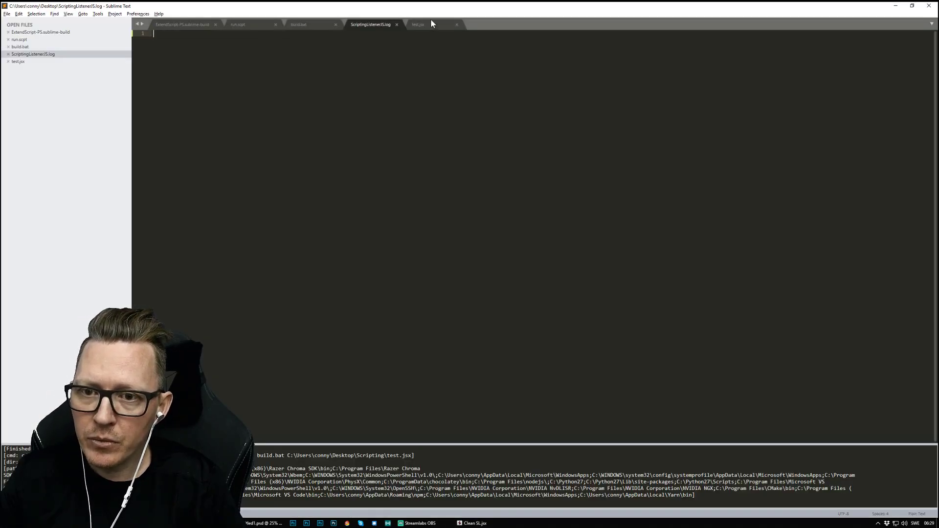
click(419, 24)
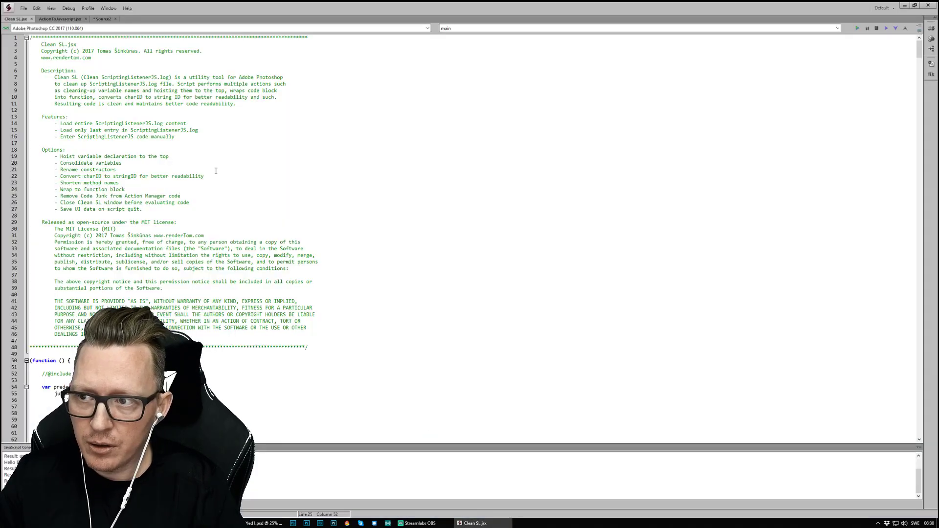
Export the image-resizing Source2 script as binary, bringing up the Source2.jsxbin save dialog
click(96, 19)
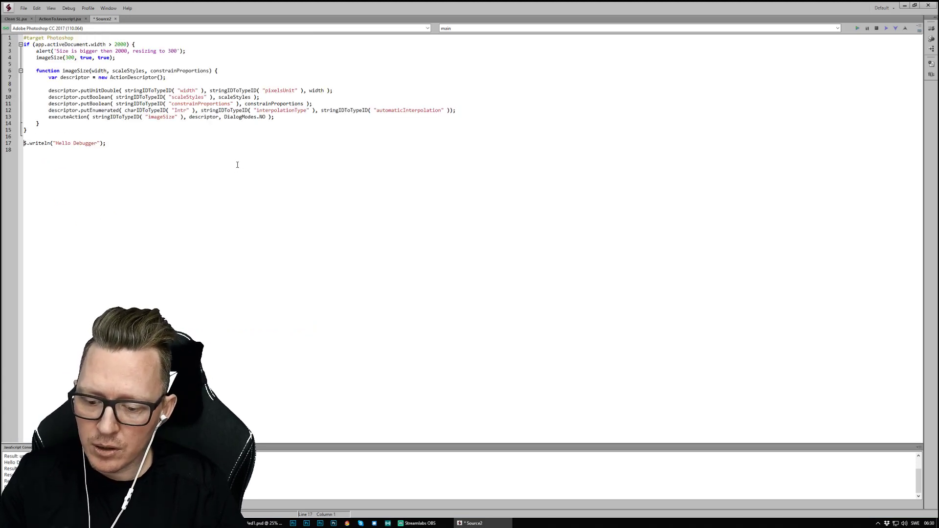
click(33, 8)
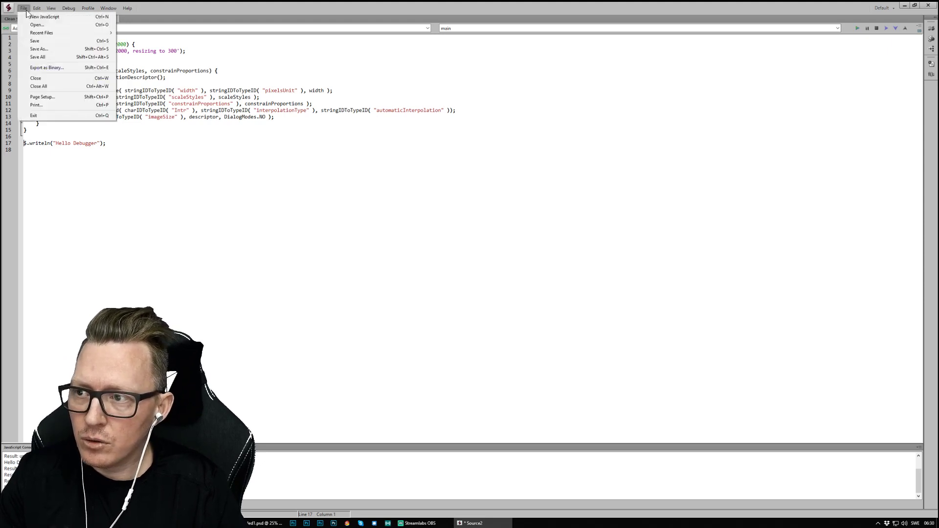
mouse_move(59, 70)
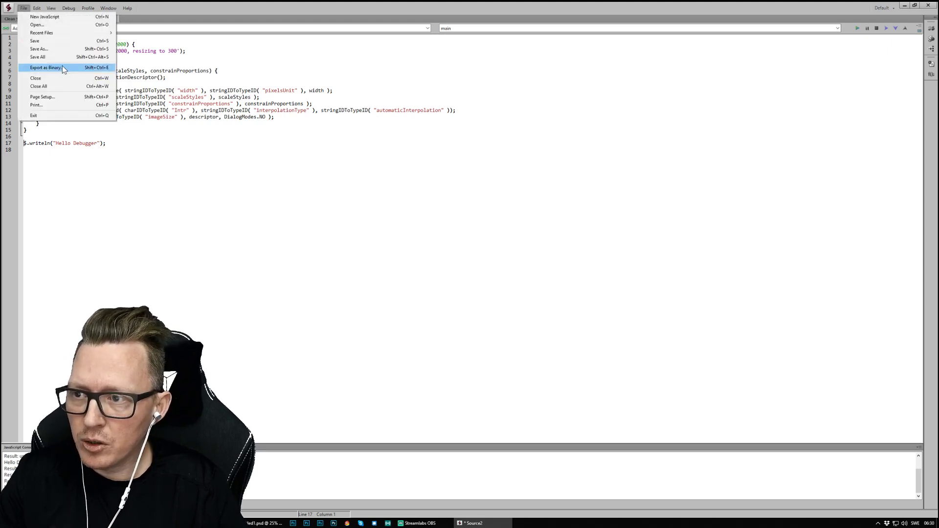
click(44, 66)
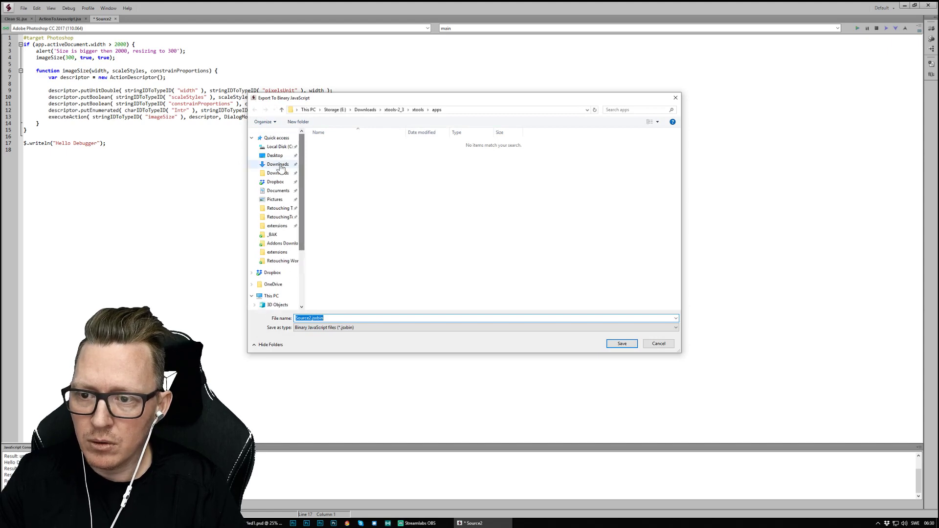
mouse_move(369, 225)
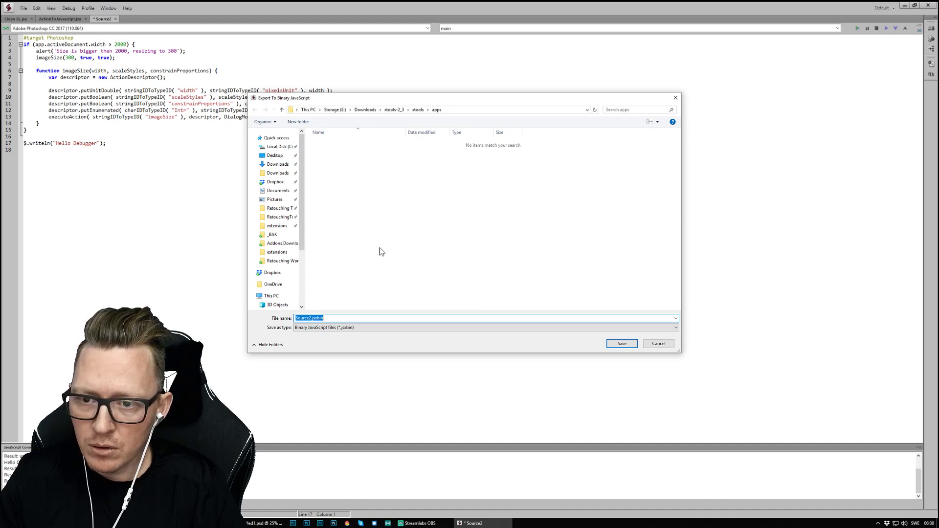
mouse_move(385, 153)
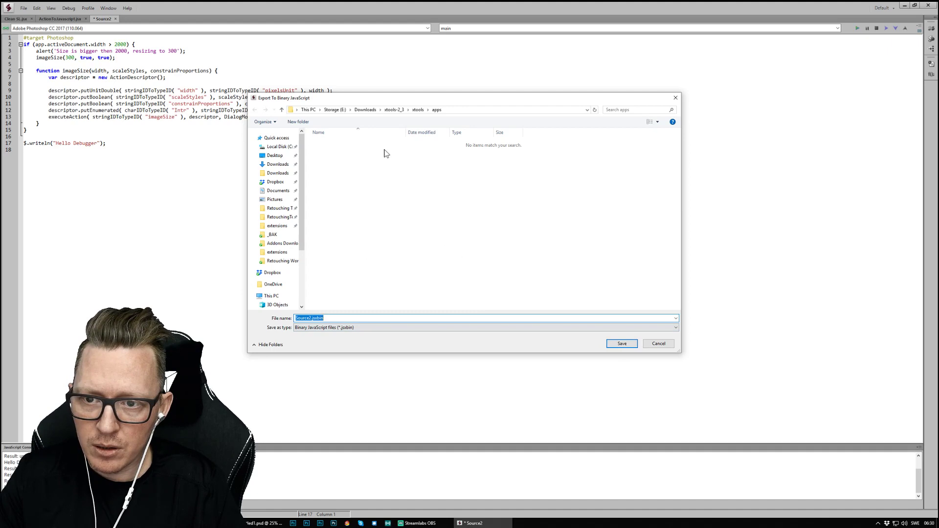
mouse_move(328, 225)
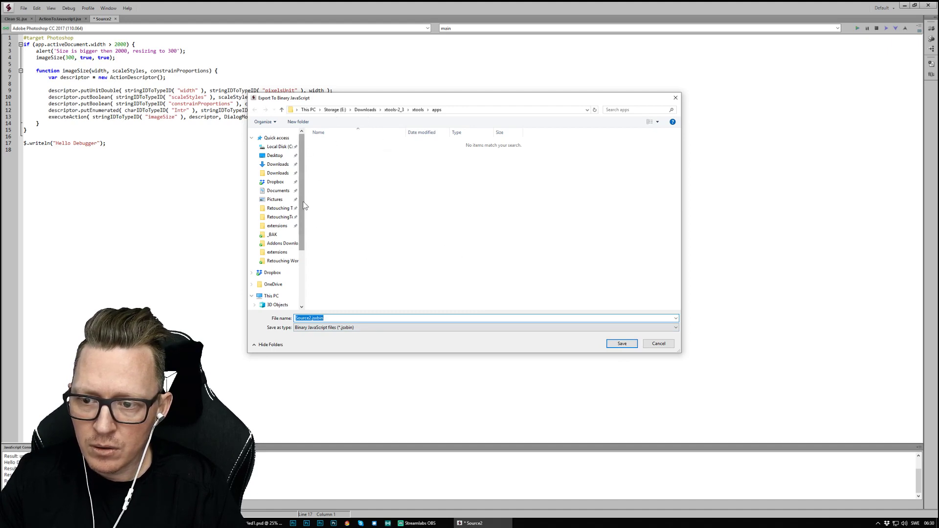
mouse_move(278, 190)
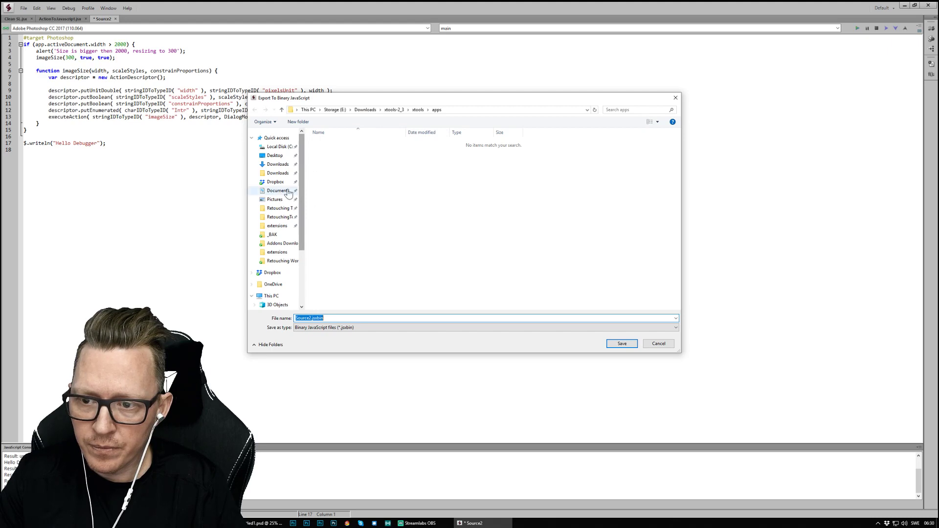
mouse_move(283, 196)
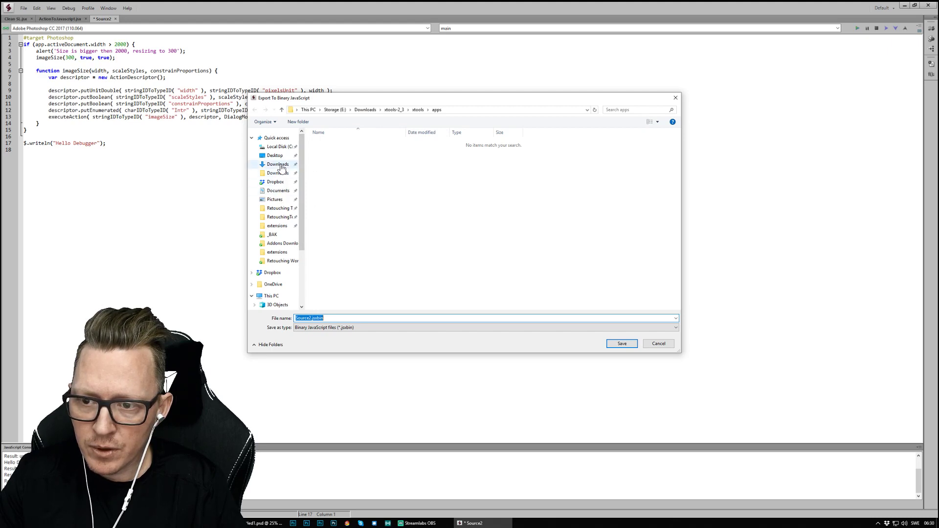
Save Source2.jsxbin to Desktop\Scripting and view its encoded binary contents in Sublime Text
click(274, 155)
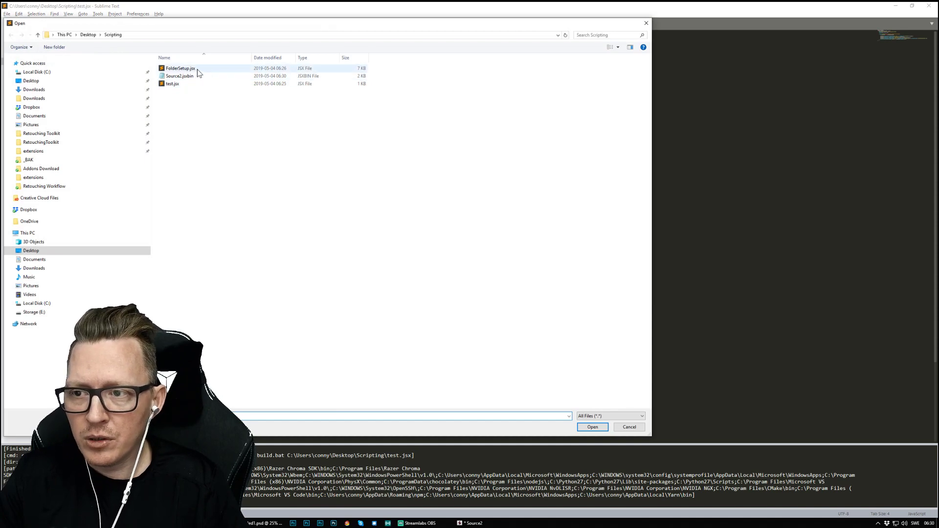
mouse_move(206, 74)
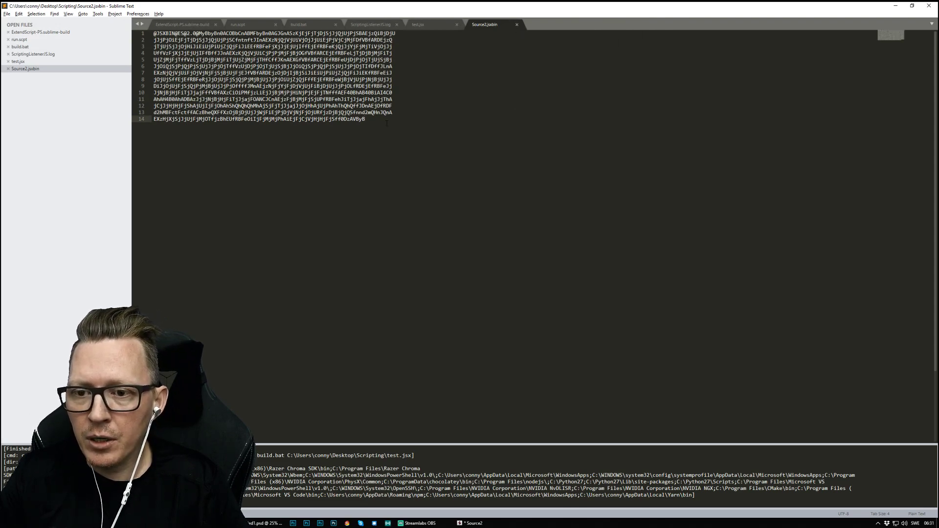
key(ctrl+a)
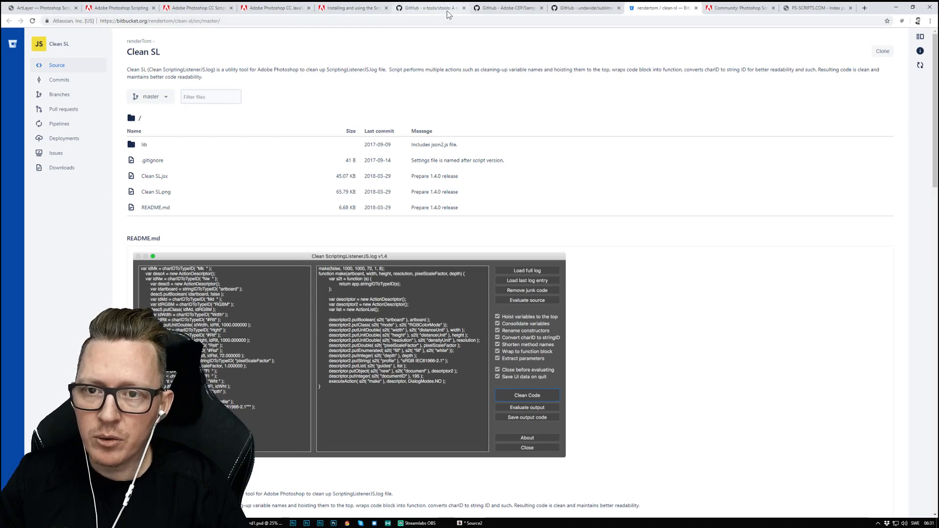
Revisit xtools, Photoshop Scripting docs, both scripting PDFs, PS-SCRIPTS.COM and the Adobe Community forum
click(431, 8)
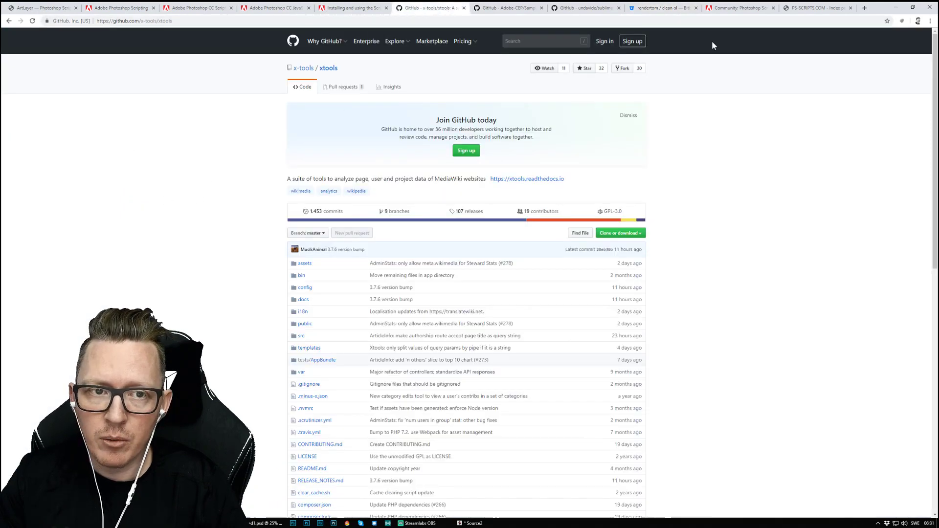
click(741, 9)
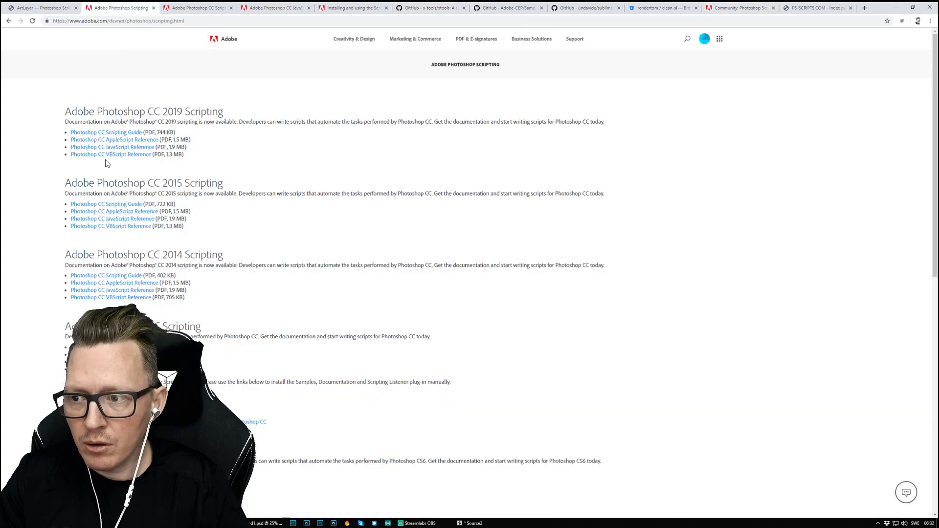
click(113, 146)
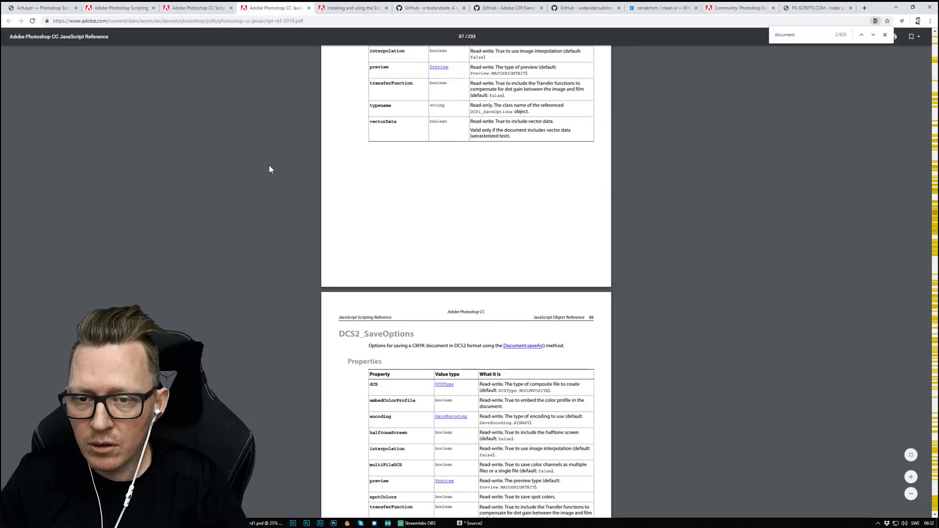
click(196, 7)
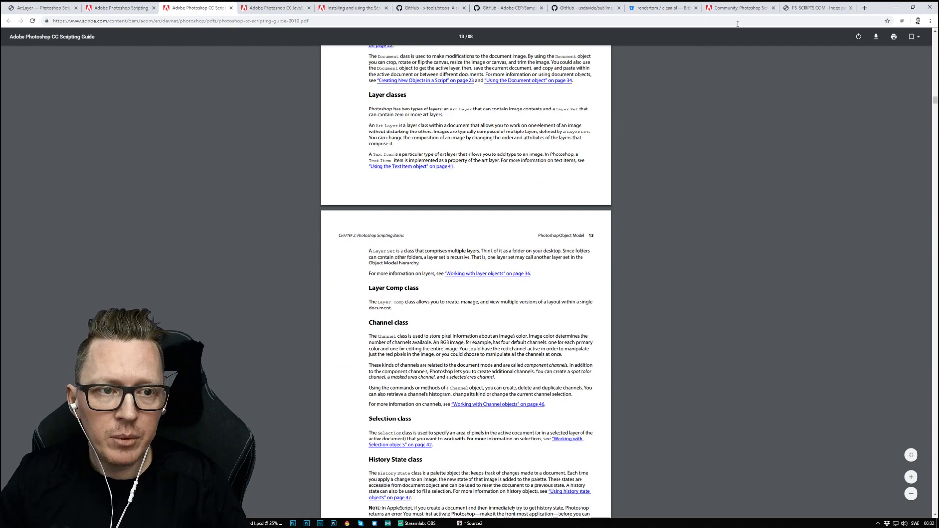
mouse_move(818, 7)
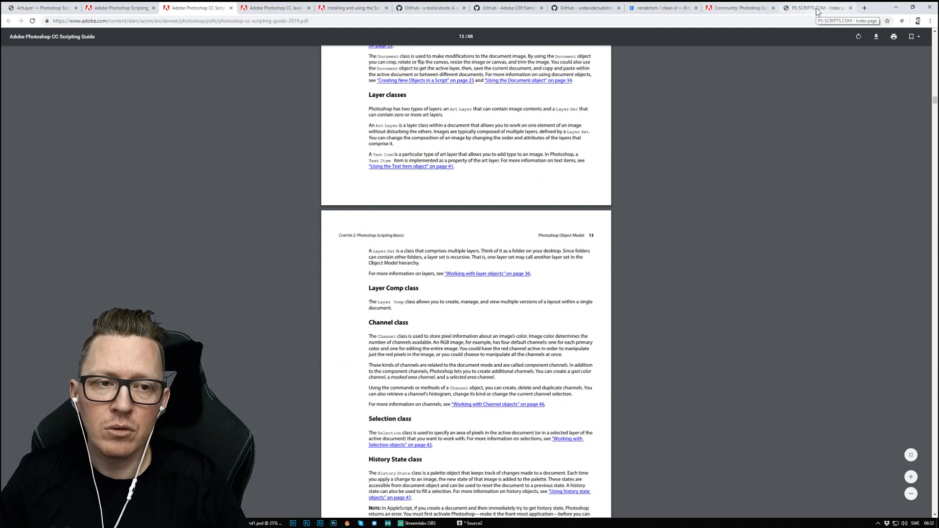
click(817, 7)
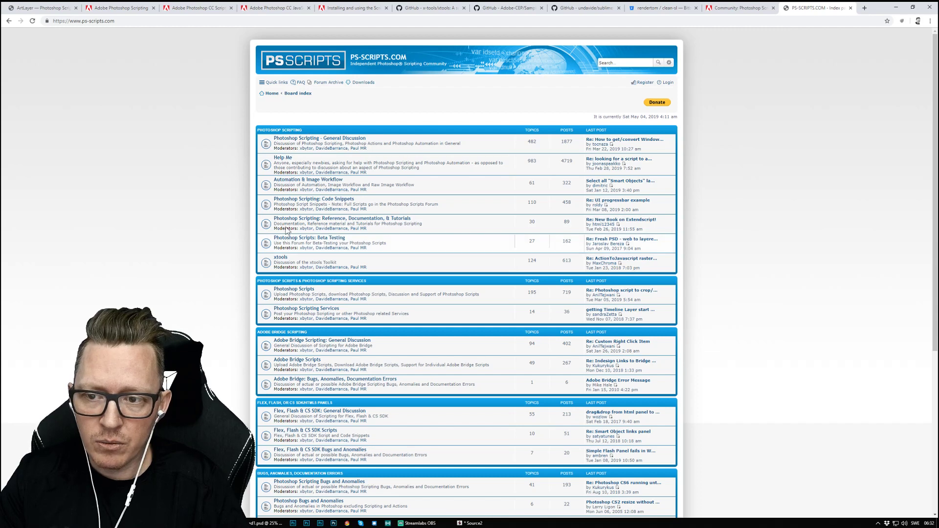
mouse_move(748, 7)
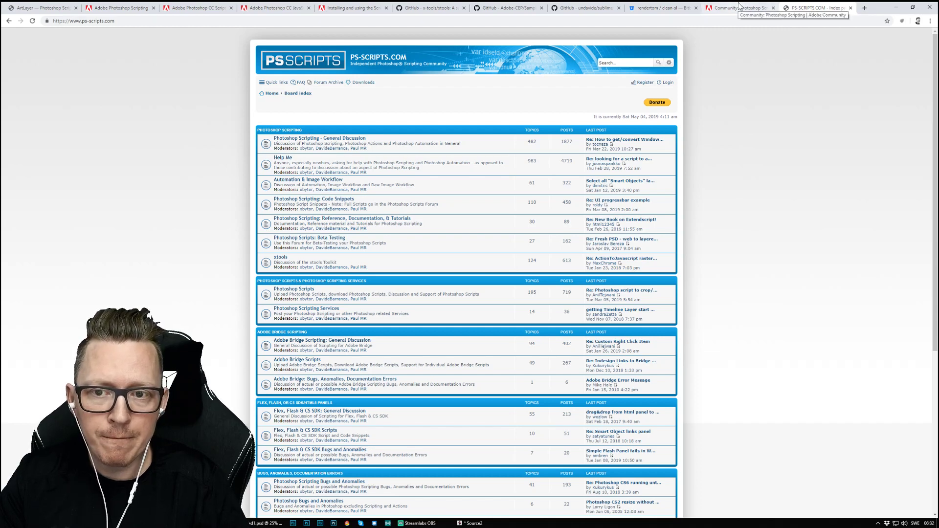
click(744, 9)
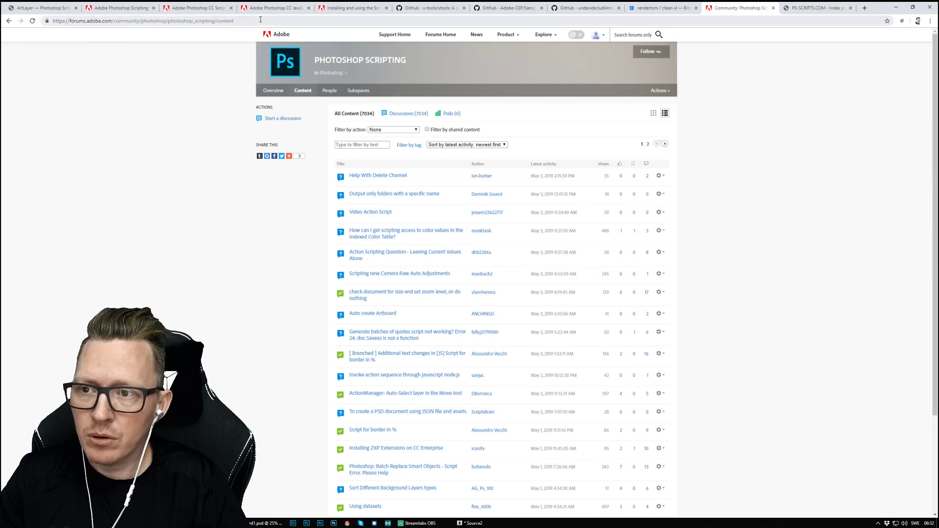
mouse_move(145, 219)
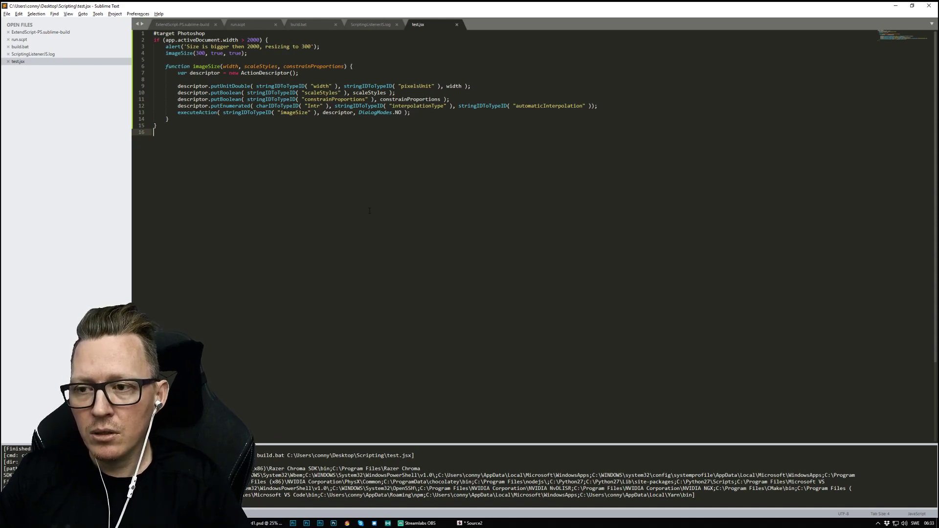
mouse_move(396, 244)
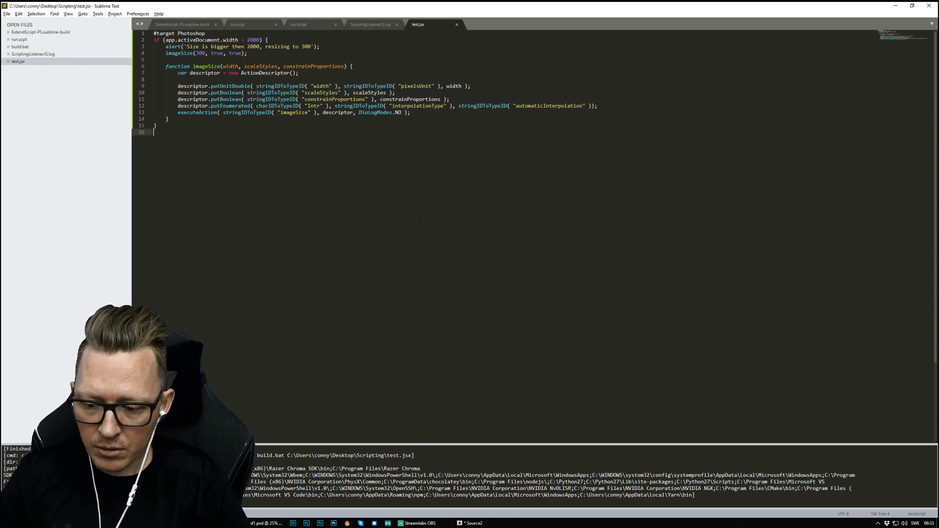
mouse_move(417, 219)
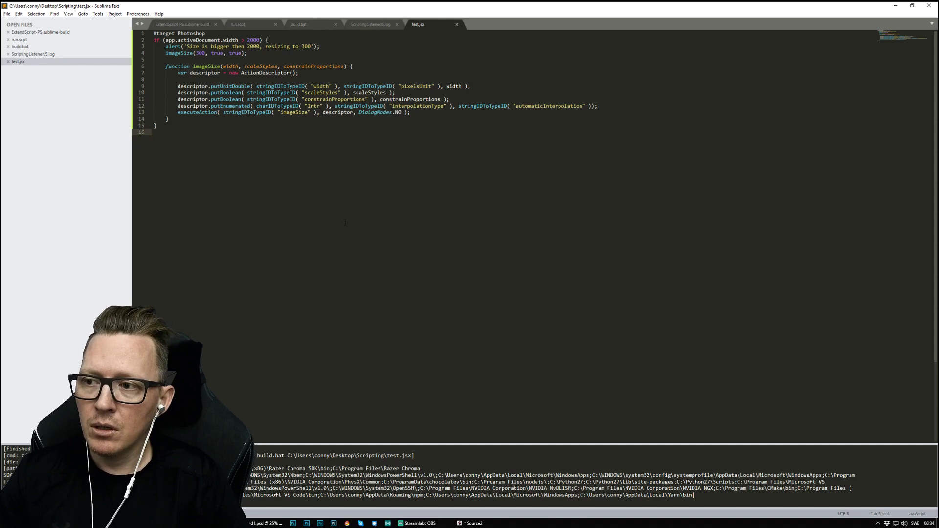
mouse_move(329, 240)
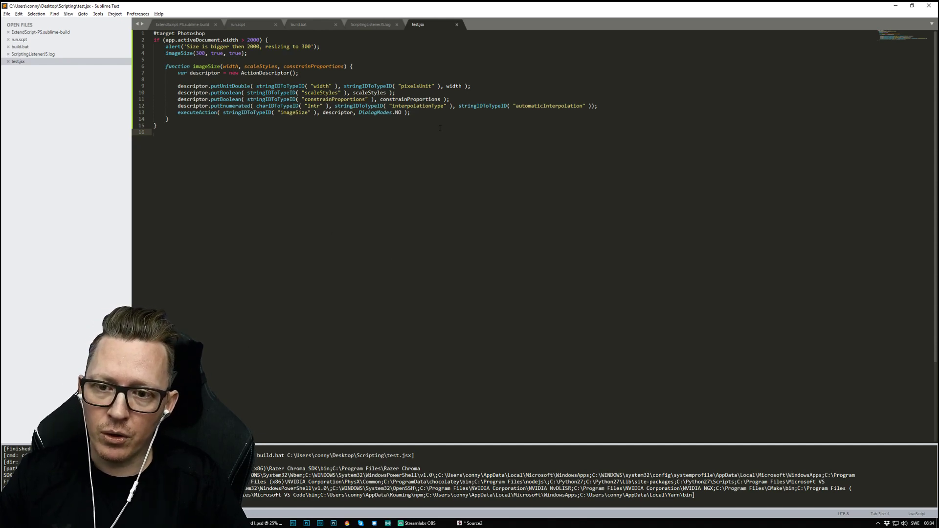
mouse_move(420, 25)
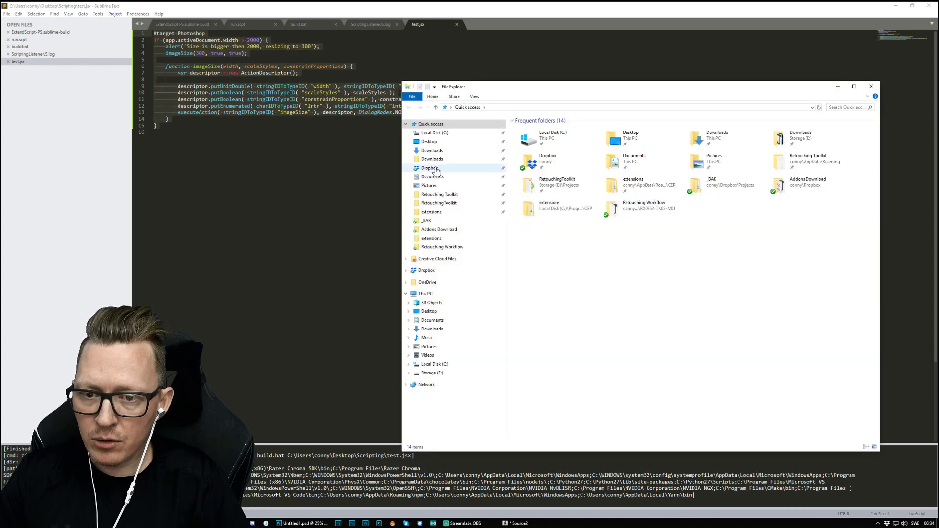
Launch the Configurator and open the app data Scripts folder from its Settings
double_click(439, 194)
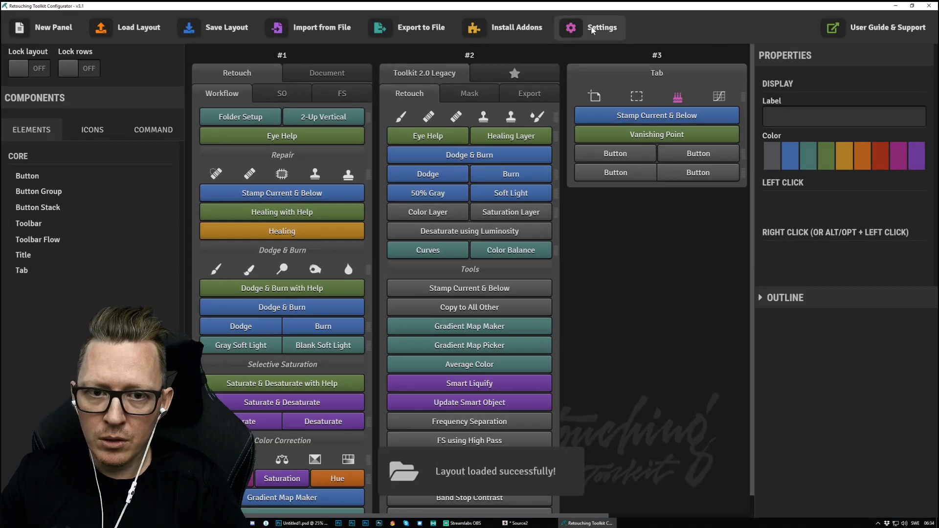
click(601, 27)
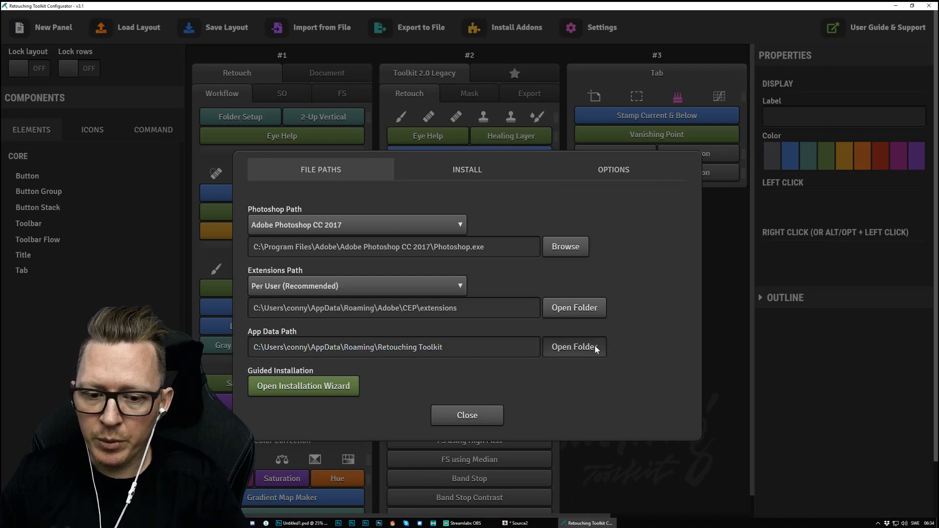
click(574, 347)
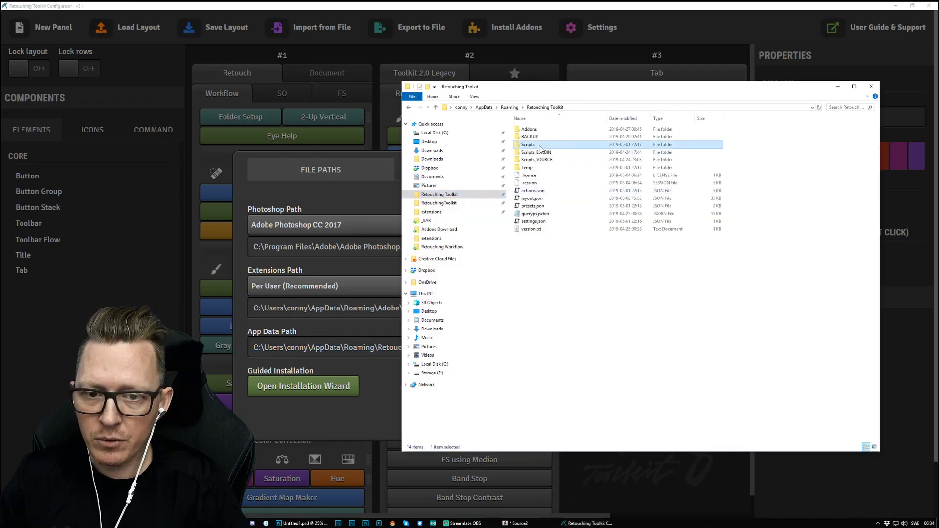
double_click(527, 144)
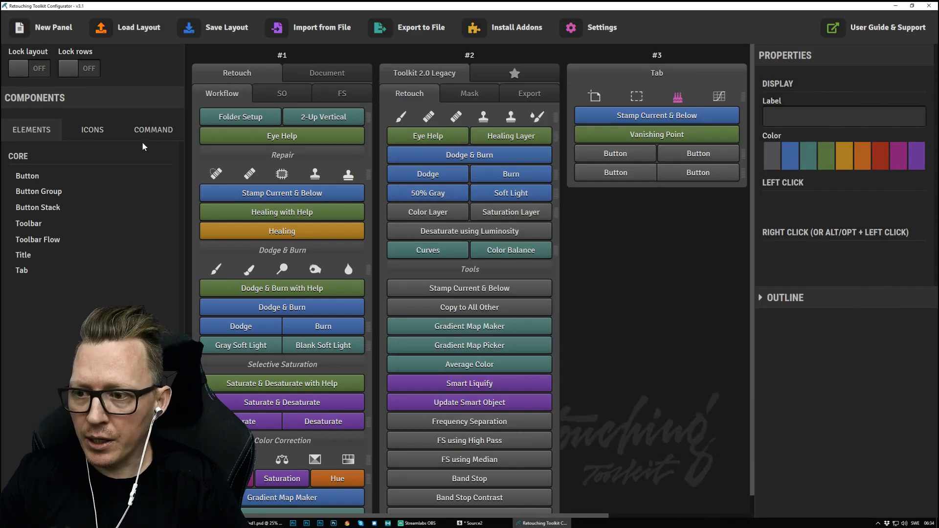
Show the COMMAND components tab and scroll its actions, presets, scripts and menu entries
click(153, 130)
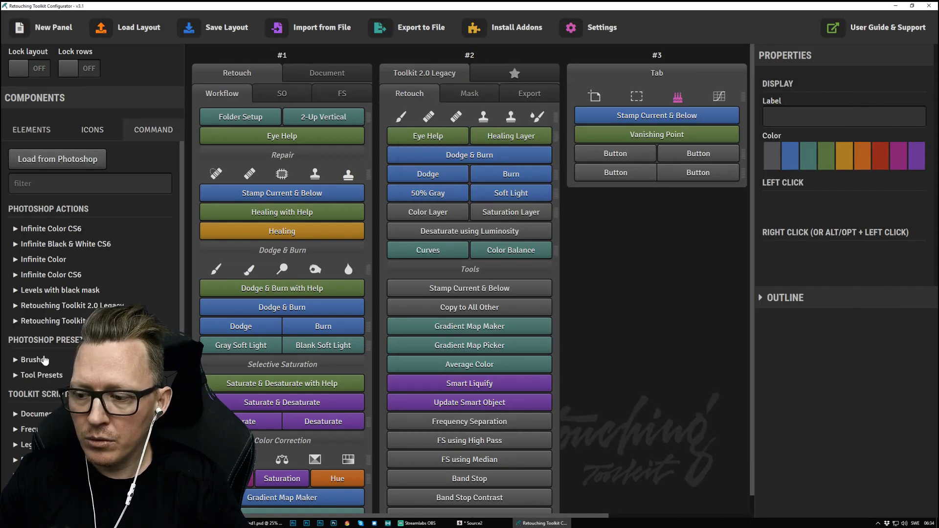
scroll(down, 3)
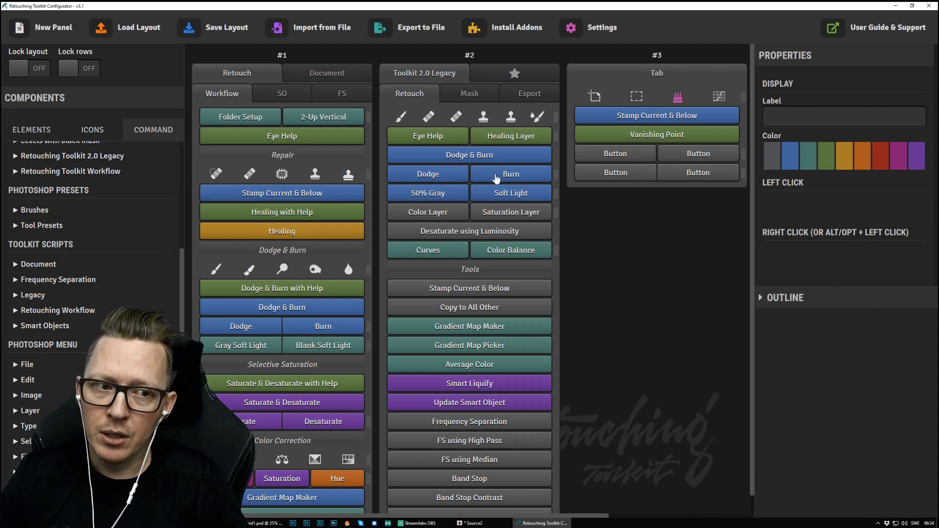
mouse_move(622, 279)
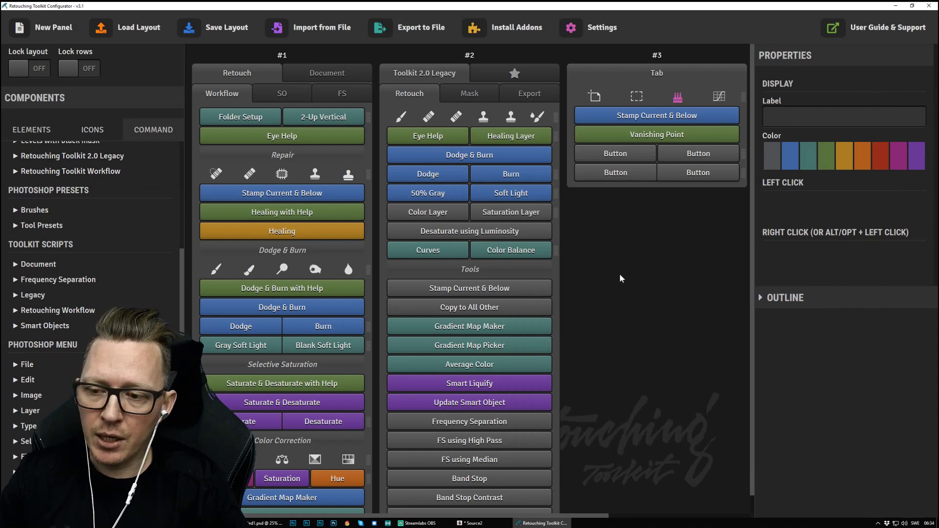
mouse_move(621, 323)
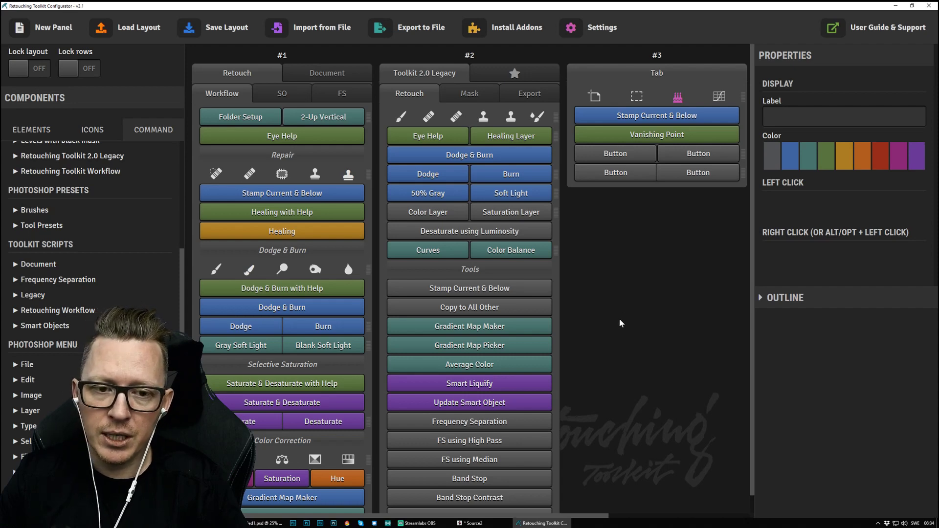
mouse_move(612, 295)
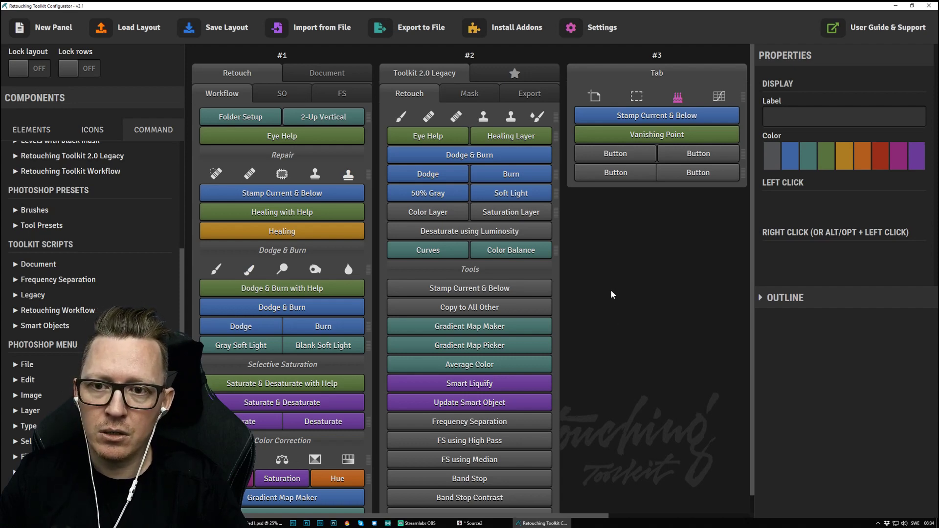
mouse_move(814, 156)
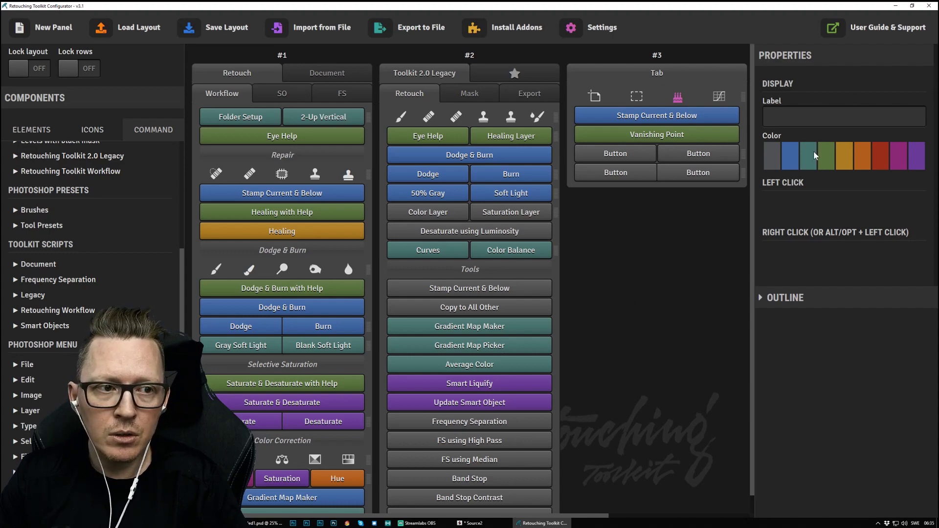